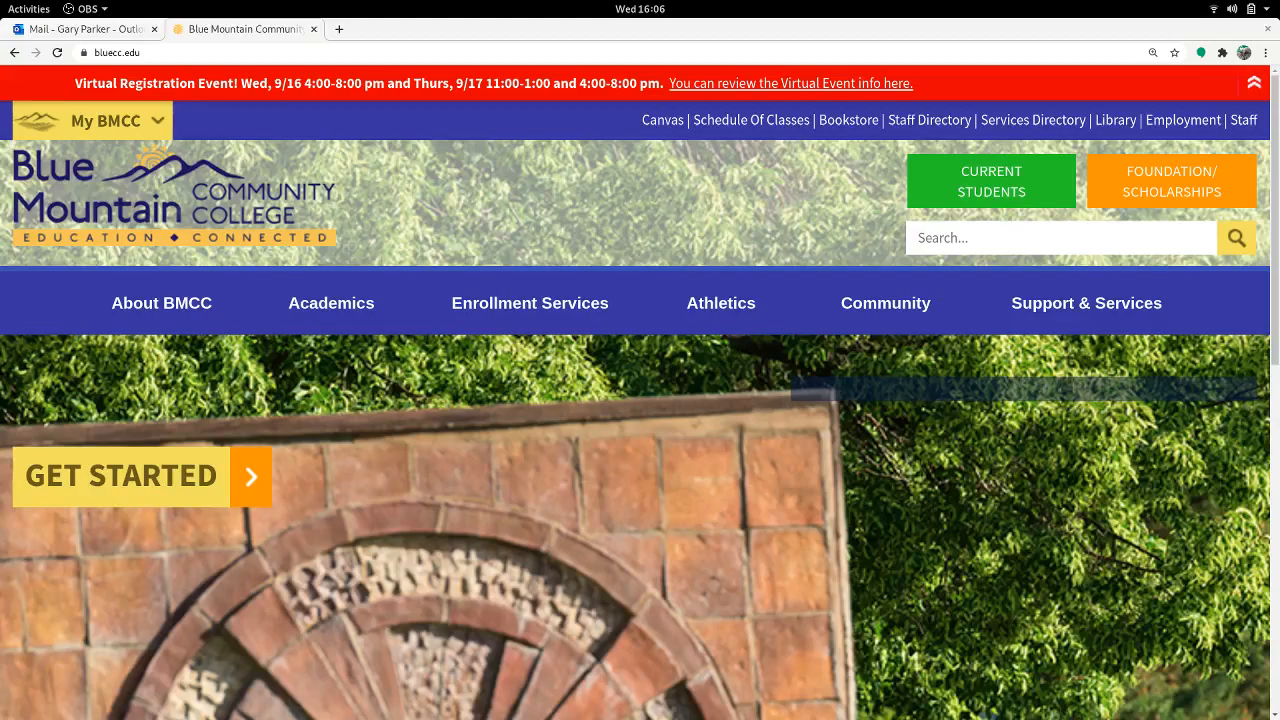
{"action": "mouse_move", "coordinate": [739, 162]}
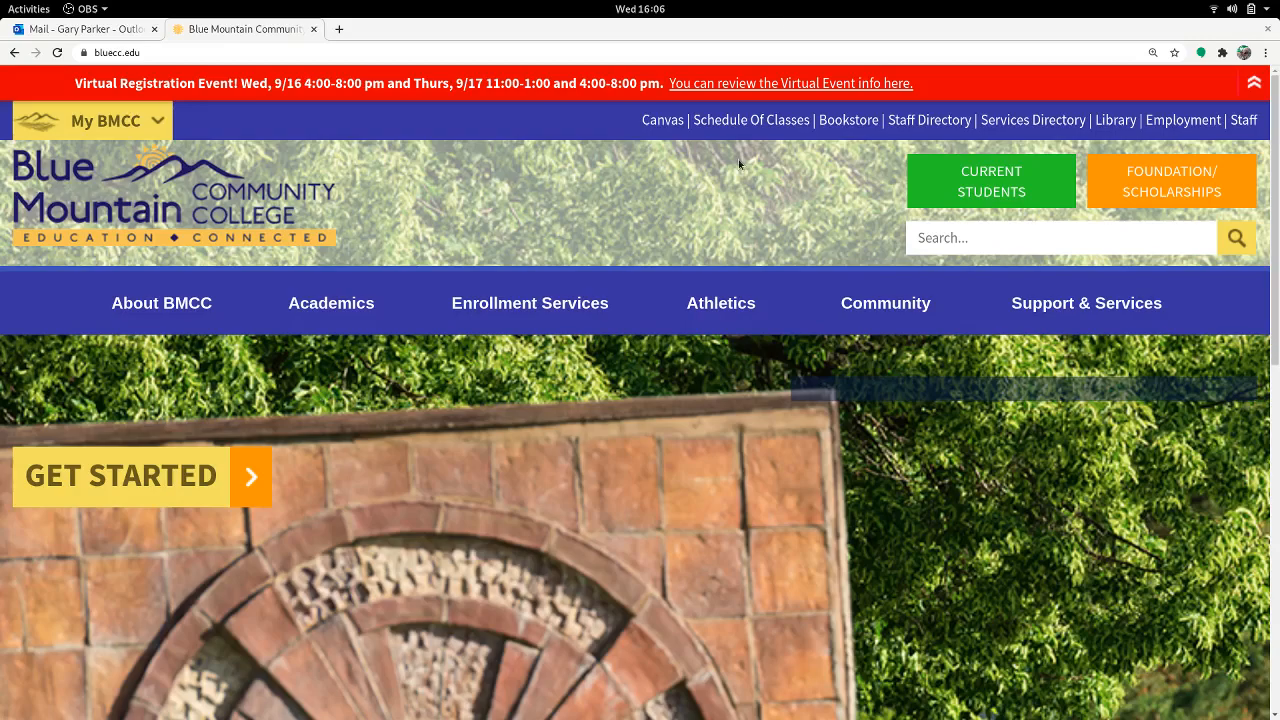
{"action": "mouse_move", "coordinate": [955, 180]}
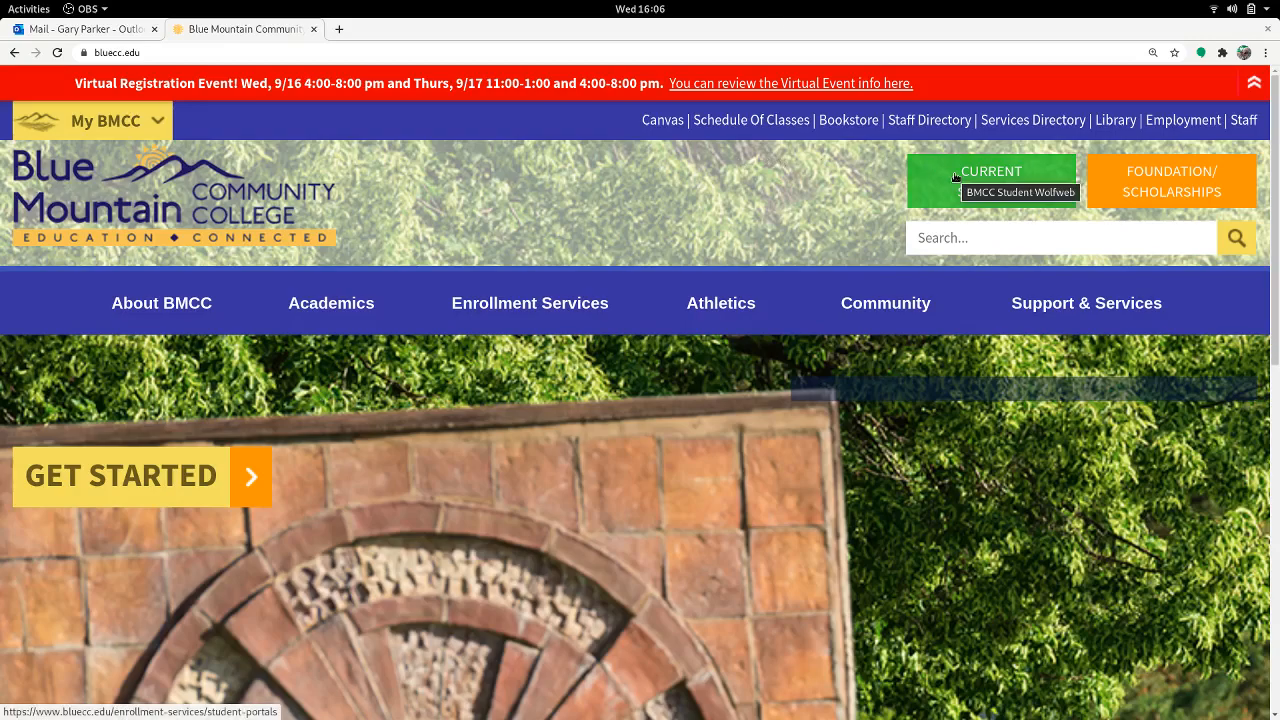
Step: Go to Current Students and scroll the Student Portals page down to the Easy-Reg Forms box
{"action": "left_click", "coordinate": [1019, 192]}
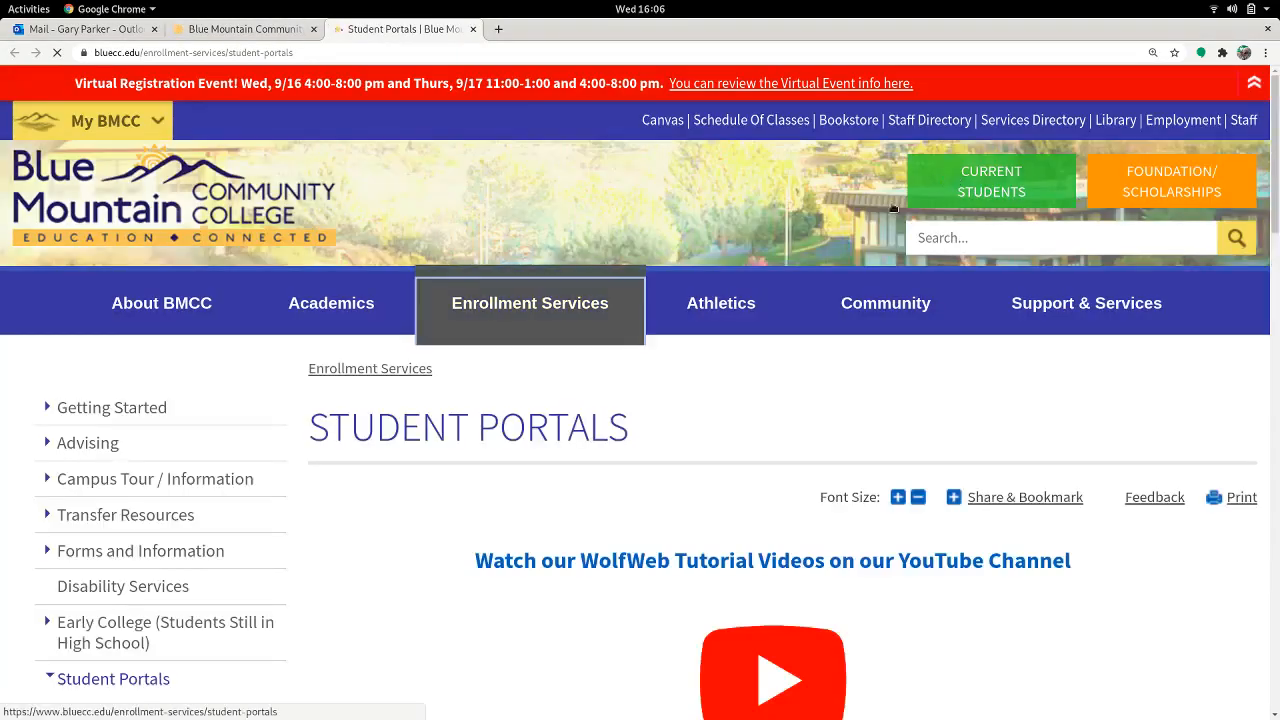
{"action": "scroll", "scroll_direction": "down", "scroll_amount": 3}
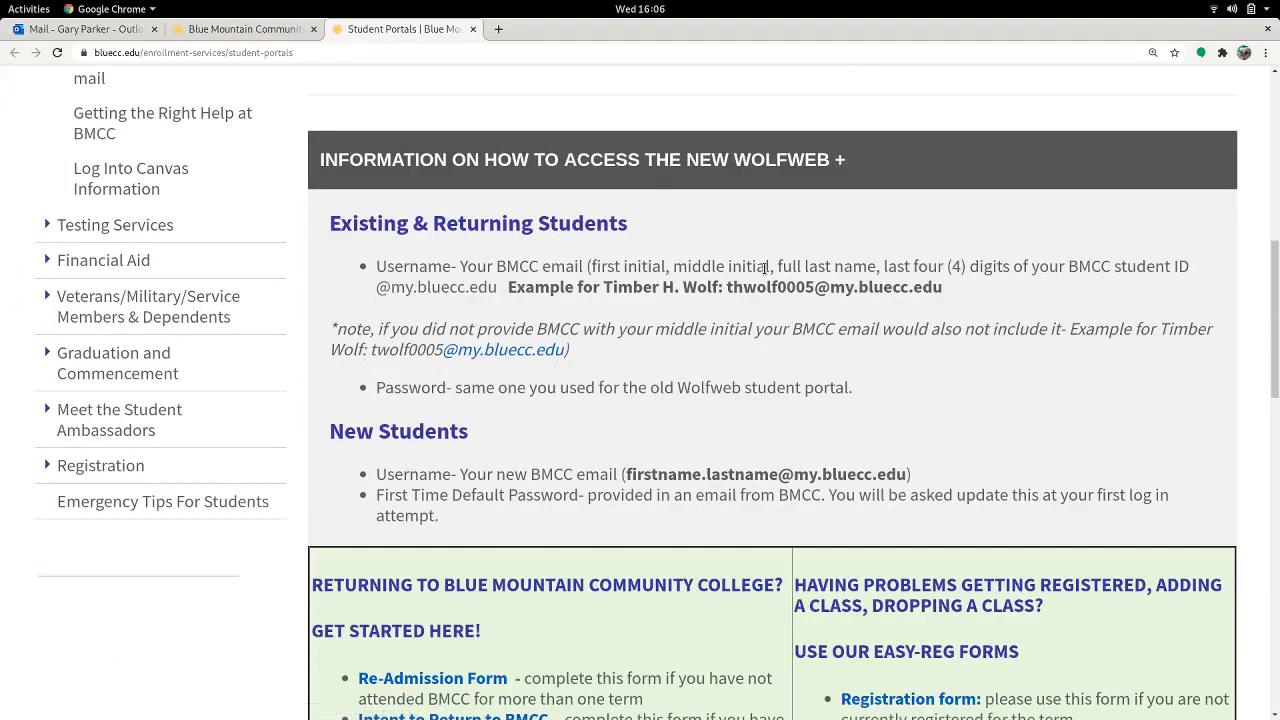
{"action": "scroll", "scroll_direction": "up", "scroll_amount": 3}
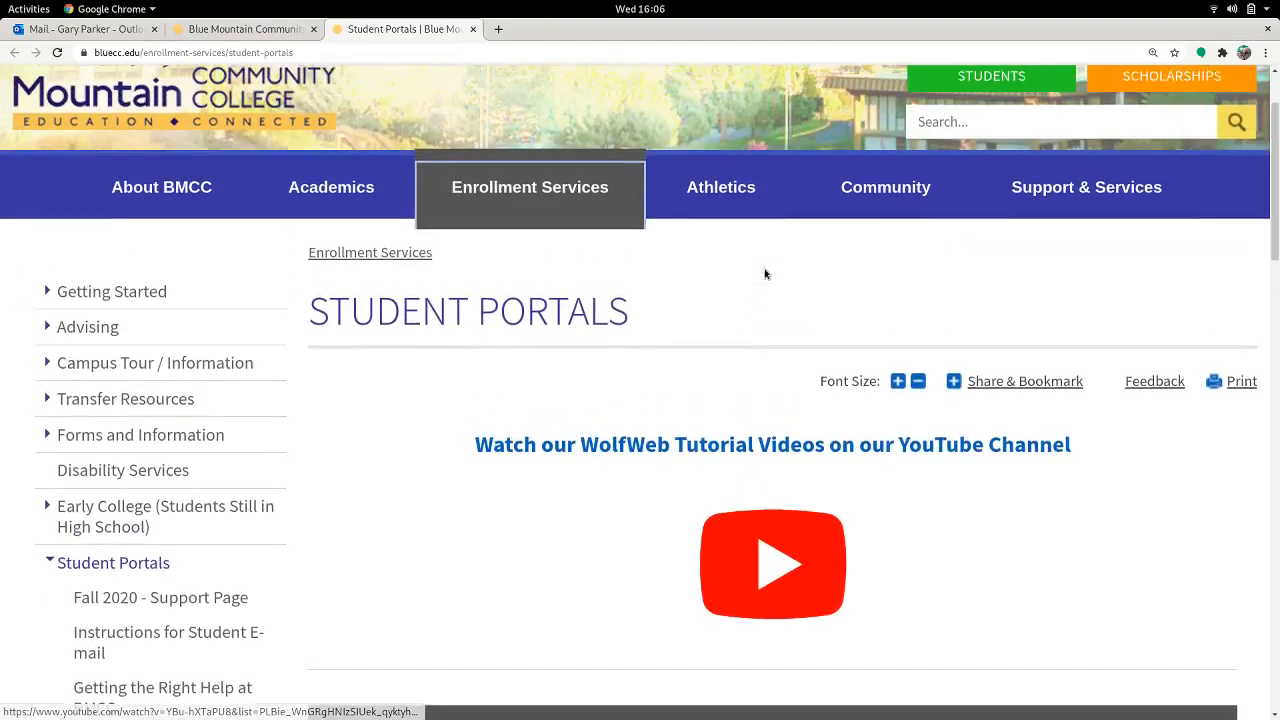
{"action": "scroll", "scroll_direction": "down", "scroll_amount": 3}
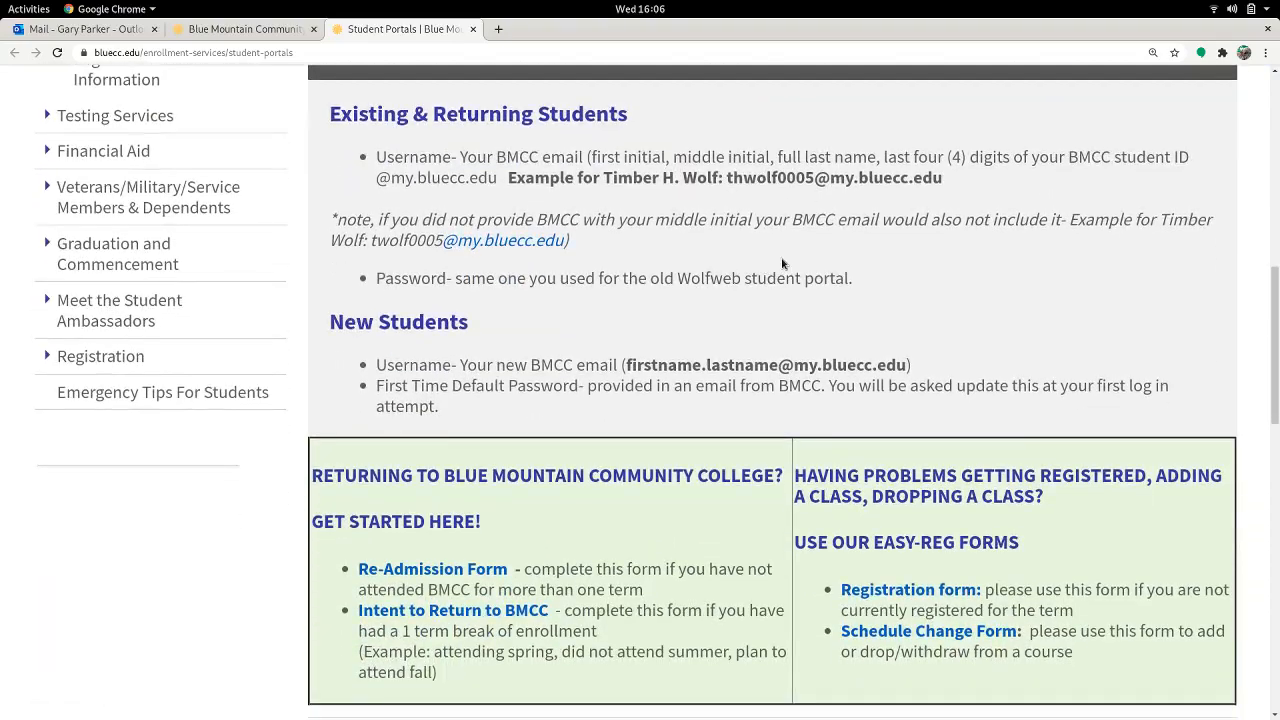
{"action": "scroll", "scroll_direction": "down", "scroll_amount": 3}
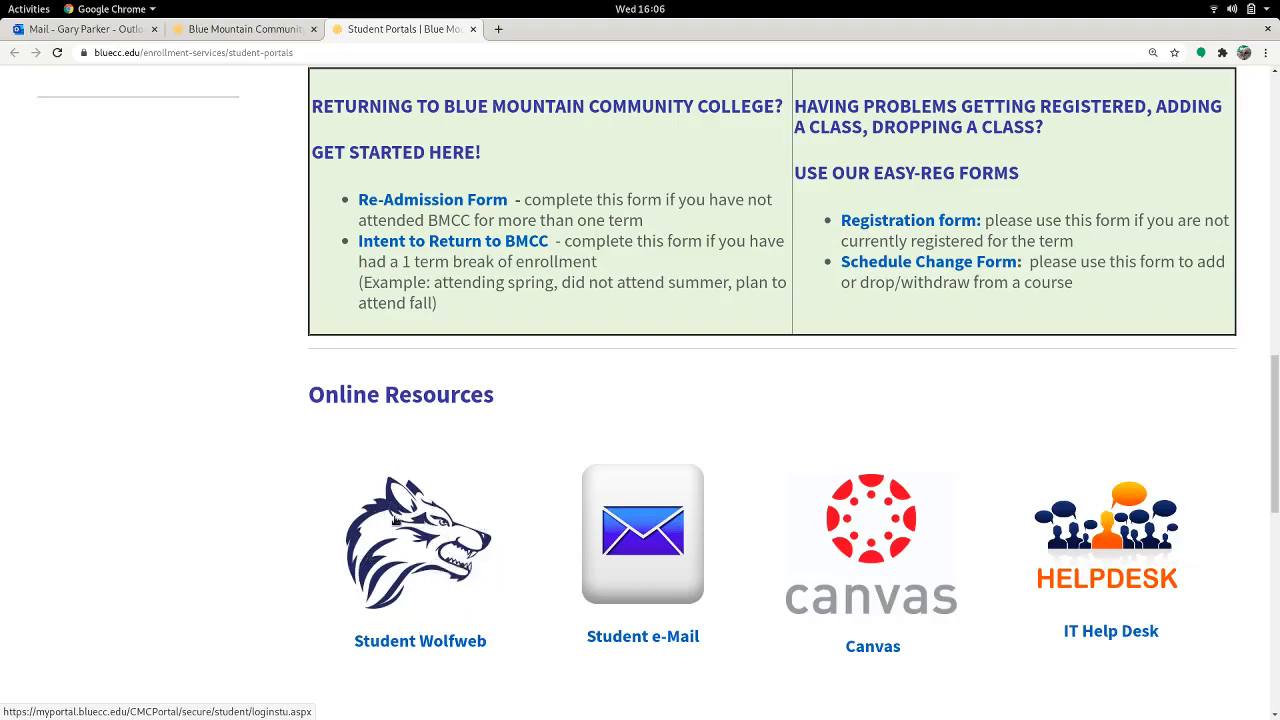
{"action": "mouse_move", "coordinate": [985, 197]}
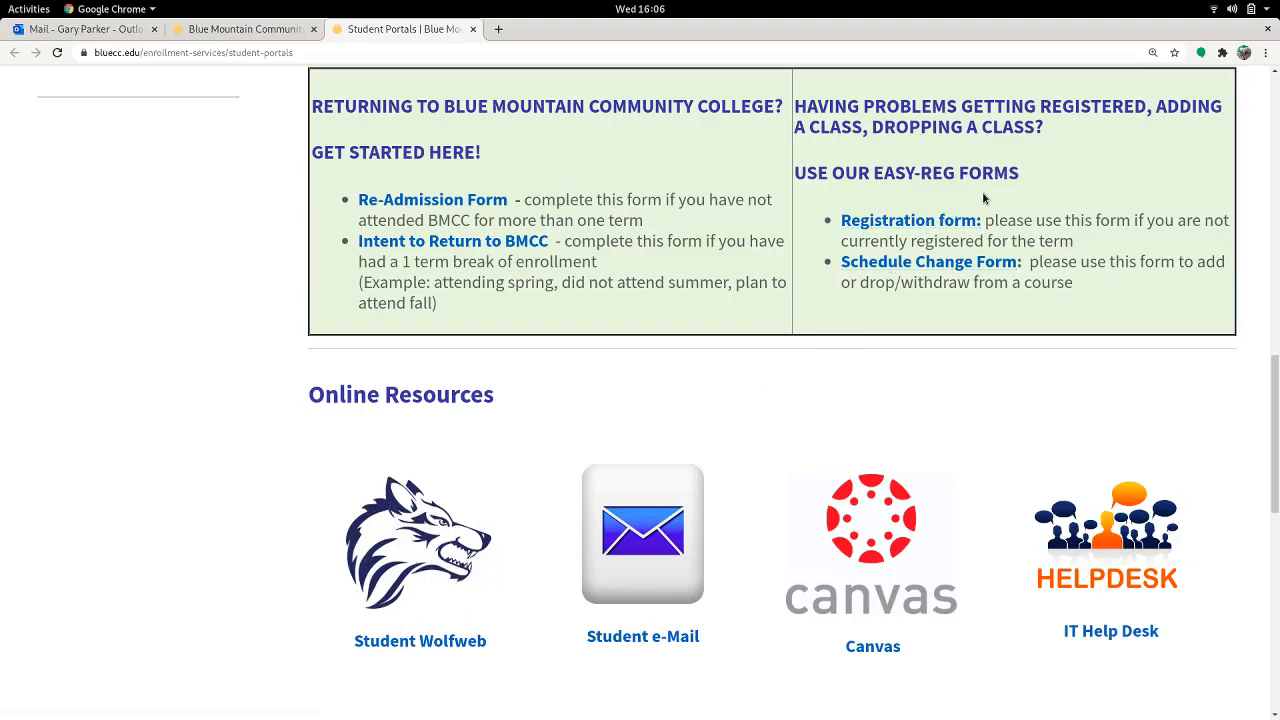
{"action": "mouse_move", "coordinate": [987, 185]}
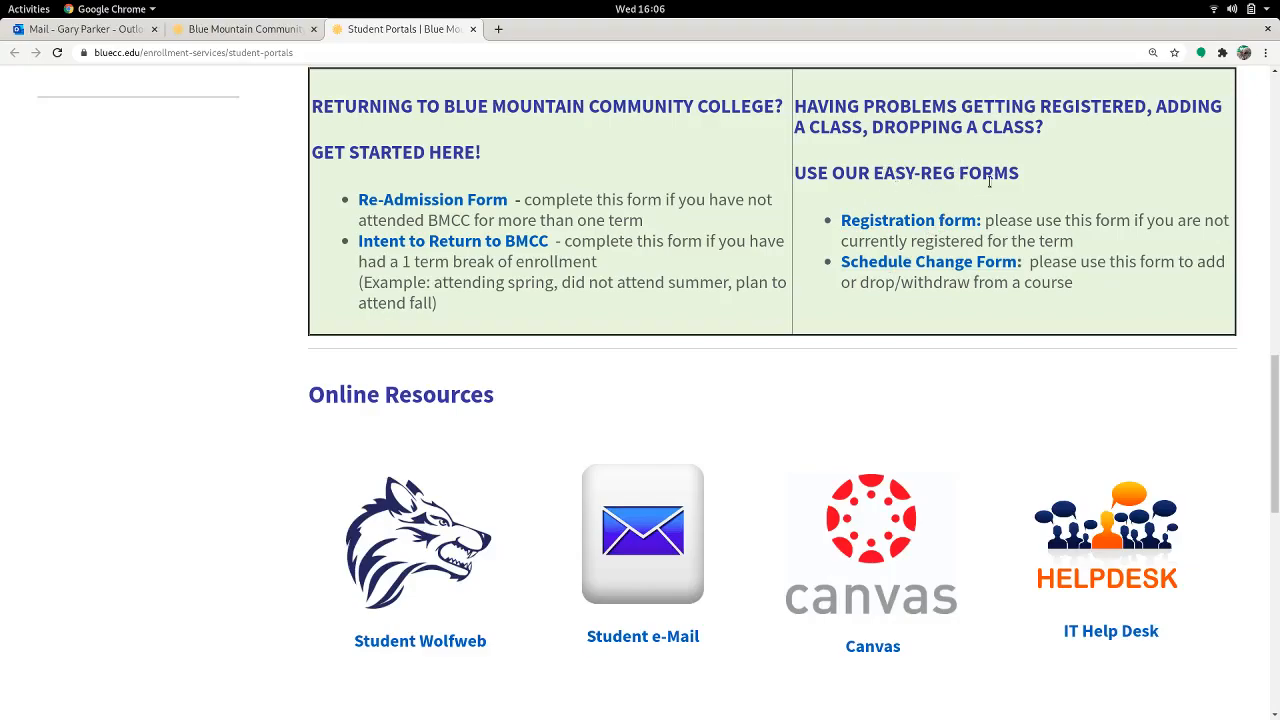
{"action": "mouse_move", "coordinate": [909, 220]}
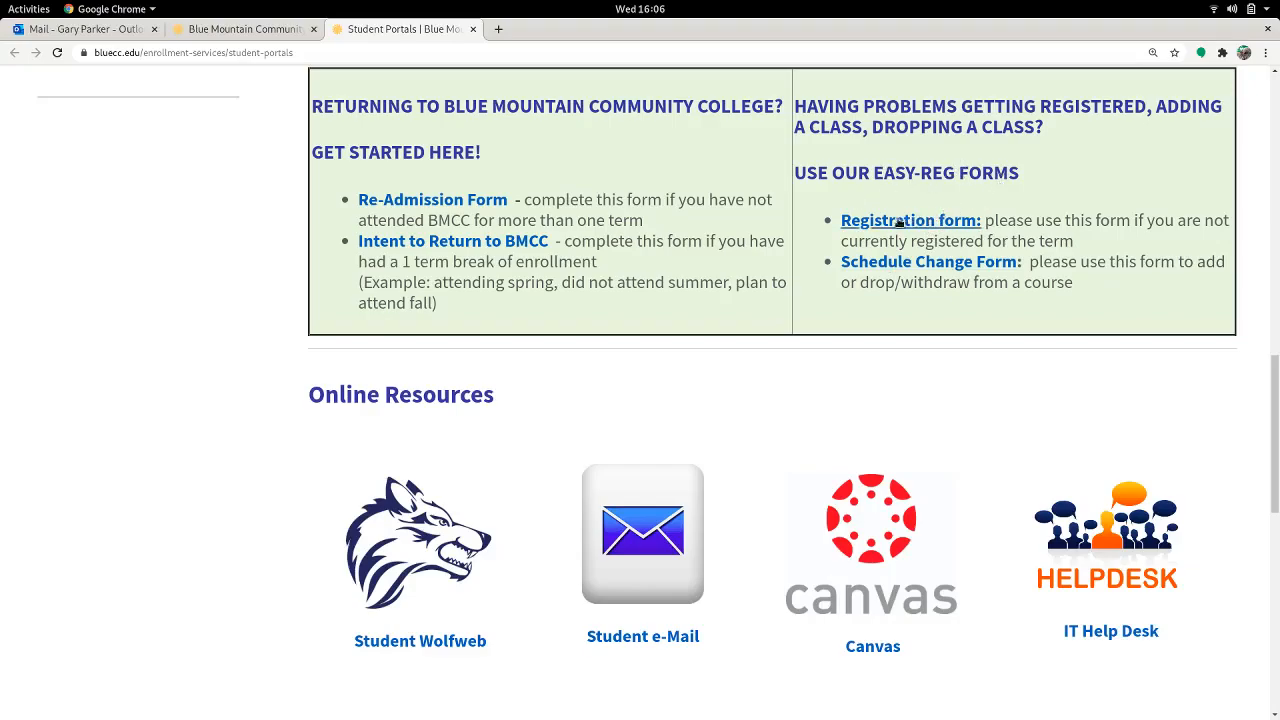
Step: Follow the Registration form link so the DocuSign PowerForm asks for name and email
{"action": "left_click", "coordinate": [910, 220]}
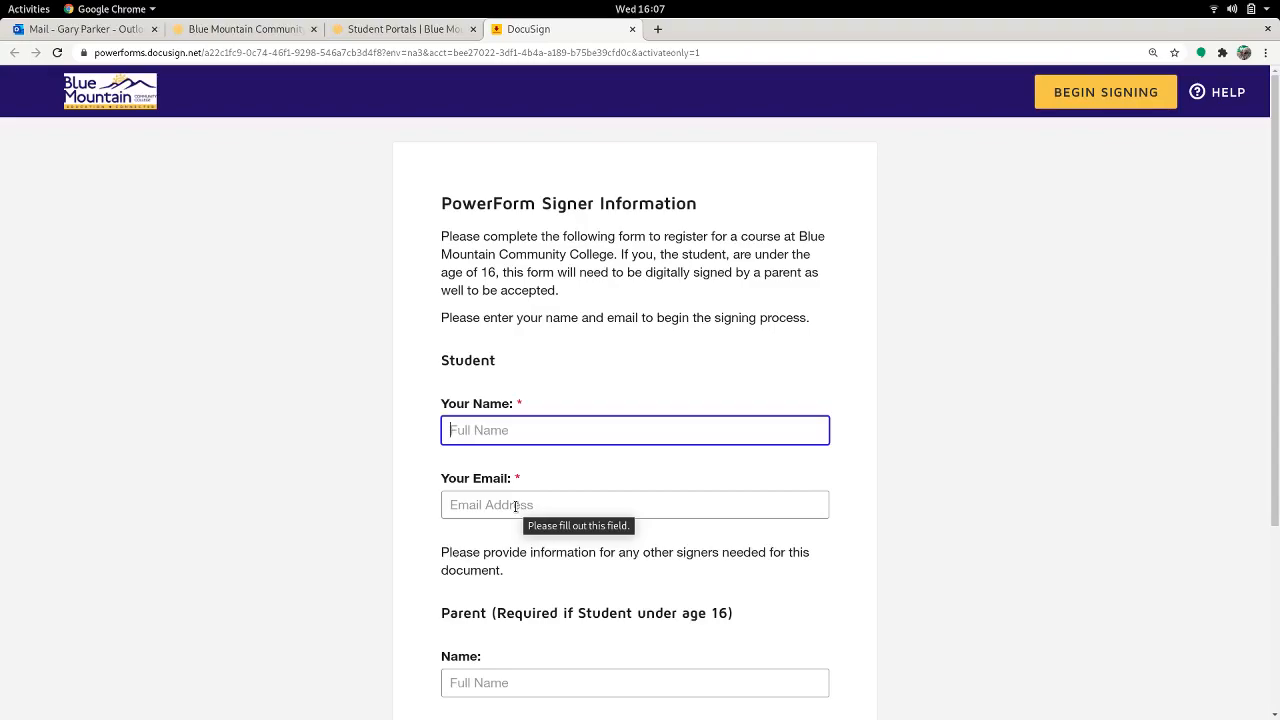
{"action": "mouse_move", "coordinate": [457, 166]}
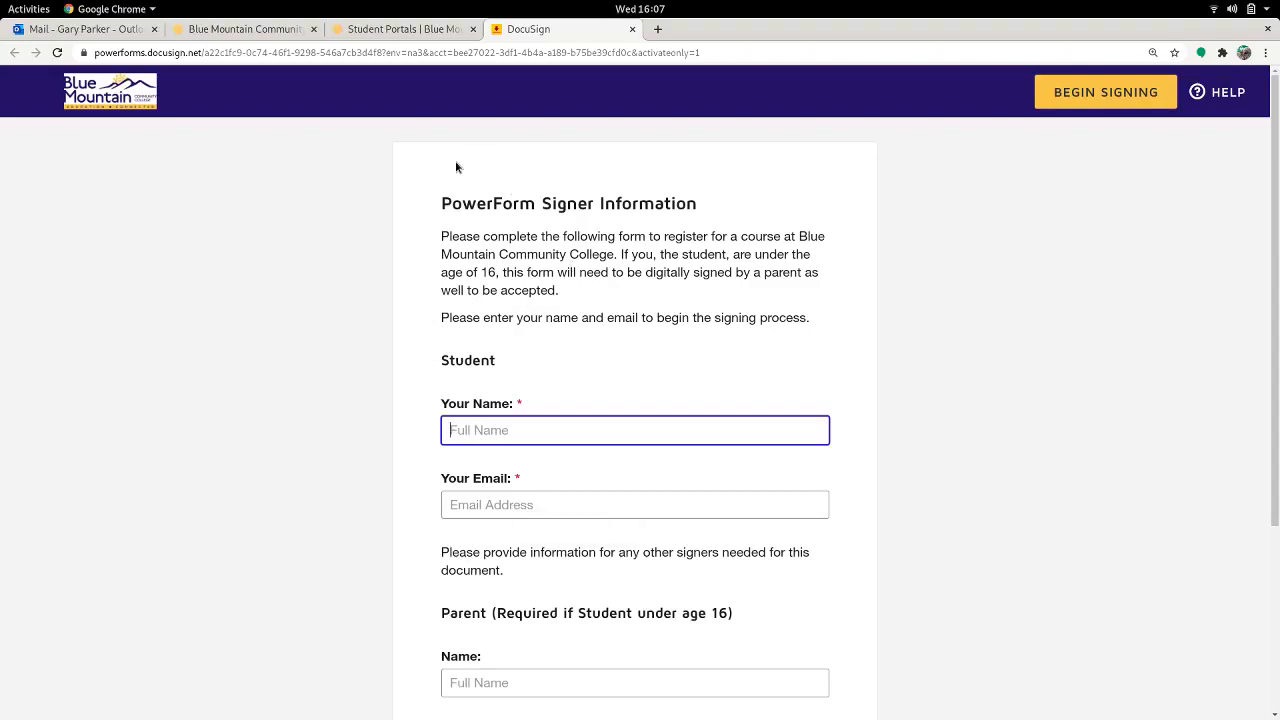
Step: Return to the Outlook Mail tab showing the DocuSign BMCC Course Registration Form email
{"action": "left_click", "coordinate": [85, 28]}
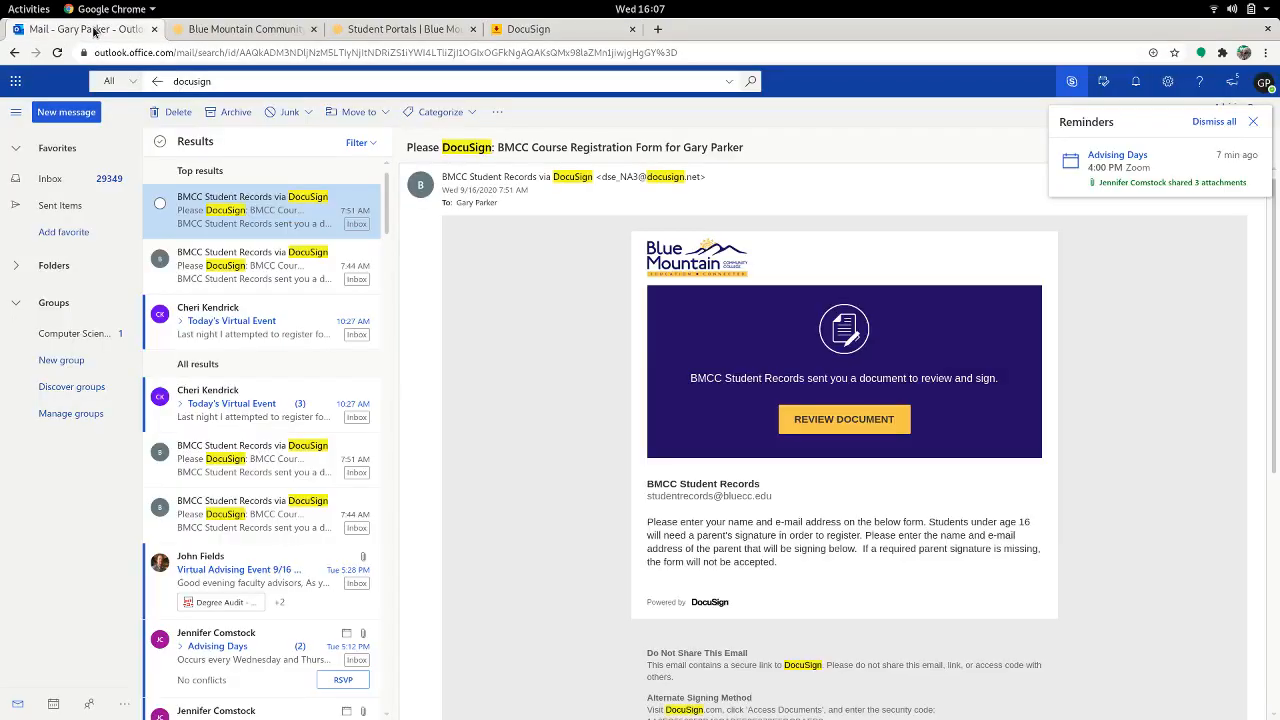
{"action": "mouse_move", "coordinate": [258, 162]}
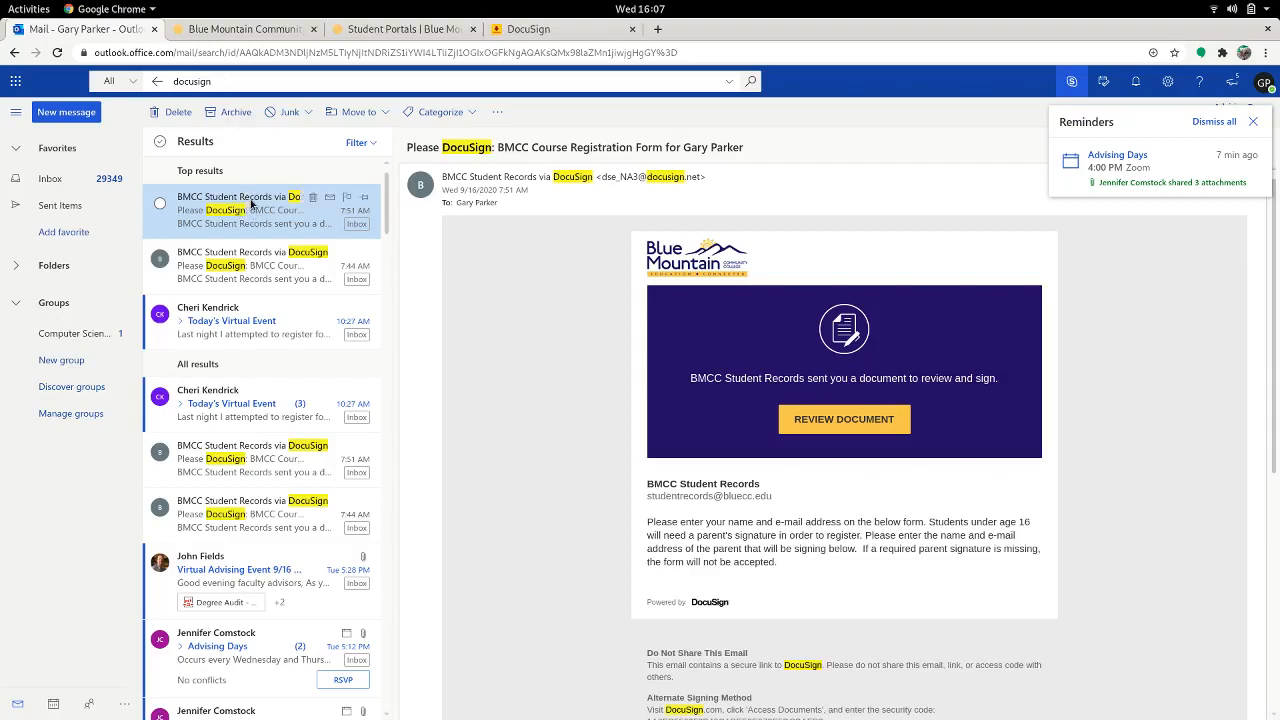
{"action": "mouse_move", "coordinate": [252, 204]}
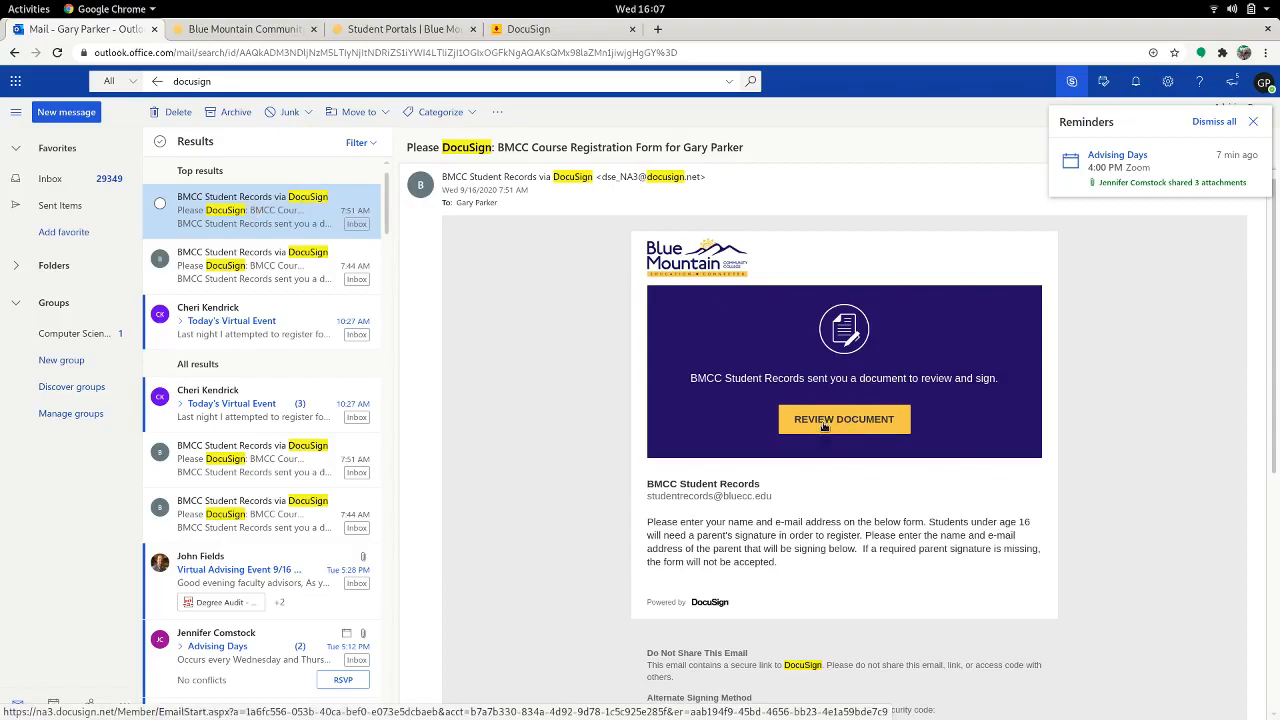
Step: Review the DocuSign document and choose Fall as the term of enrollment
{"action": "left_click", "coordinate": [844, 419]}
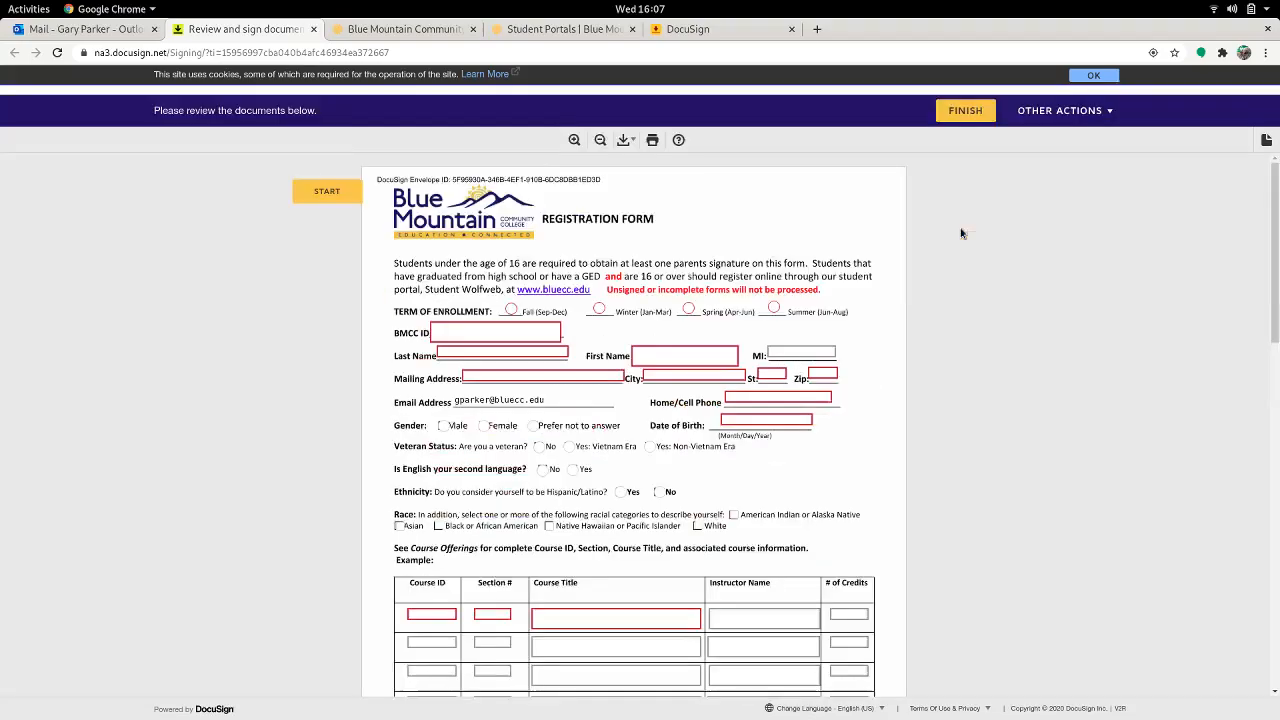
{"action": "scroll", "scroll_direction": "up", "scroll_amount": 3}
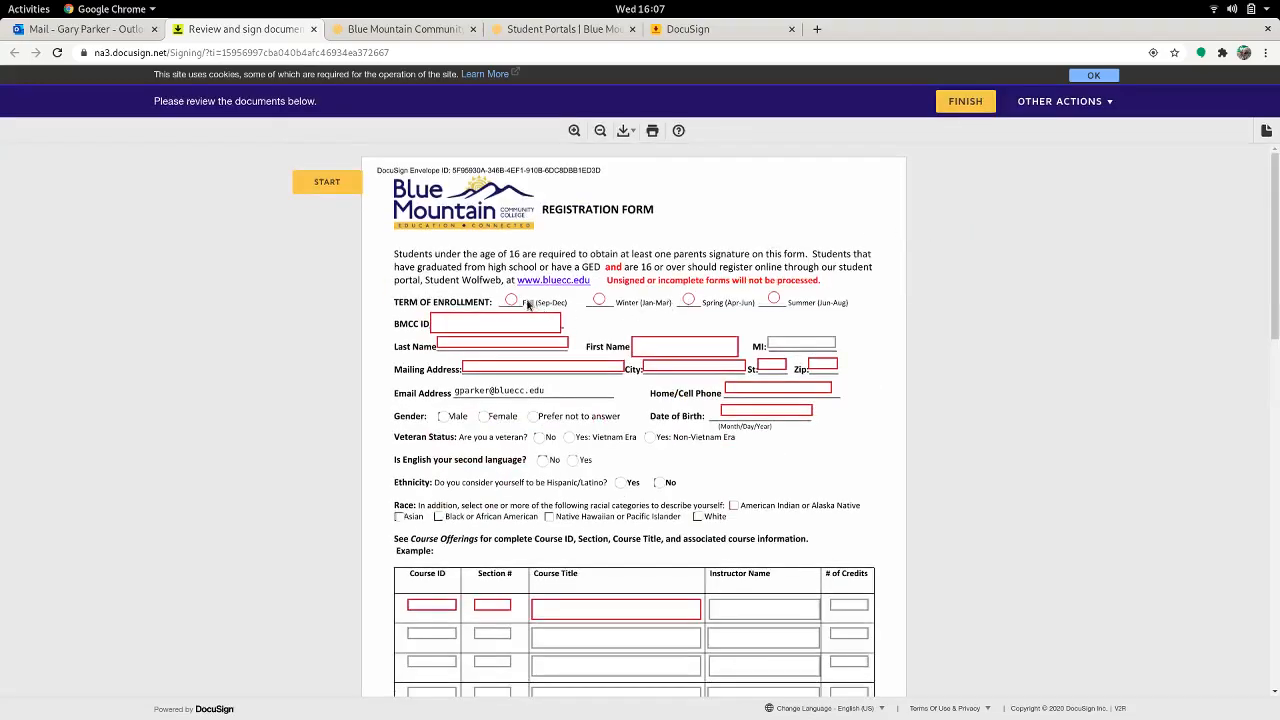
{"action": "left_click", "coordinate": [511, 301]}
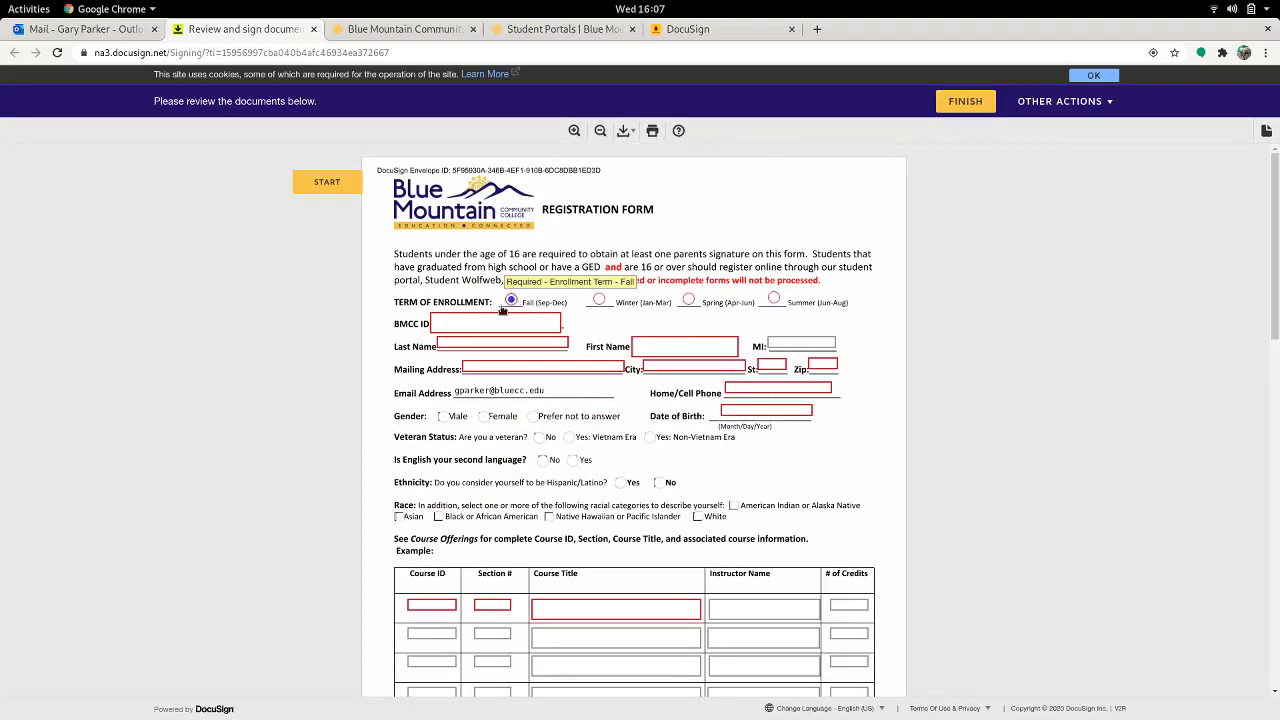
Step: Move to the Last Name field, then down to the first Course ID box in the table
{"action": "left_click", "coordinate": [493, 322]}
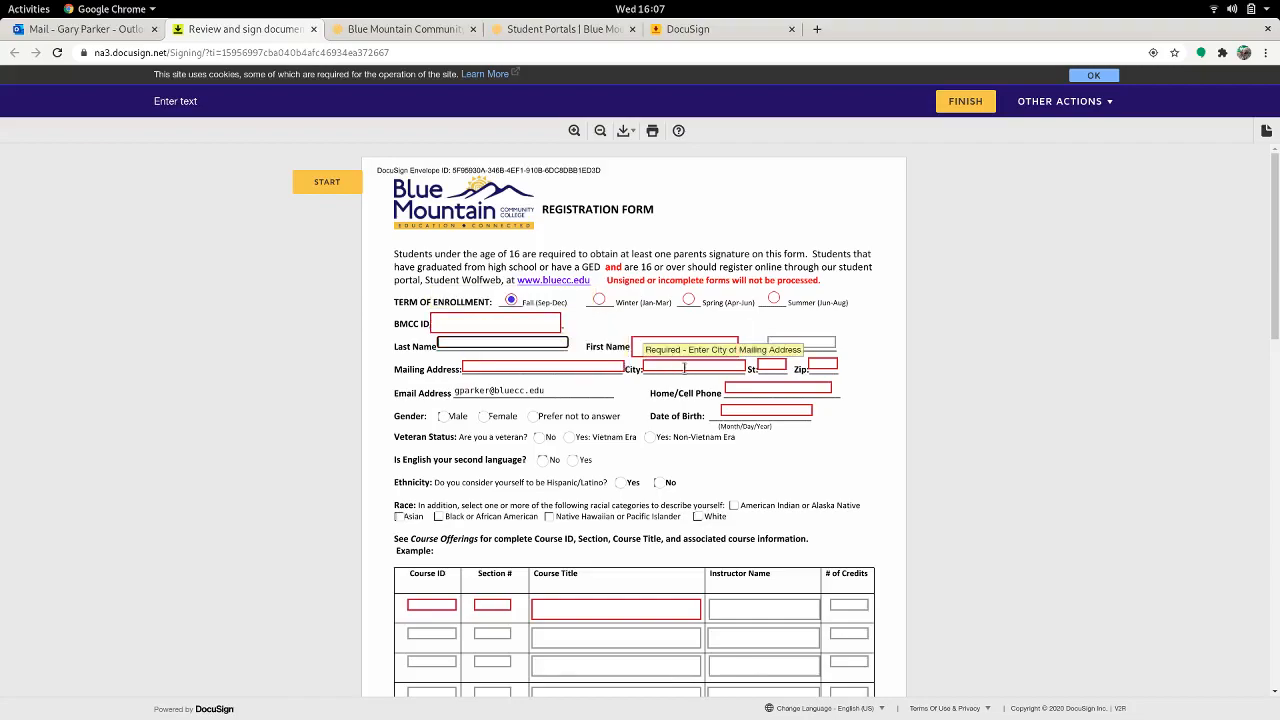
{"action": "scroll", "scroll_direction": "down", "scroll_amount": 3}
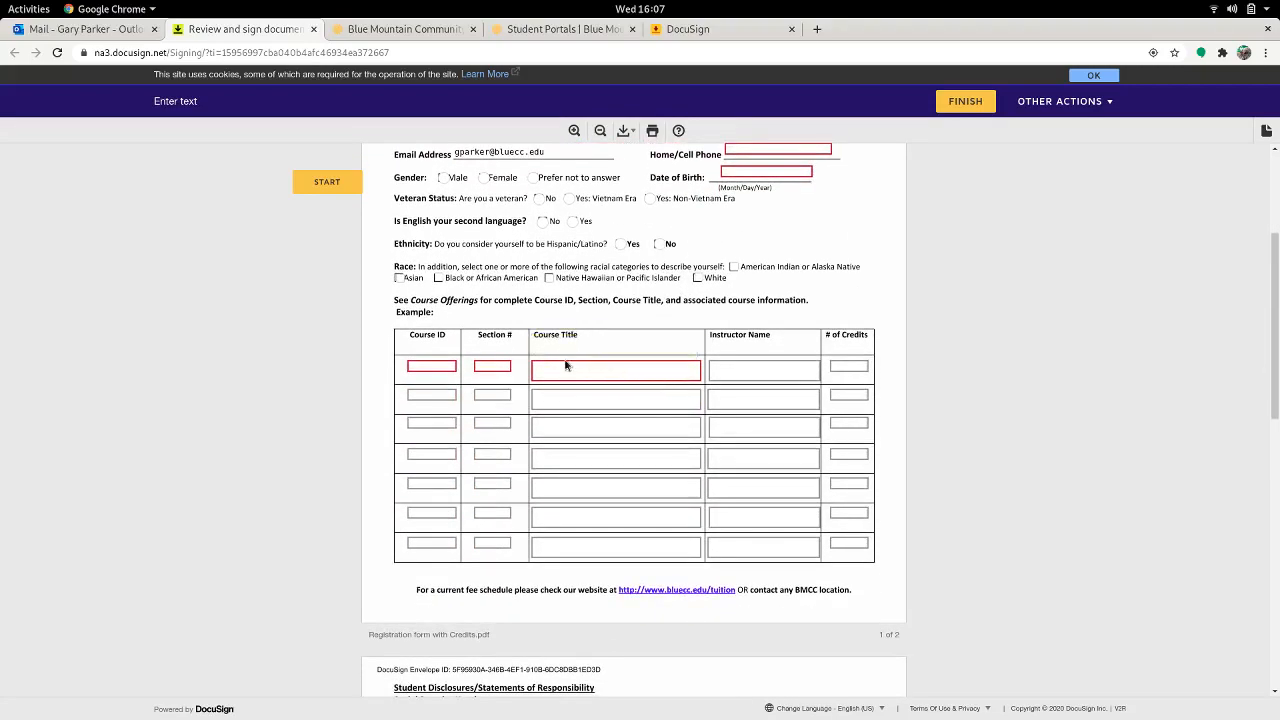
{"action": "left_click", "coordinate": [431, 366]}
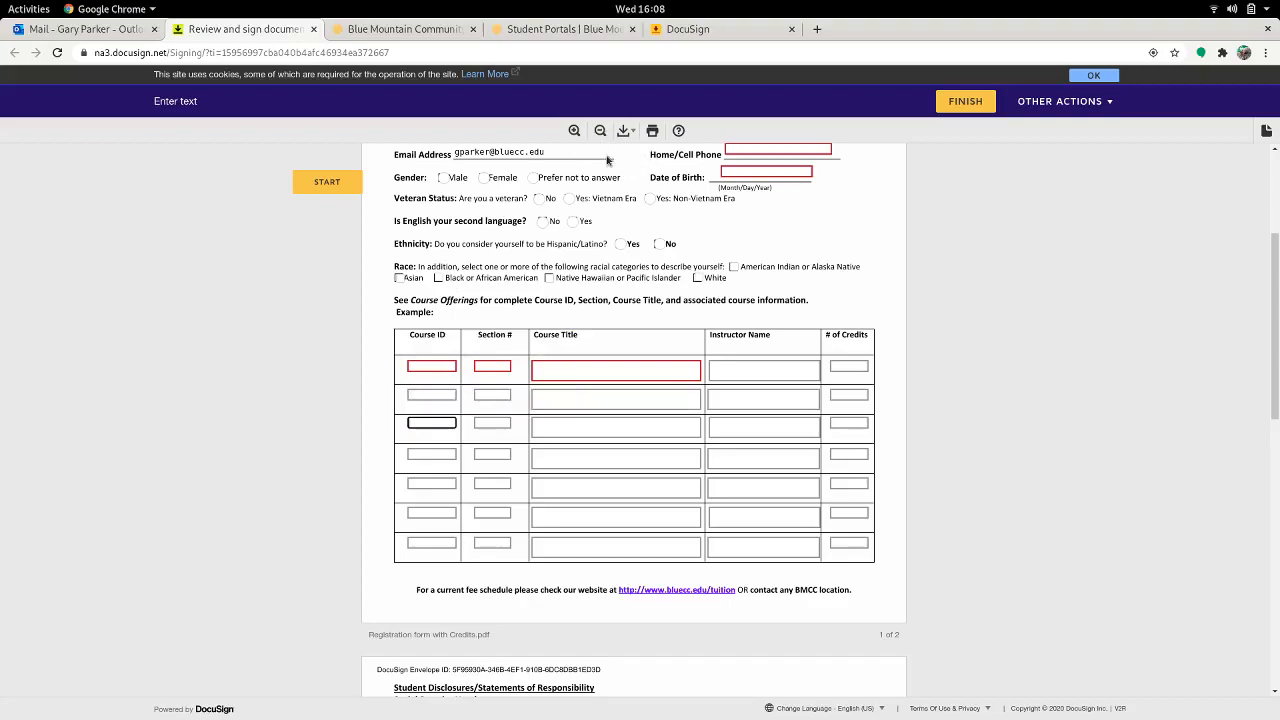
Step: Switch to the BMCC Course Schedule tab and scroll down to the search filters
{"action": "left_click", "coordinate": [400, 29]}
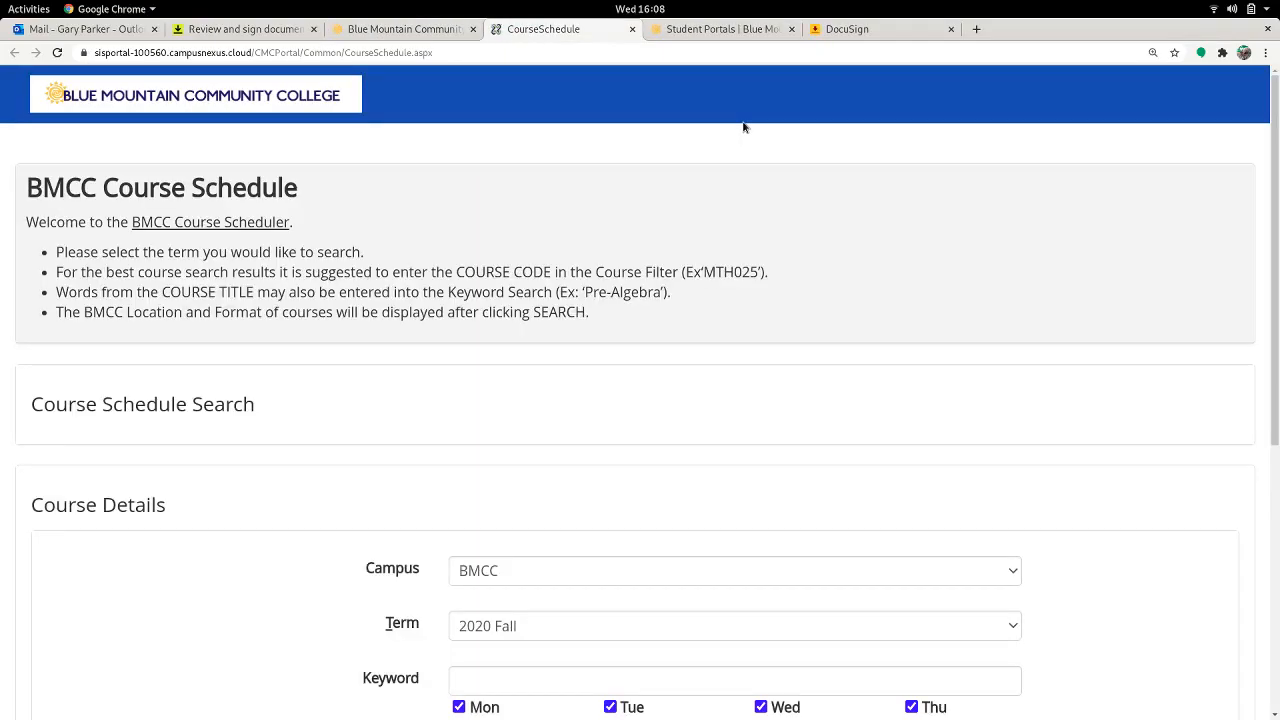
{"action": "mouse_move", "coordinate": [741, 267]}
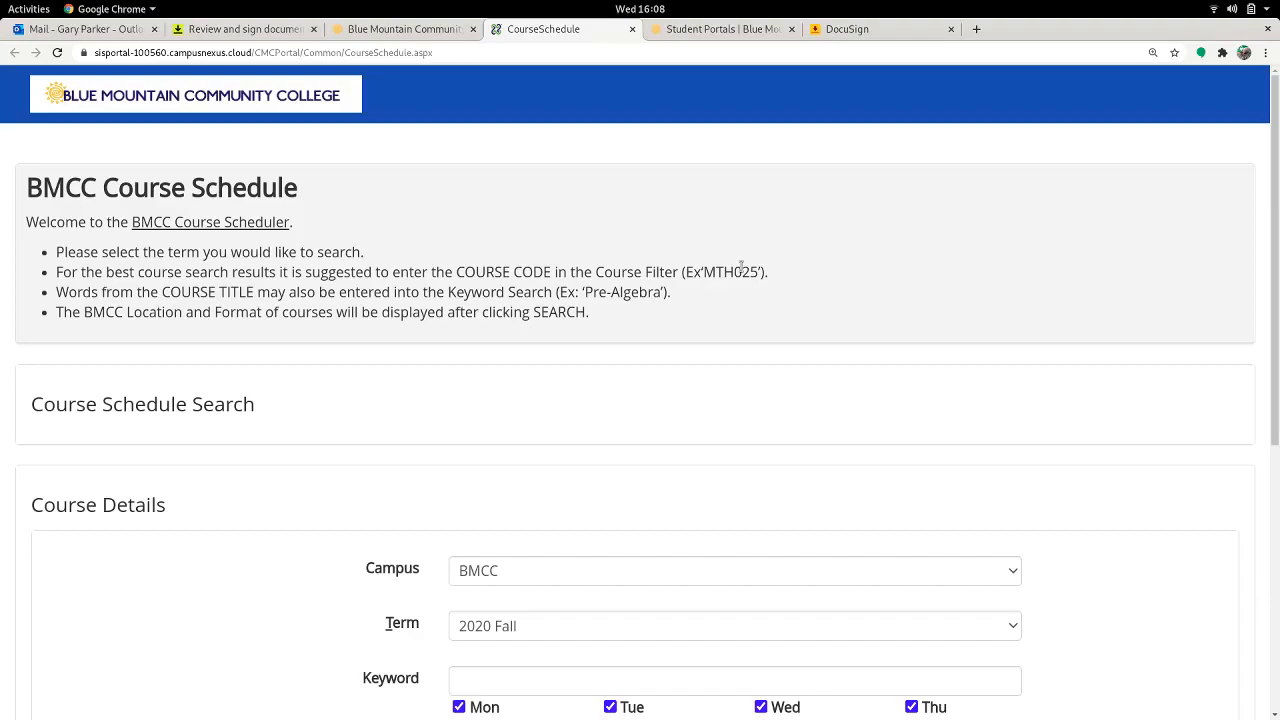
{"action": "scroll", "scroll_direction": "down", "scroll_amount": 3}
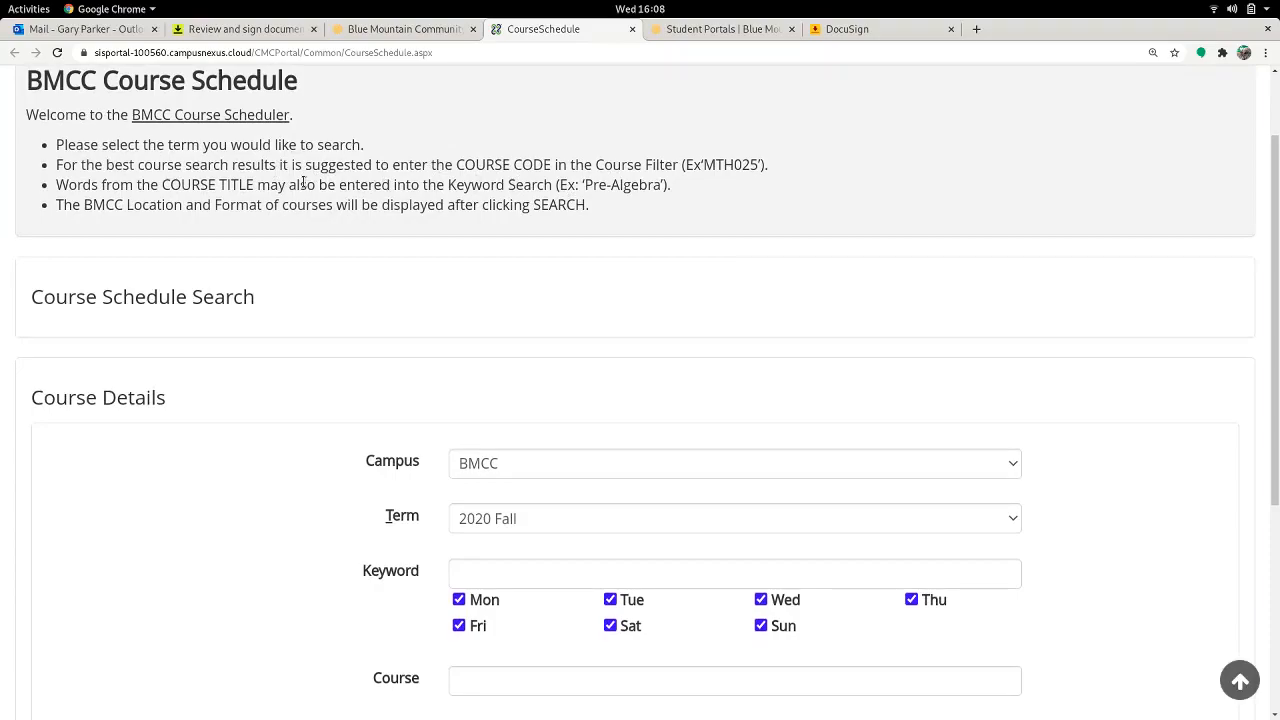
{"action": "mouse_move", "coordinate": [607, 330]}
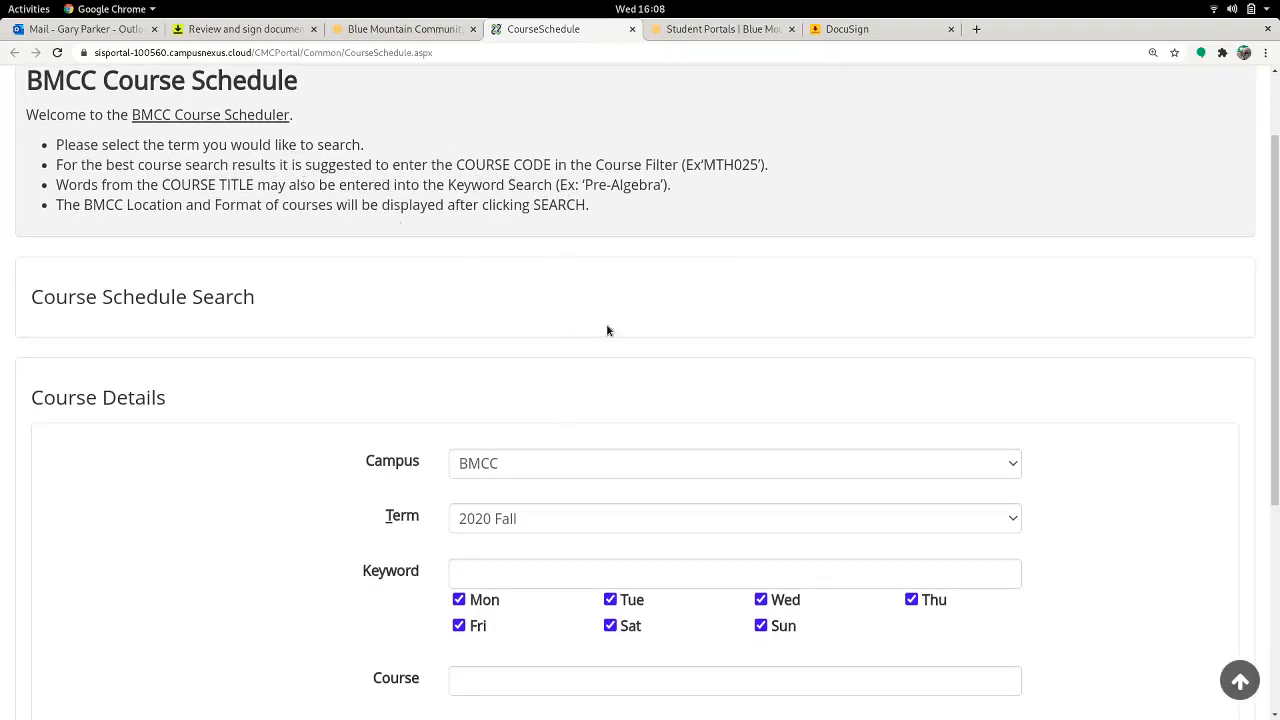
{"action": "scroll", "scroll_direction": "down", "scroll_amount": 3}
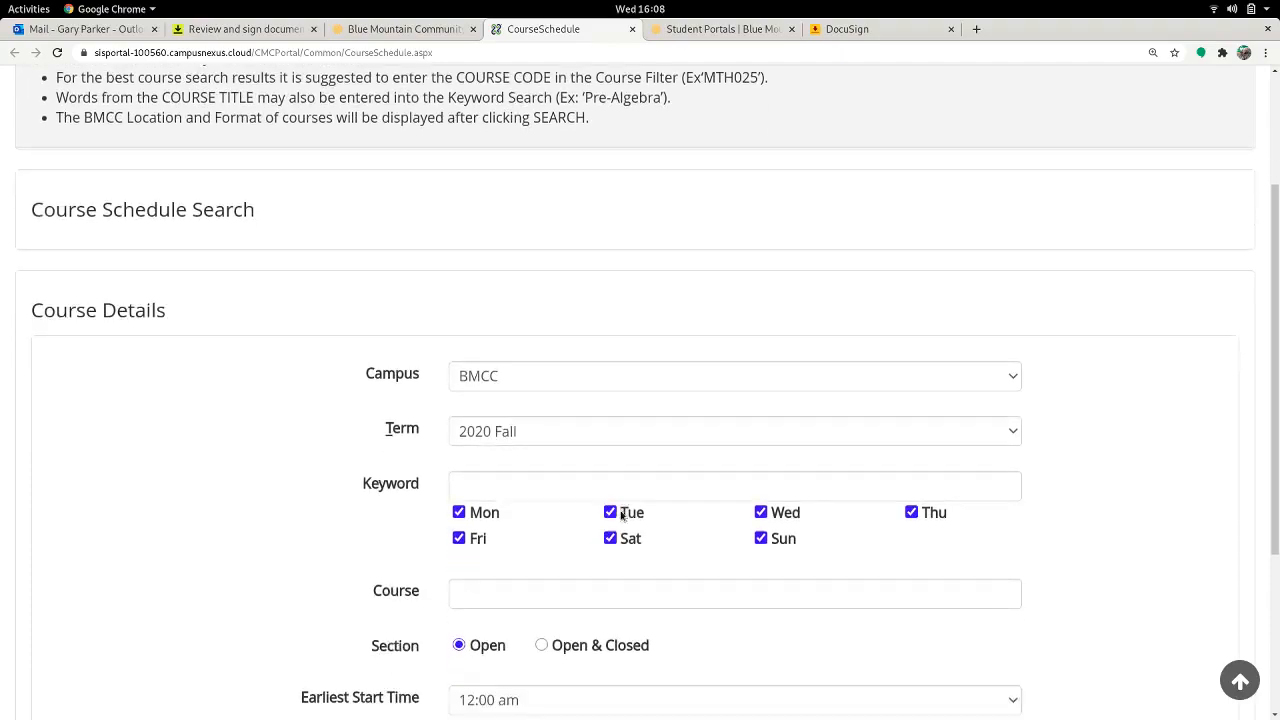
{"action": "scroll", "scroll_direction": "down", "scroll_amount": 3}
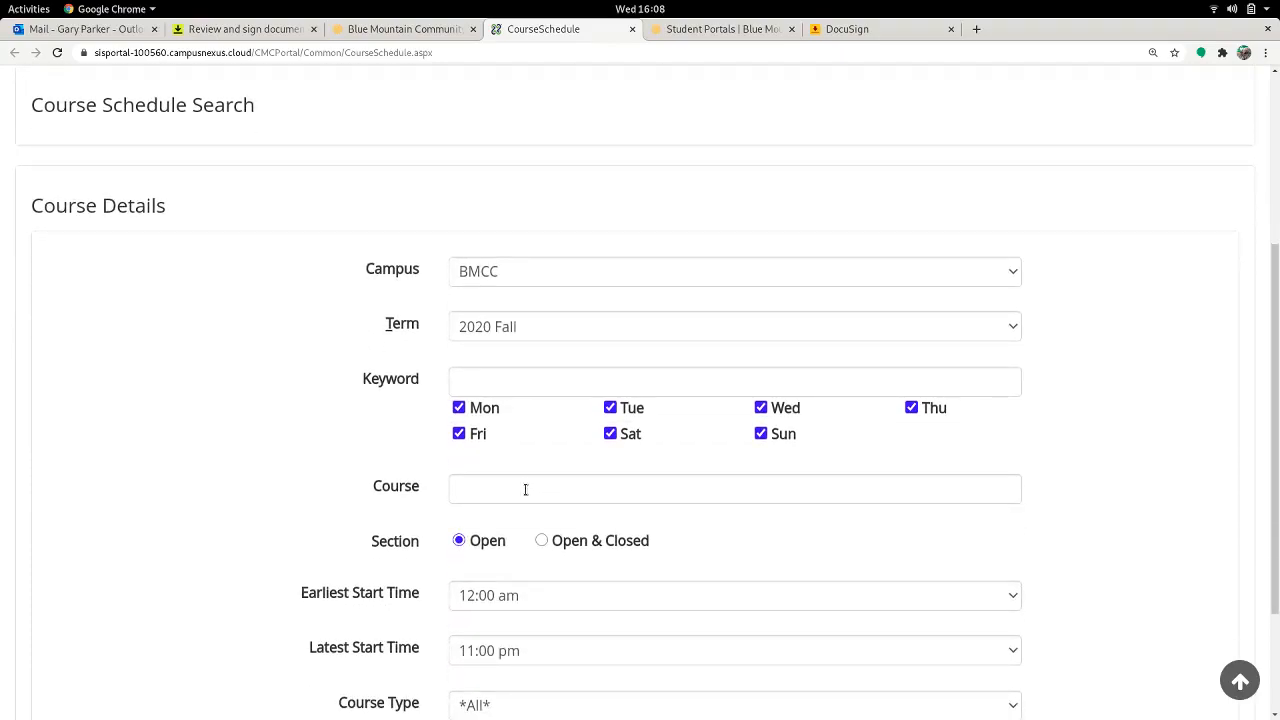
Step: Search 2020 Fall courses by keyword 'Intermediate' and look through the 11 MTH095 and BA261 results
{"action": "left_click", "coordinate": [735, 381]}
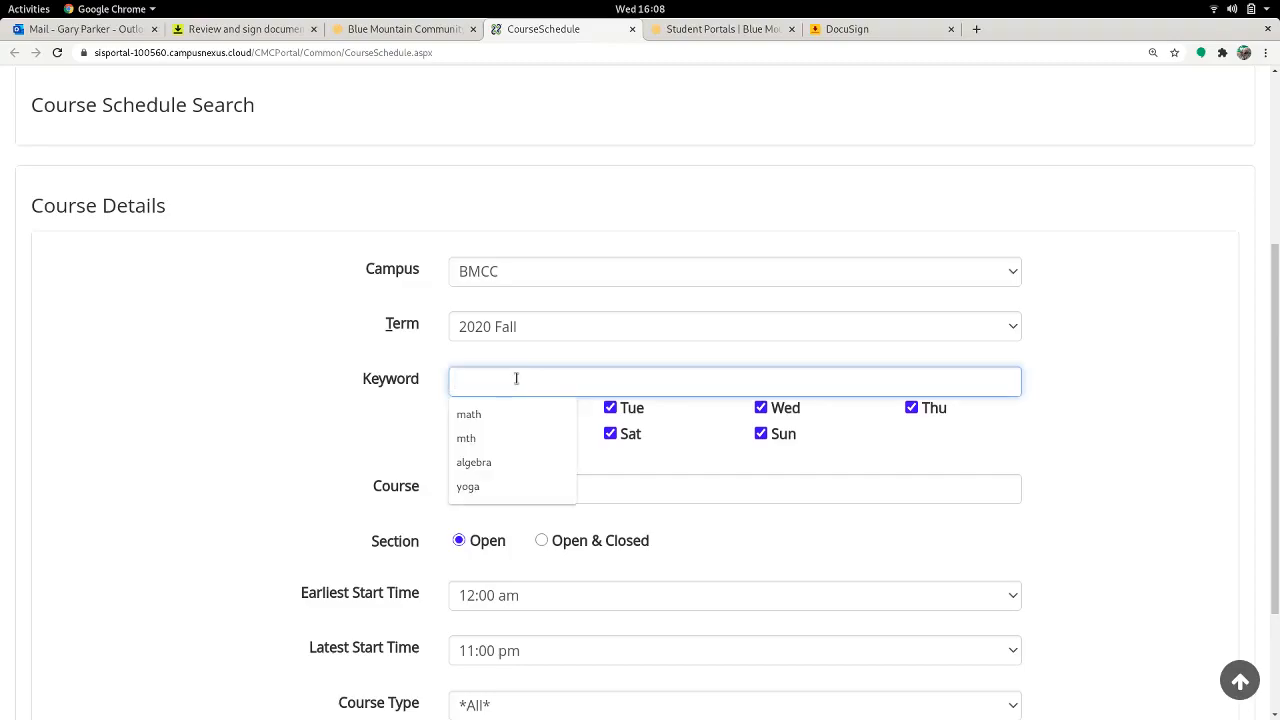
{"action": "type", "text": "Inter"}
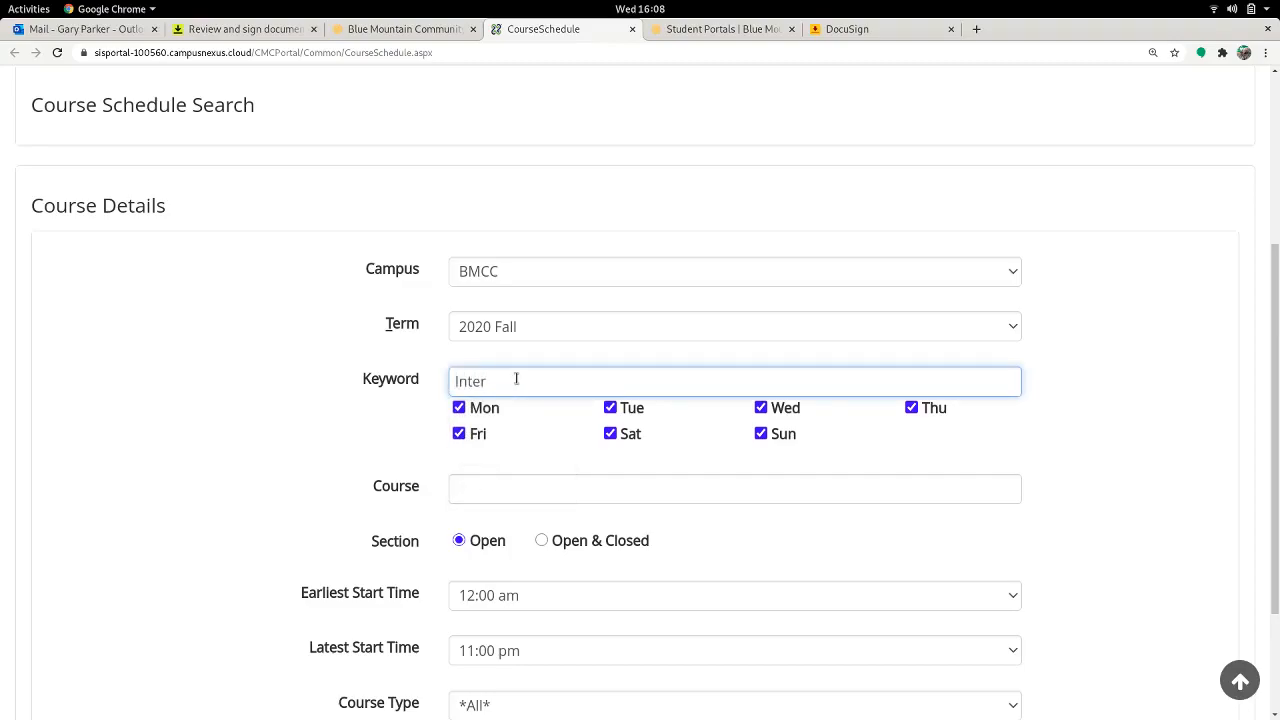
{"action": "type", "text": "mediate"}
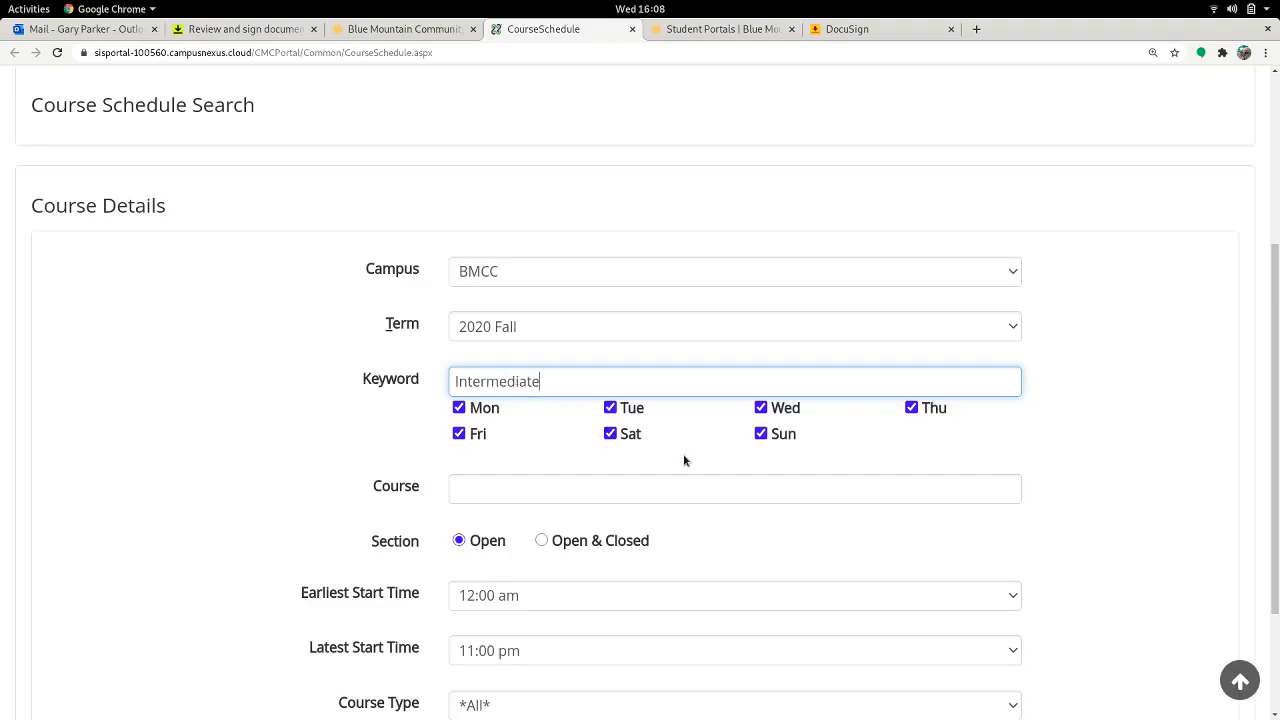
{"action": "left_click", "coordinate": [685, 604]}
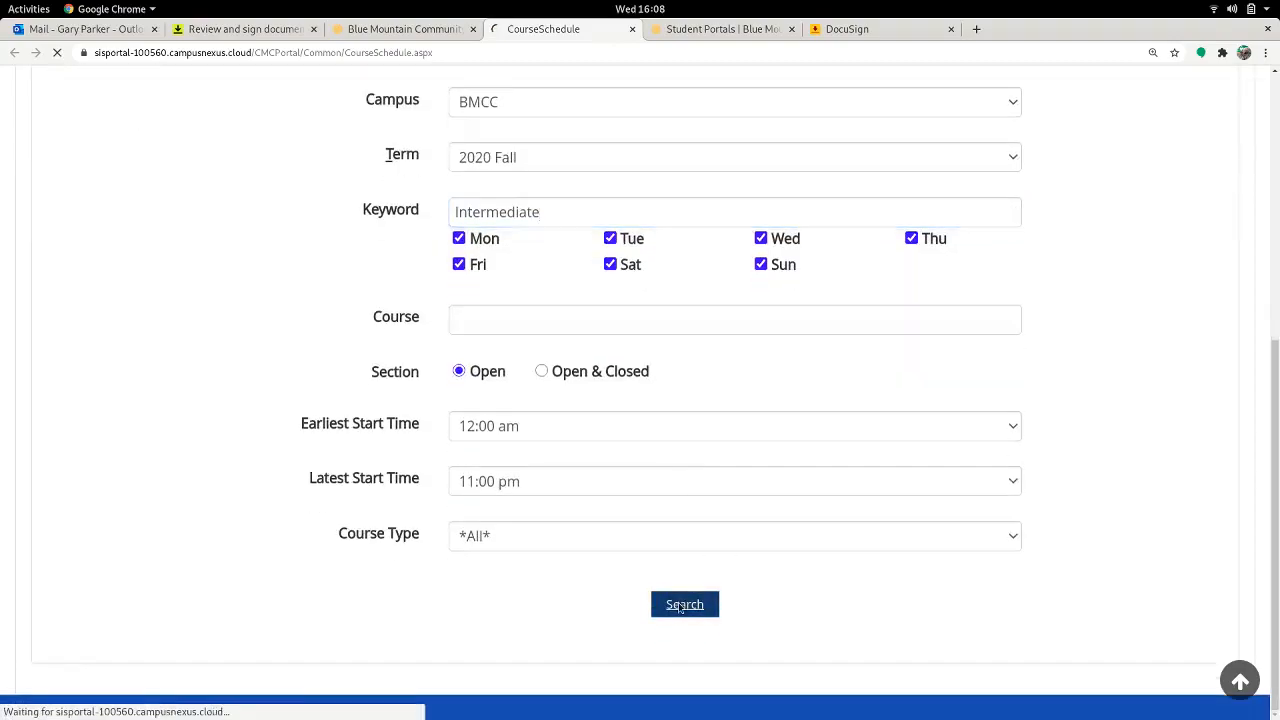
{"action": "left_click", "coordinate": [685, 604]}
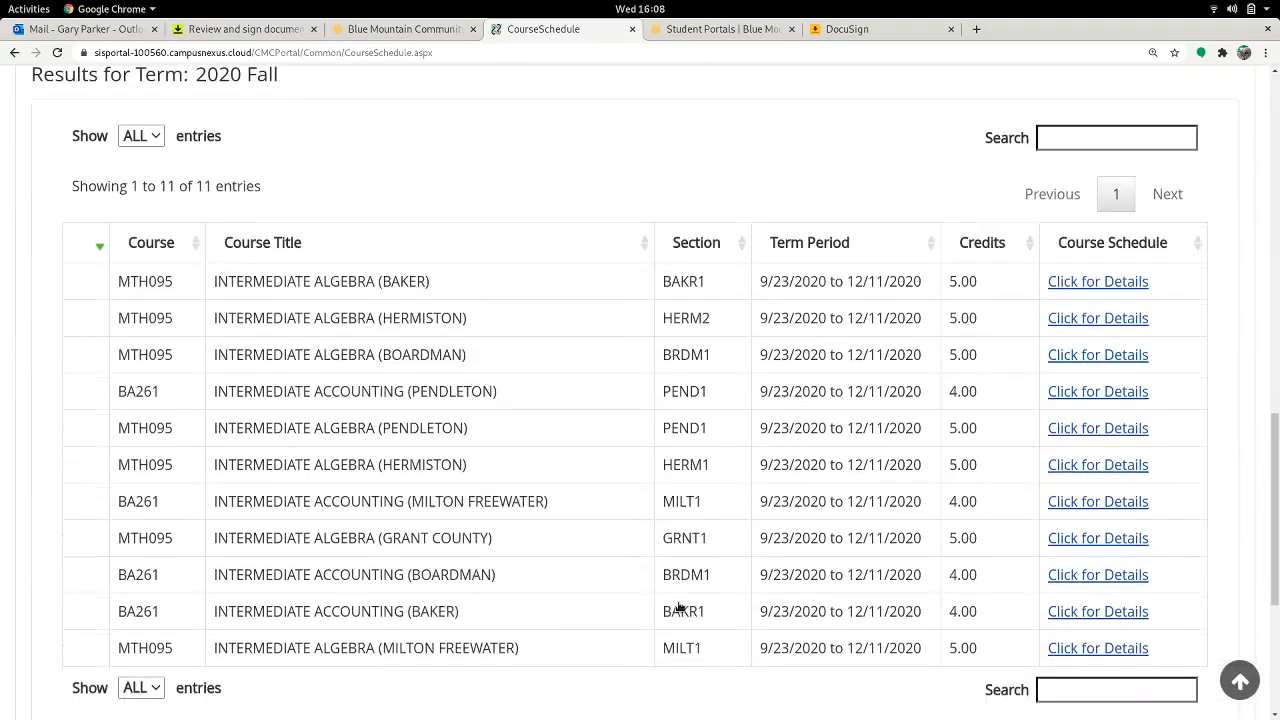
{"action": "scroll", "scroll_direction": "down", "scroll_amount": 3}
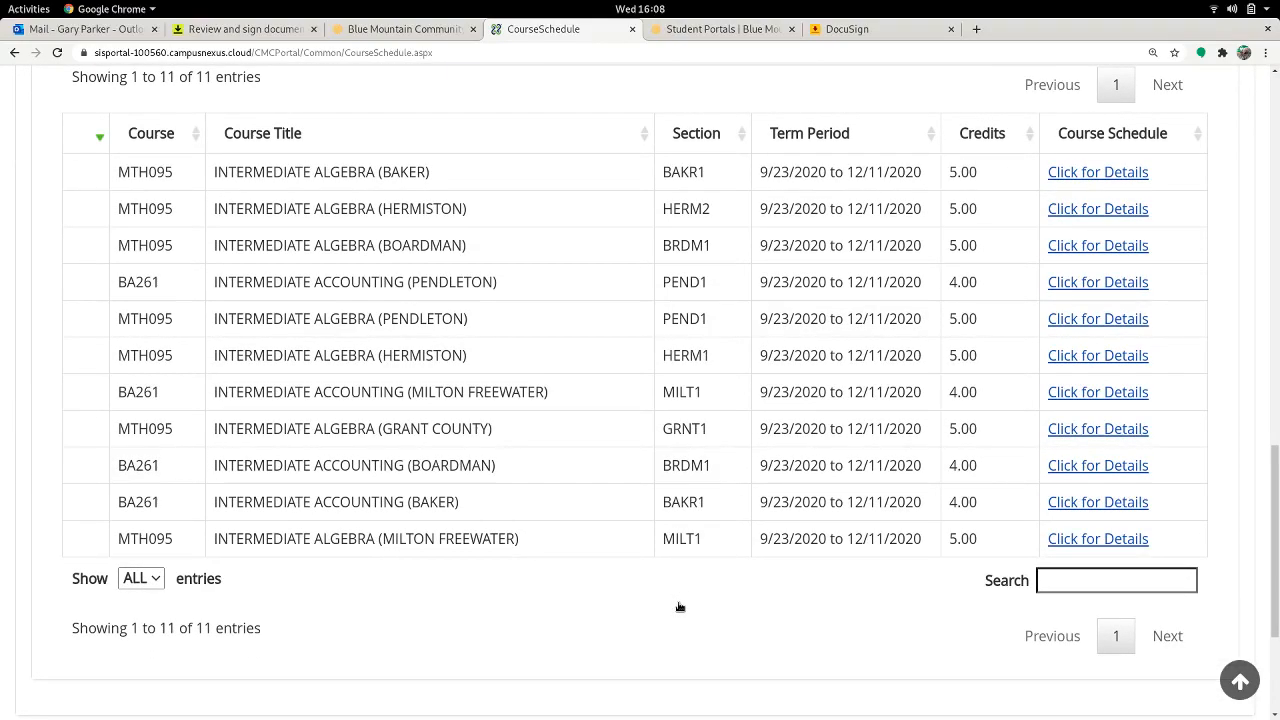
{"action": "scroll", "scroll_direction": "up", "scroll_amount": 3}
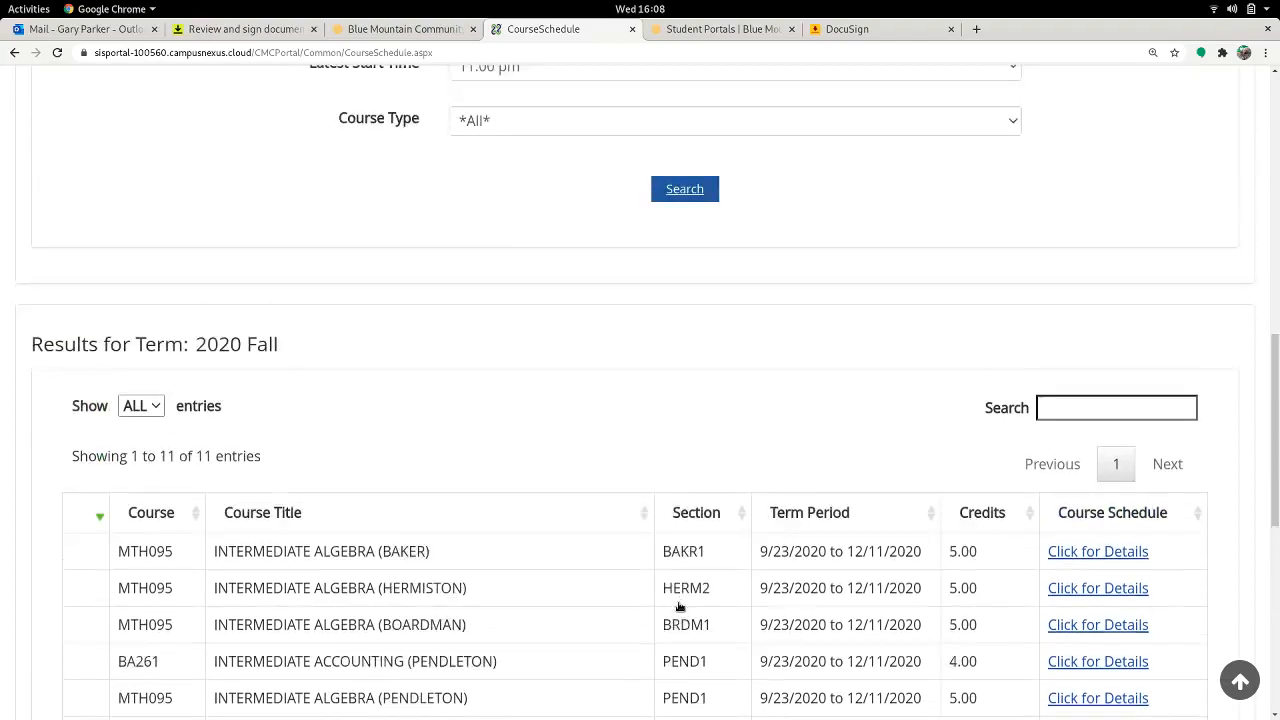
{"action": "scroll", "scroll_direction": "up", "scroll_amount": 3}
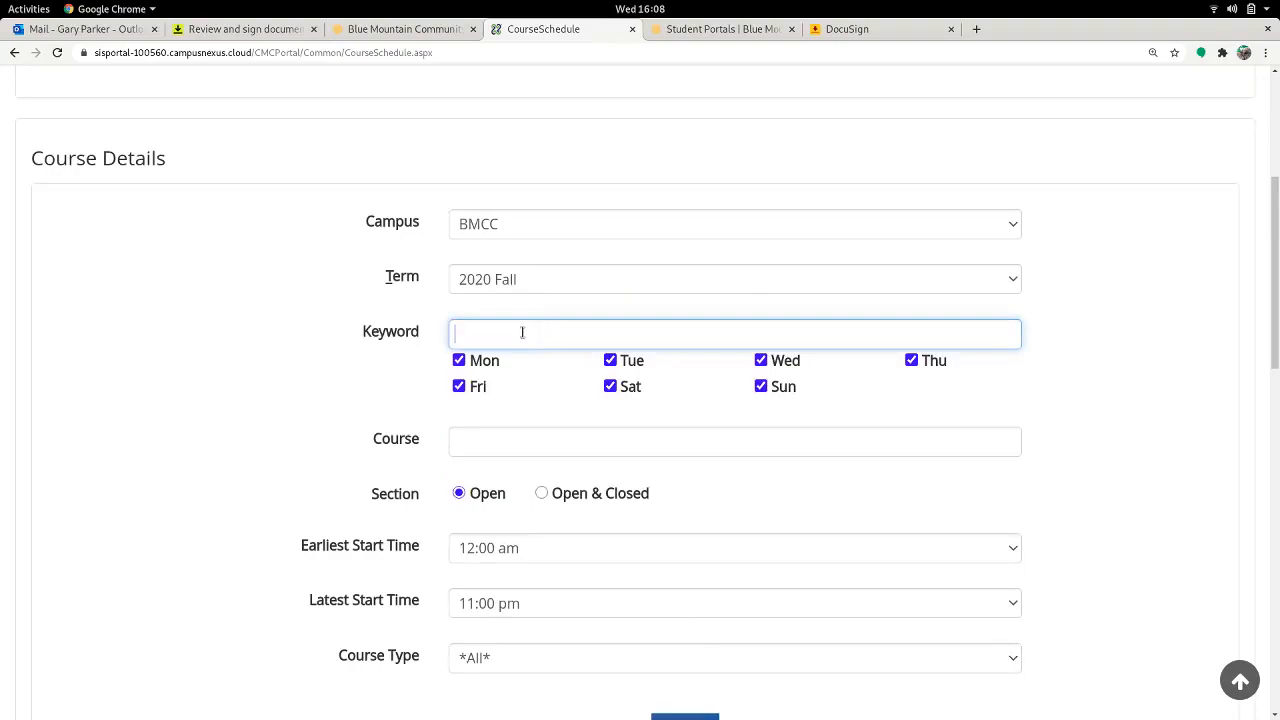
Step: Search by course code MTH095 to list its 7 Intermediate Algebra sections for 2020 Fall
{"action": "left_click", "coordinate": [734, 441]}
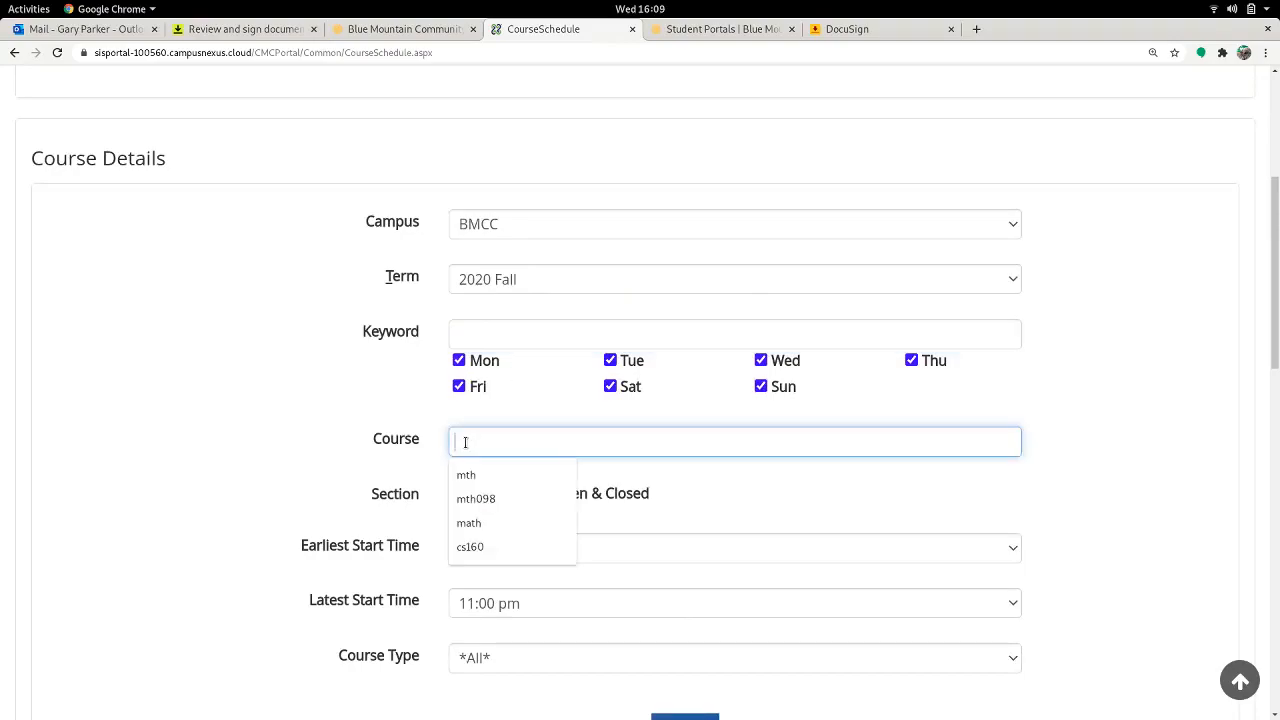
{"action": "type", "text": "MTH095"}
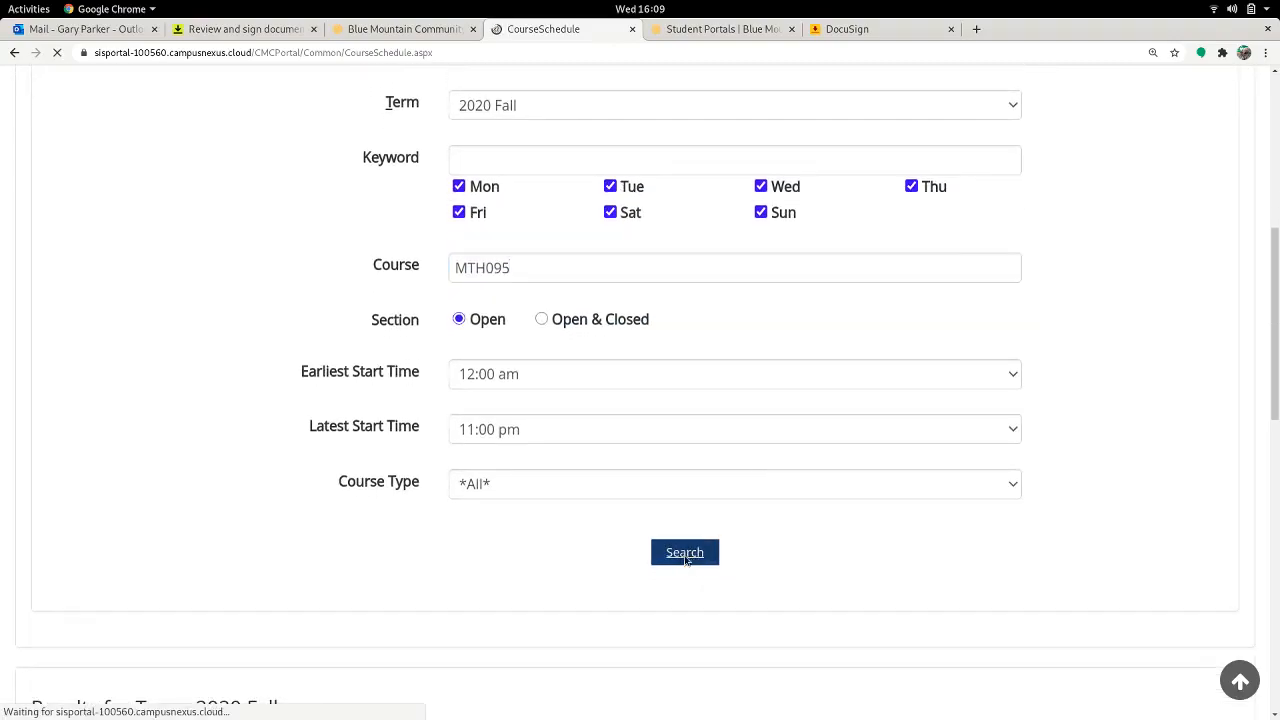
{"action": "left_click", "coordinate": [685, 552]}
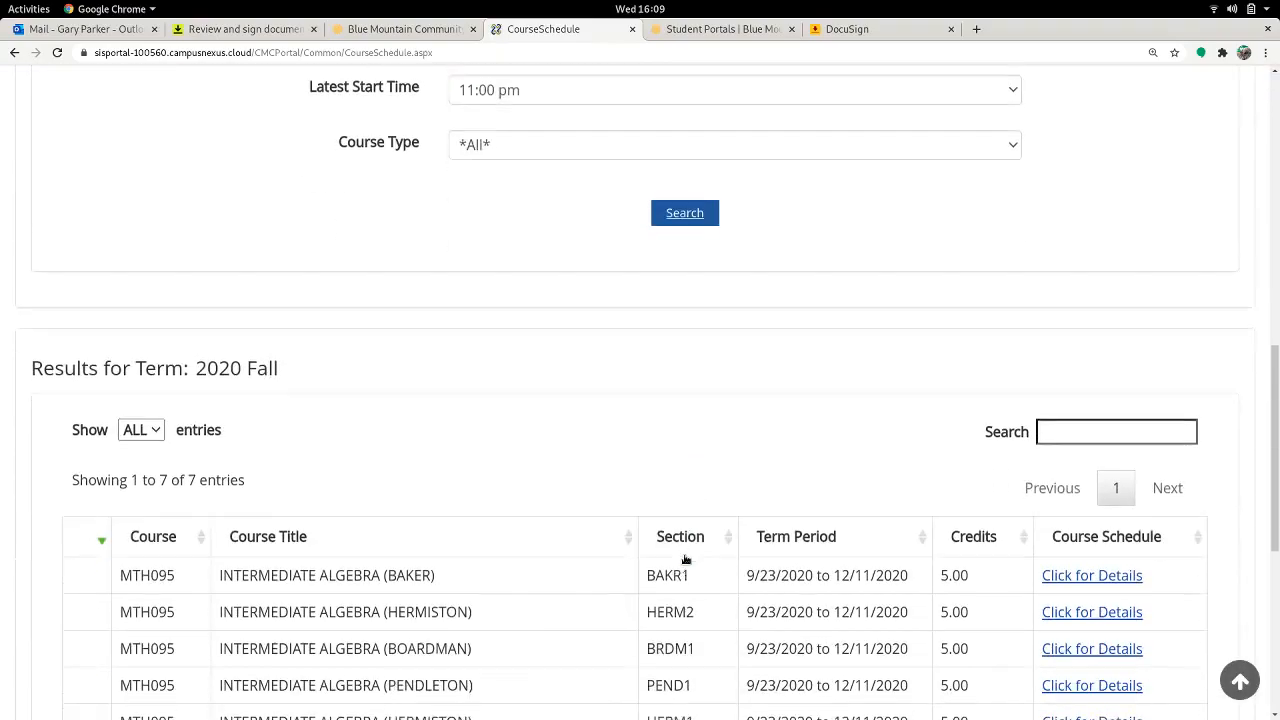
{"action": "scroll", "scroll_direction": "up", "scroll_amount": 3}
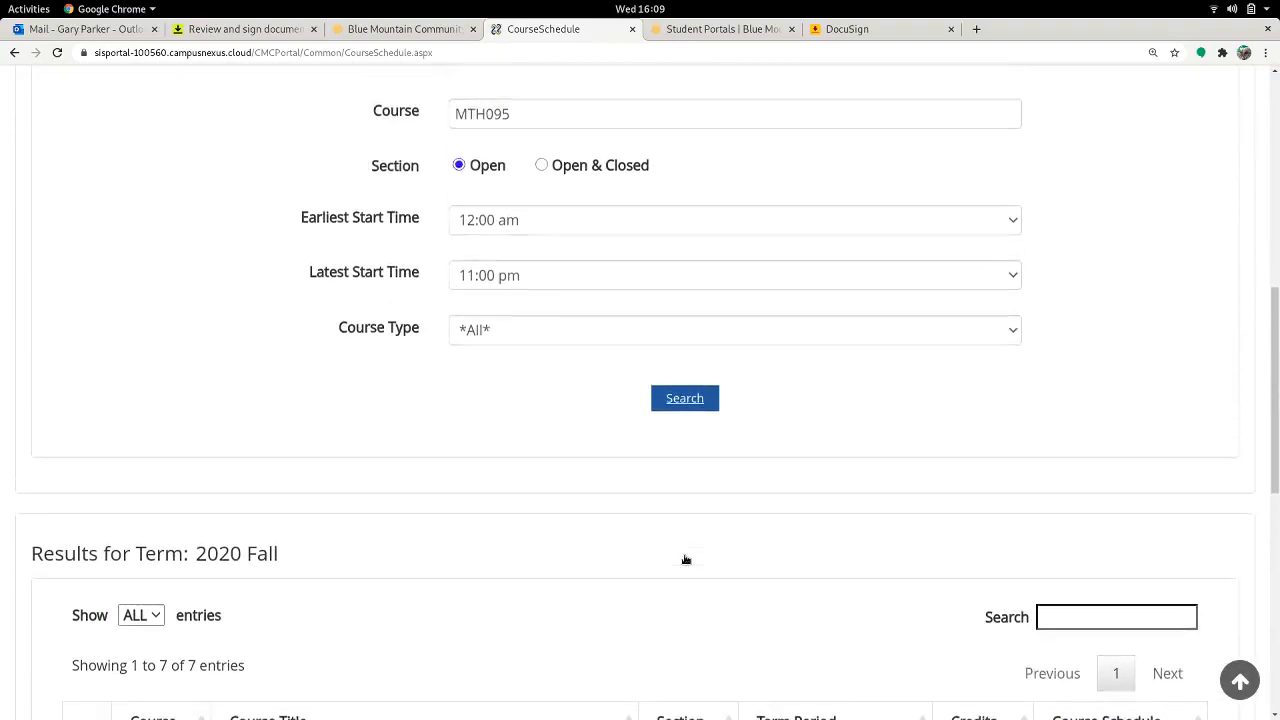
{"action": "scroll", "scroll_direction": "up", "scroll_amount": 3}
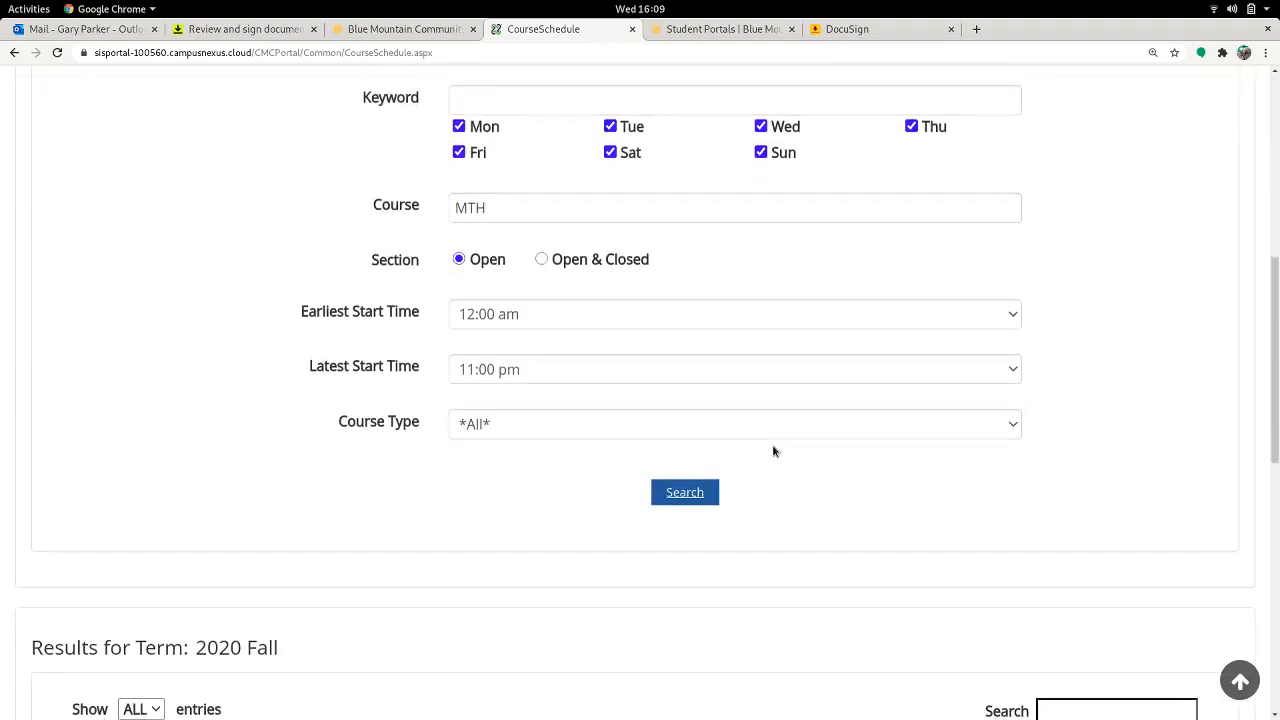
Step: Search by course code MTH and scroll the 49 math sections looking for ONLINE1 offerings
{"action": "left_click", "coordinate": [685, 492]}
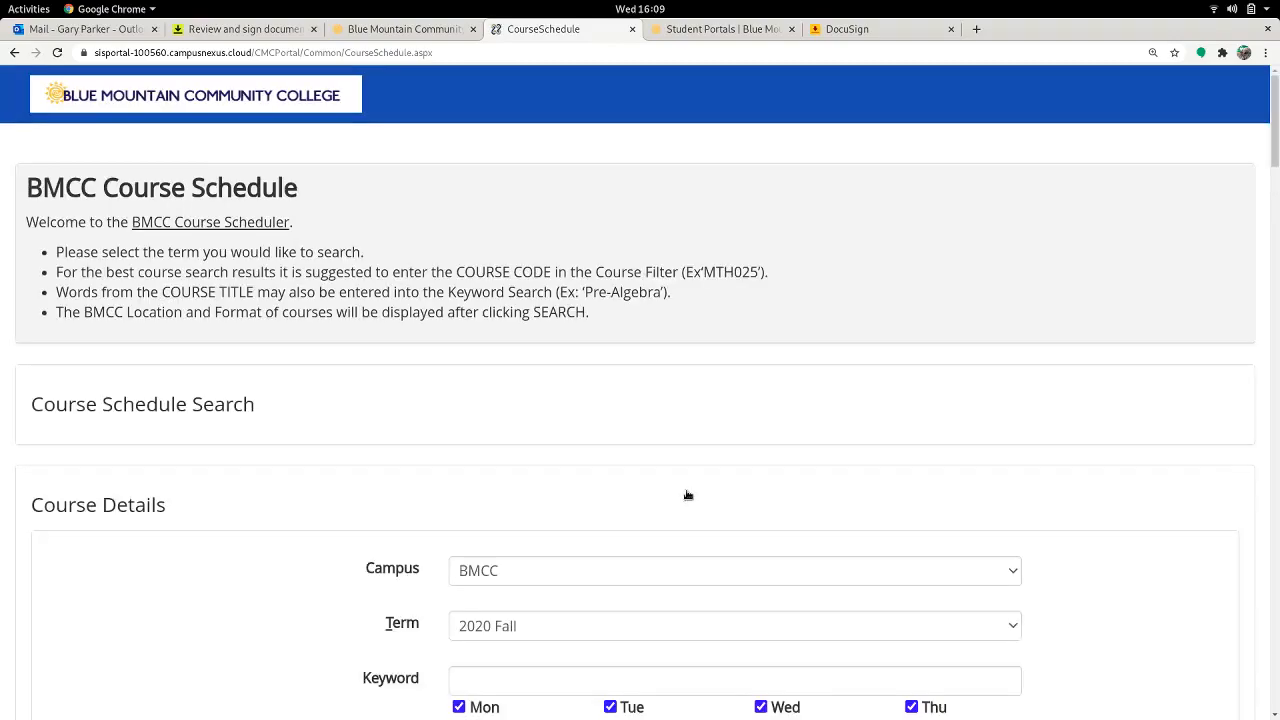
{"action": "left_click", "coordinate": [684, 185]}
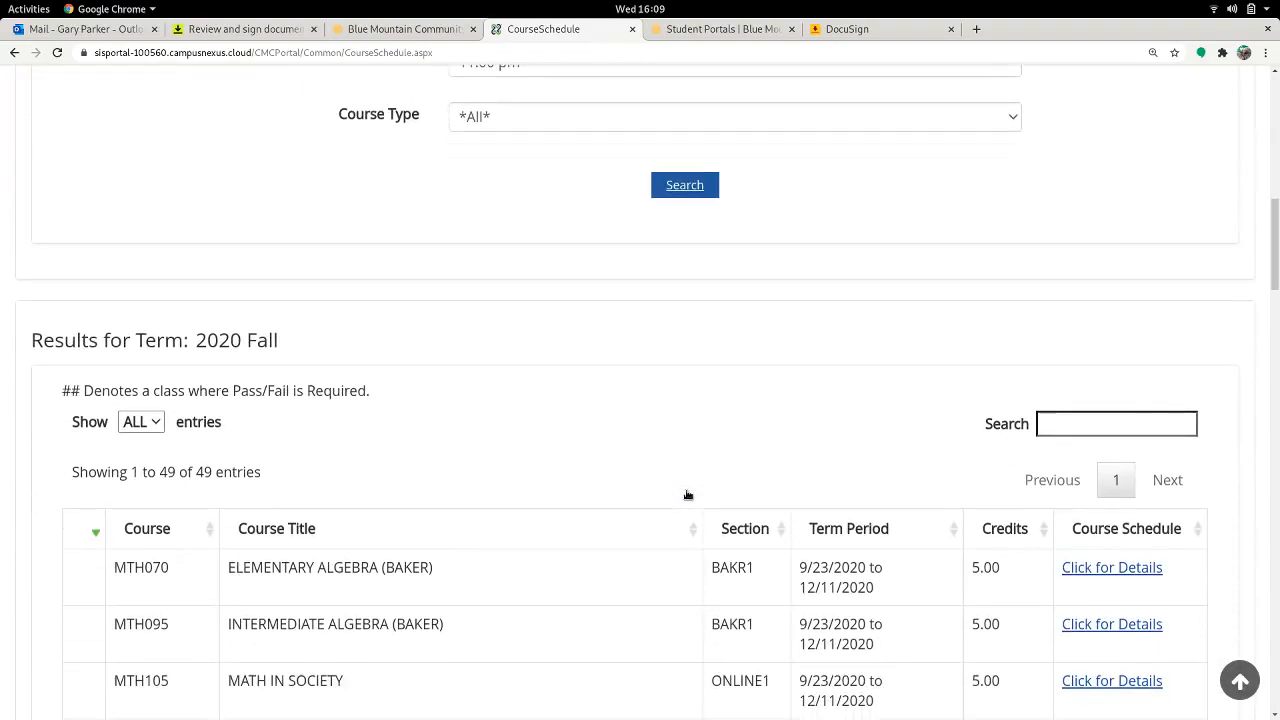
{"action": "scroll", "scroll_direction": "down", "scroll_amount": 3}
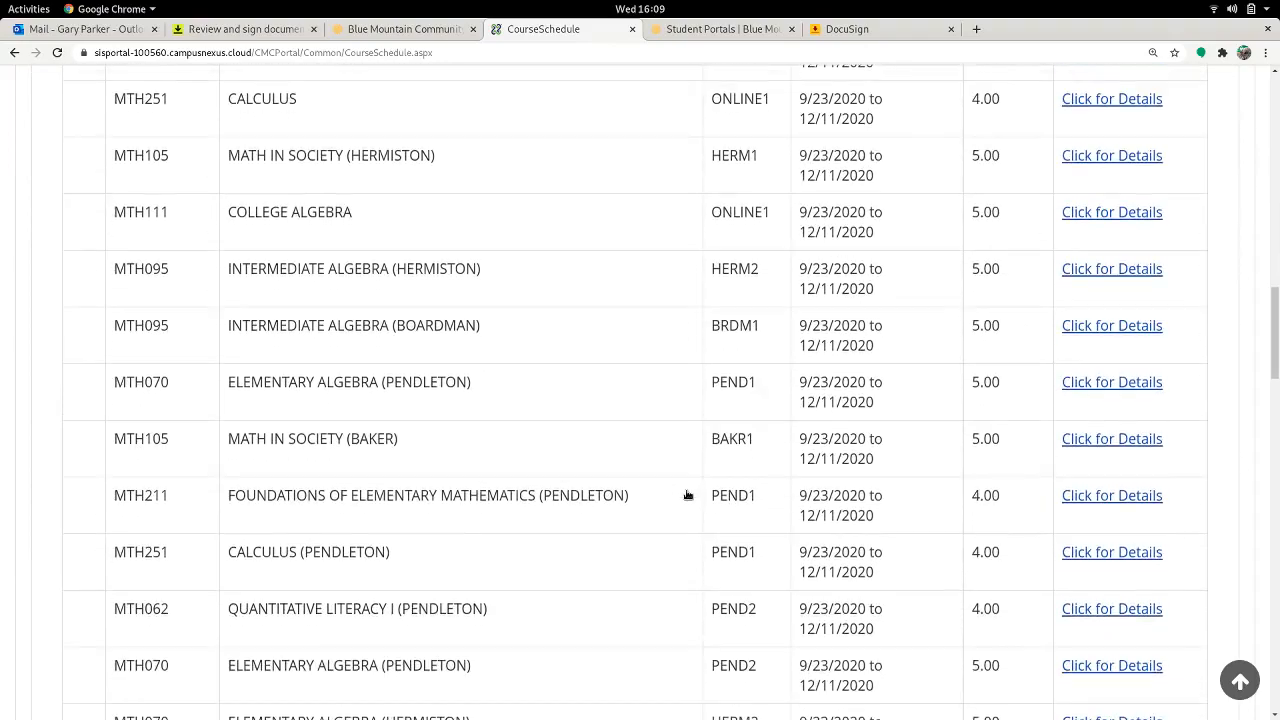
{"action": "scroll", "scroll_direction": "down", "scroll_amount": 3}
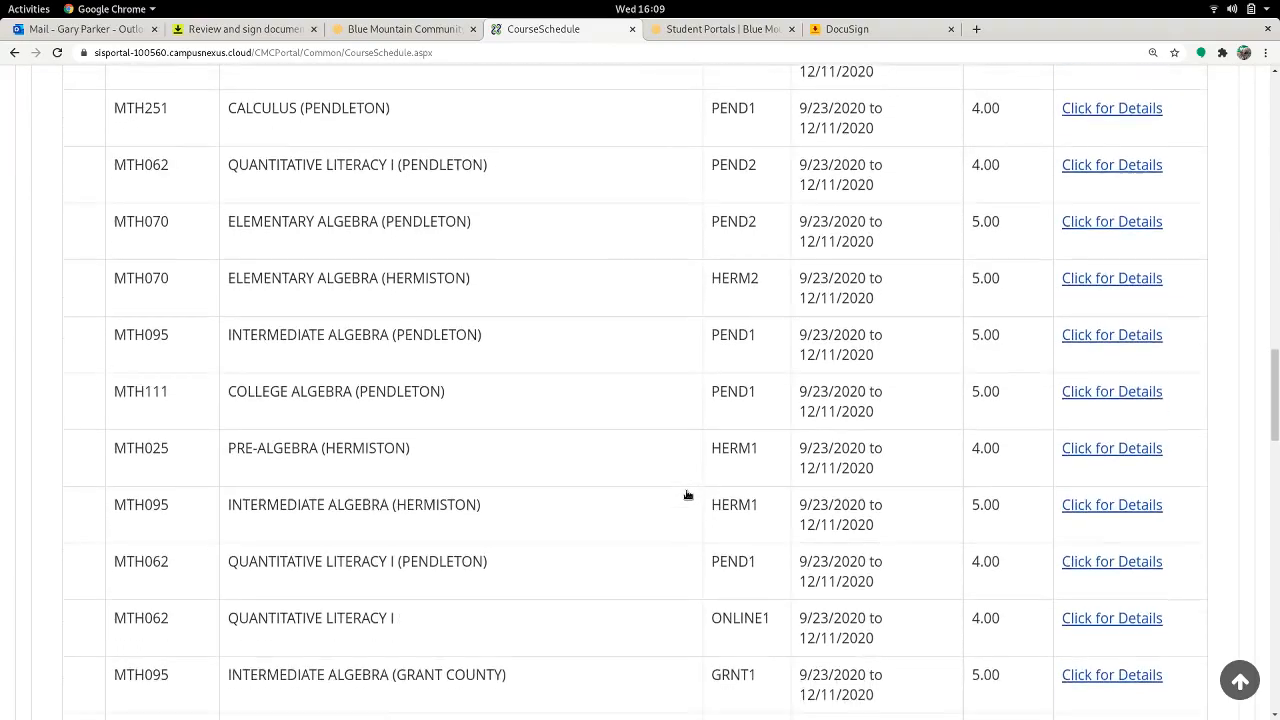
{"action": "scroll", "scroll_direction": "down", "scroll_amount": 3}
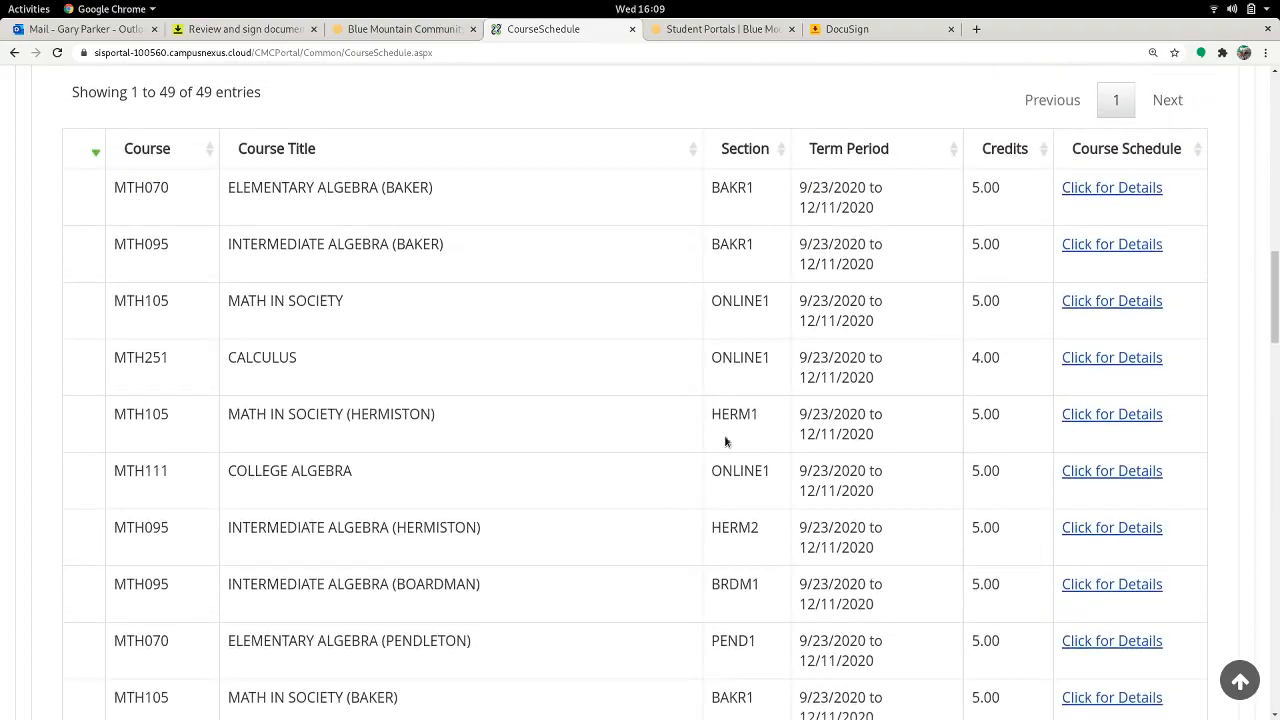
{"action": "mouse_move", "coordinate": [727, 300]}
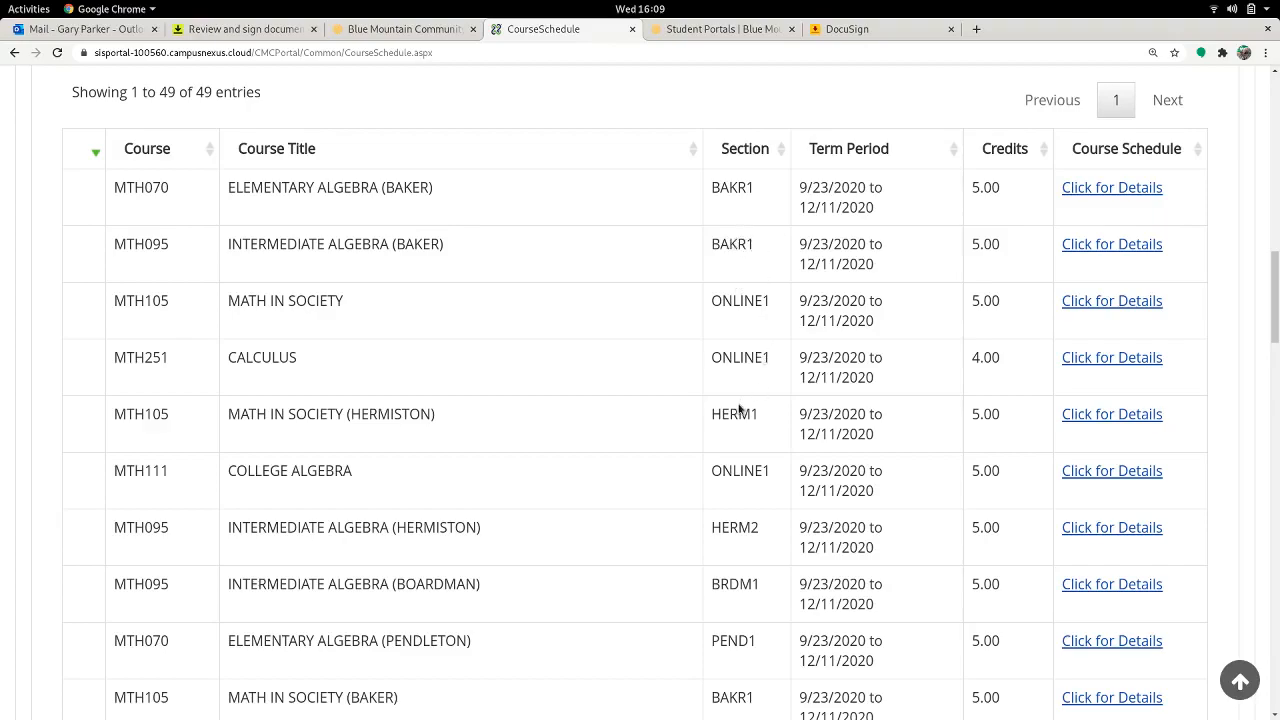
{"action": "mouse_move", "coordinate": [744, 660]}
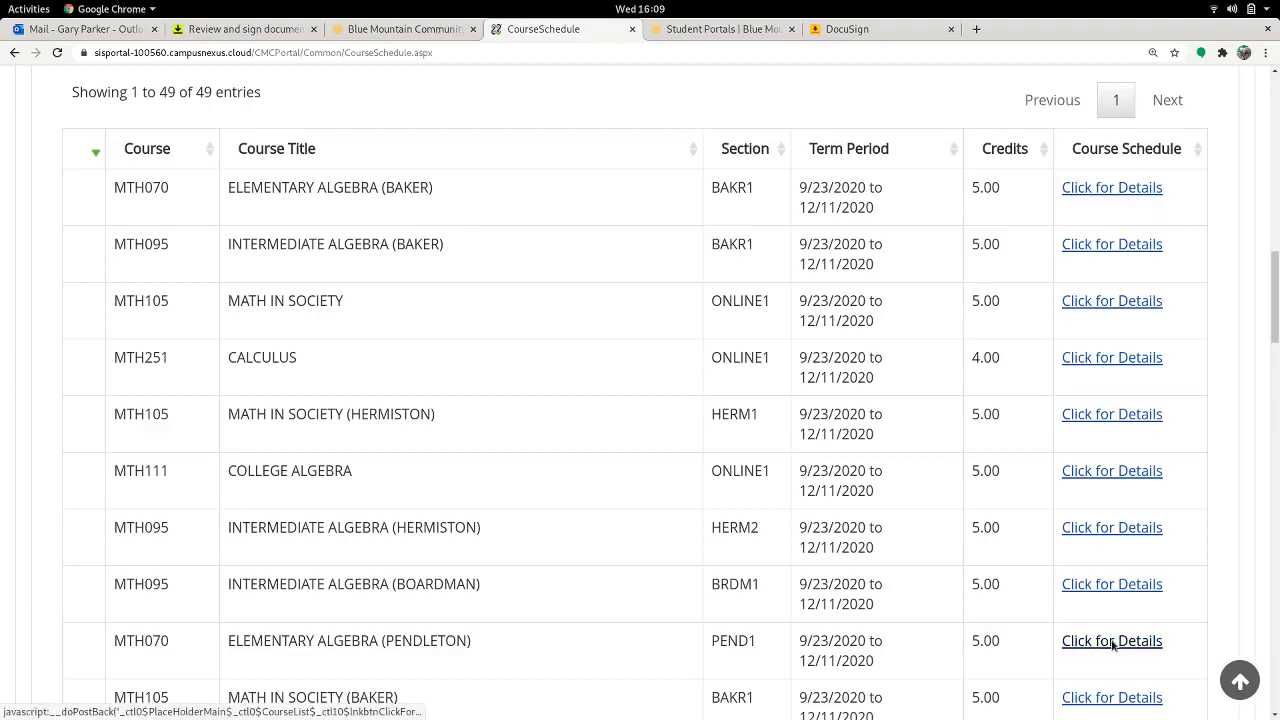
Step: View the Elementary Algebra MTH070 PEND1 details: 18 open seats, hybrid, with its calendar
{"action": "left_click", "coordinate": [1111, 640]}
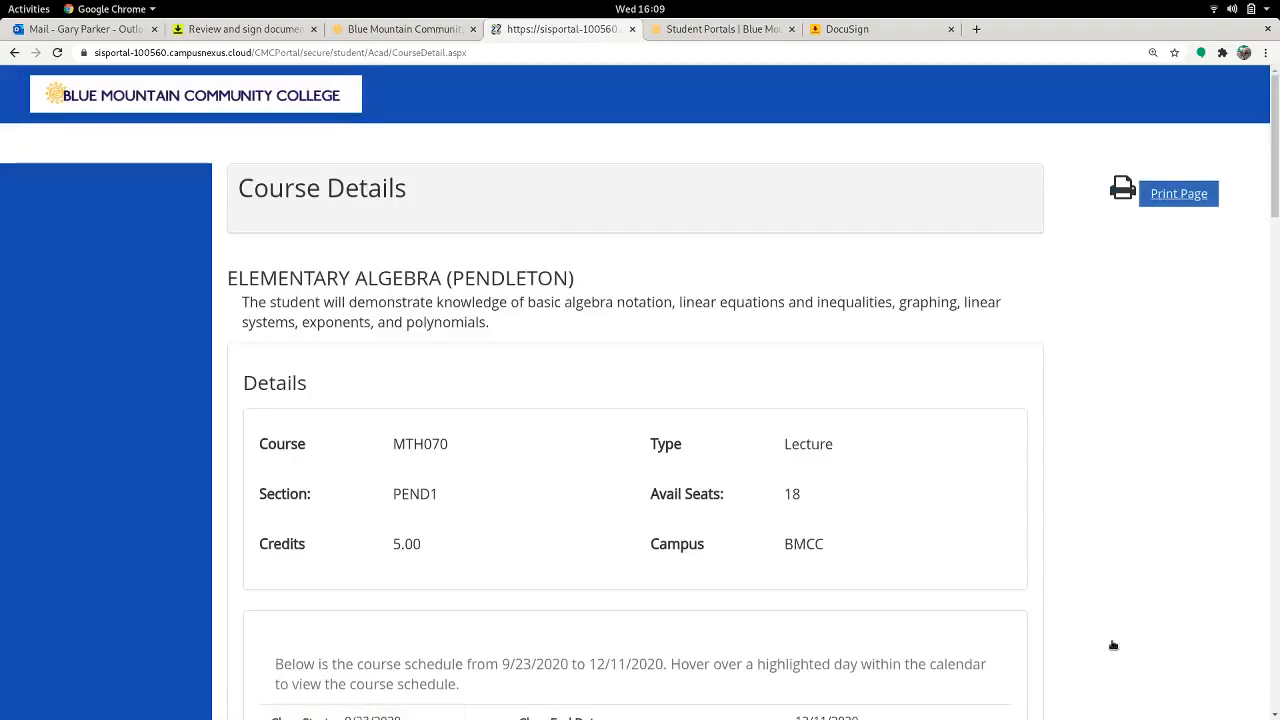
{"action": "scroll", "scroll_direction": "down", "scroll_amount": 3}
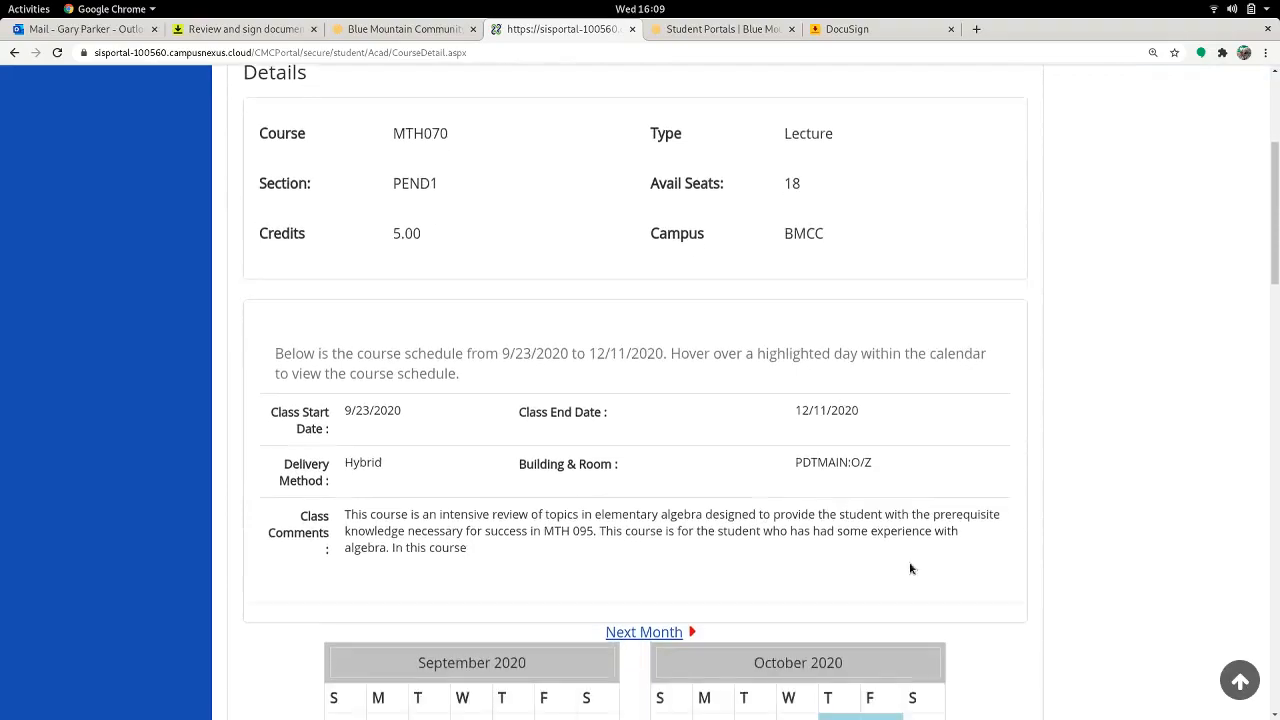
{"action": "scroll", "scroll_direction": "down", "scroll_amount": 3}
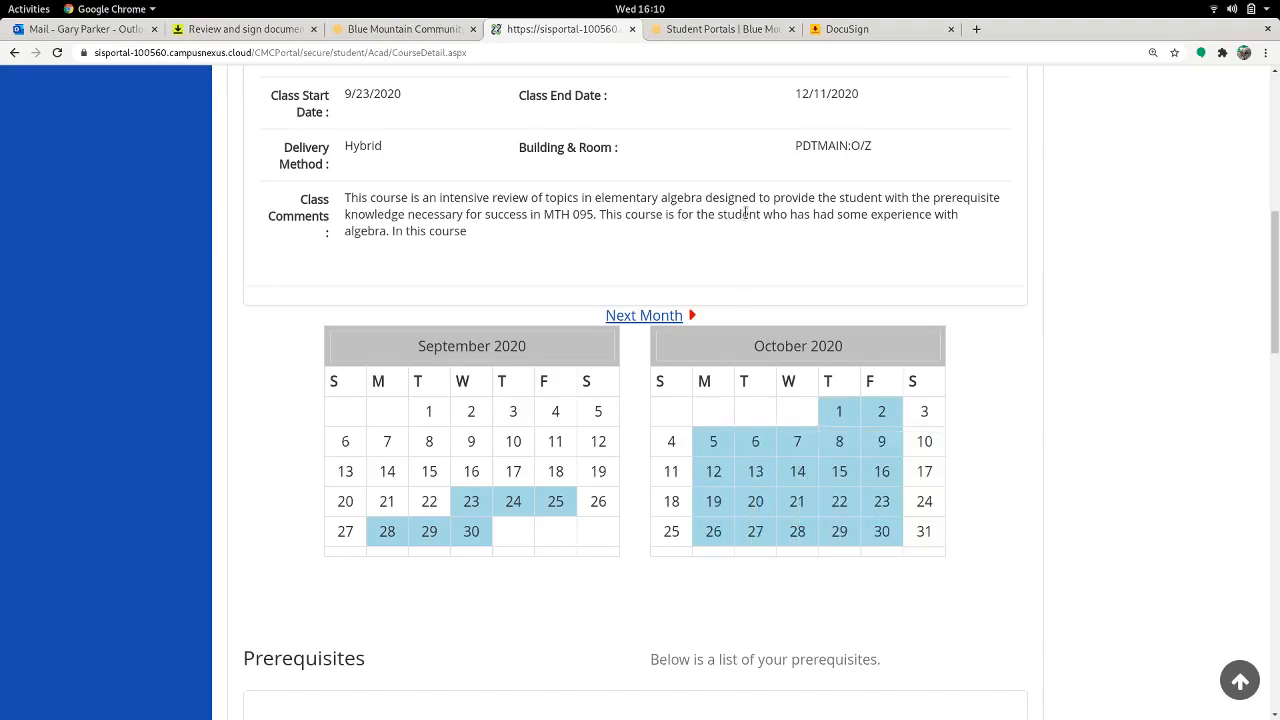
{"action": "scroll", "scroll_direction": "up", "scroll_amount": 3}
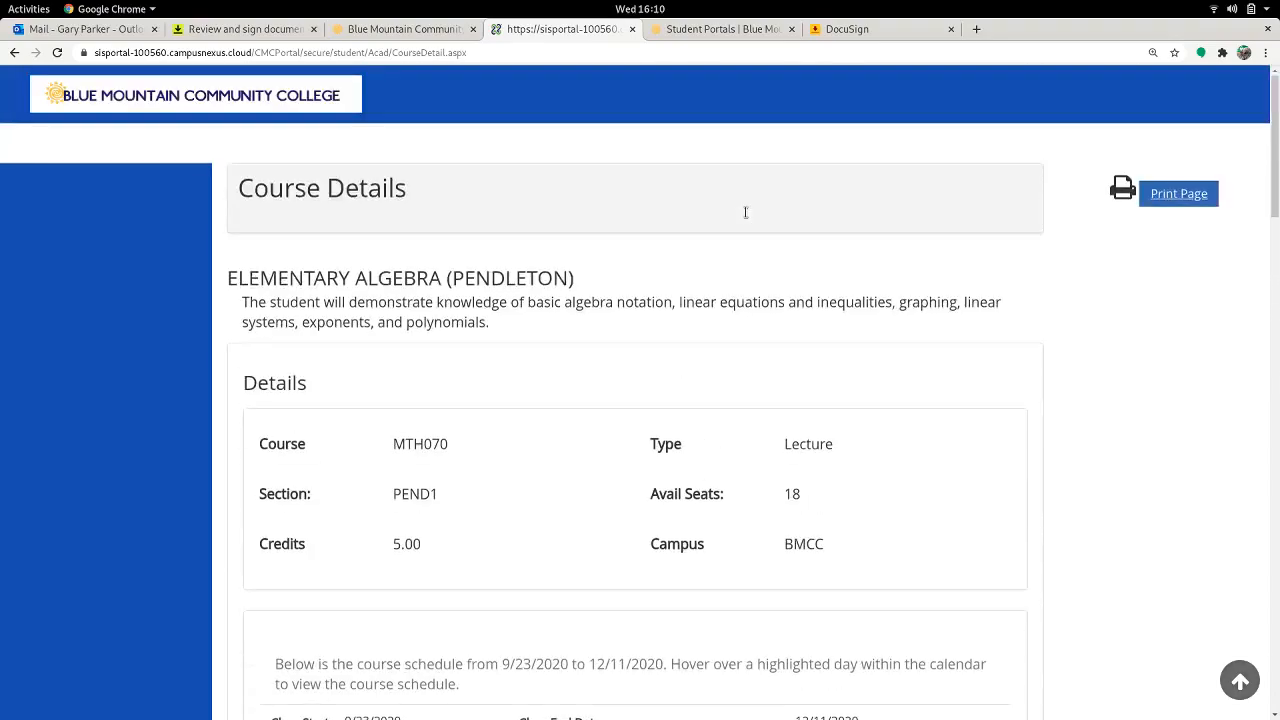
{"action": "mouse_move", "coordinate": [745, 217]}
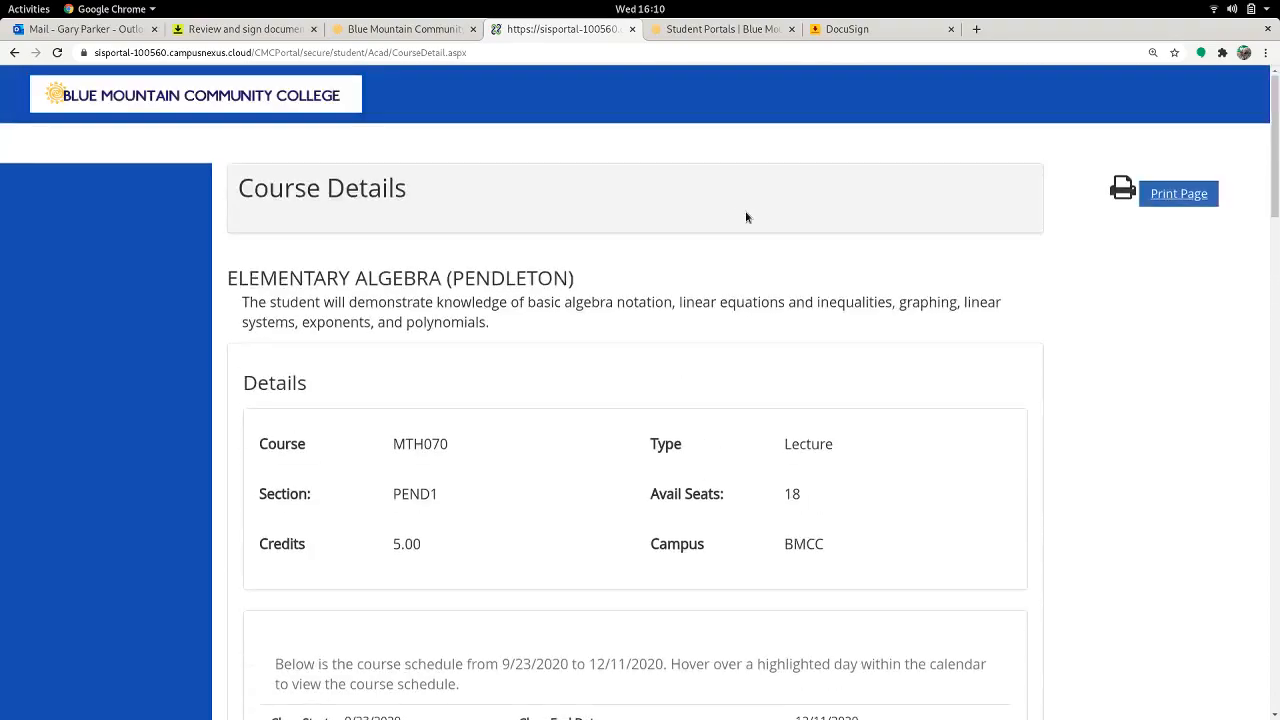
Step: Detour to the college homepage, return to the details and read the test prerequisite and corequisite notes
{"action": "left_click", "coordinate": [400, 29]}
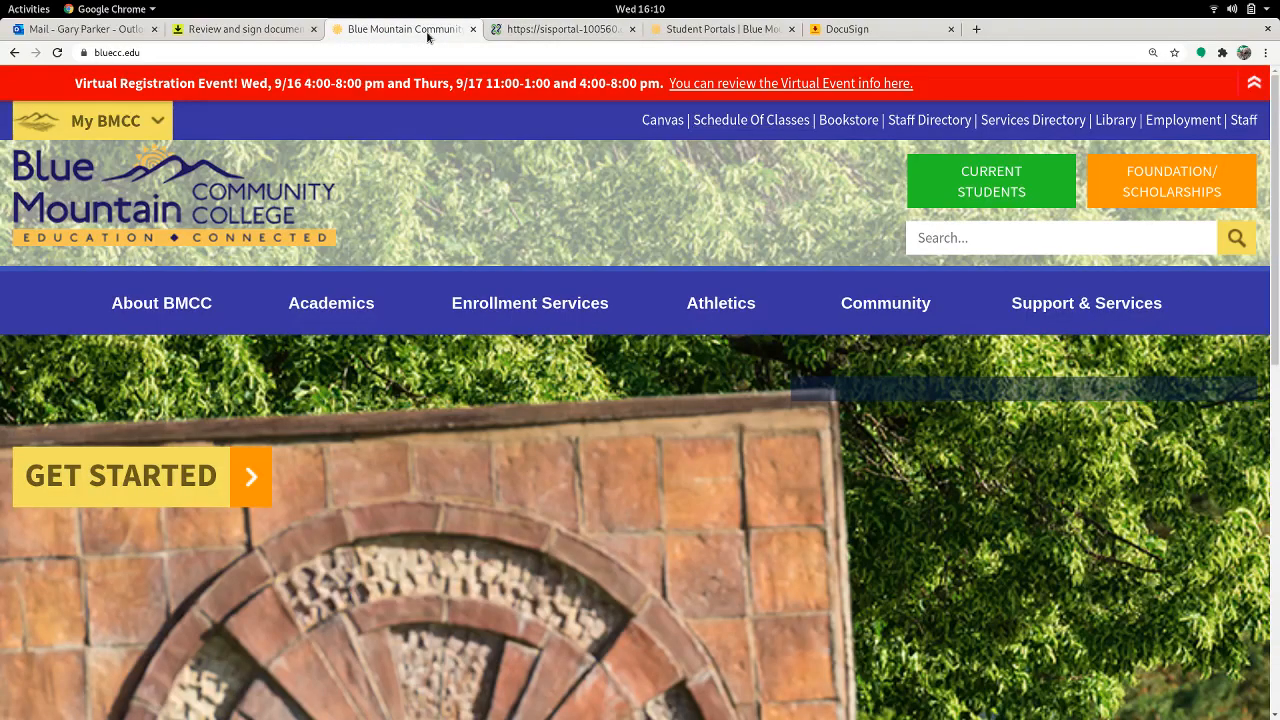
{"action": "mouse_move", "coordinate": [751, 120]}
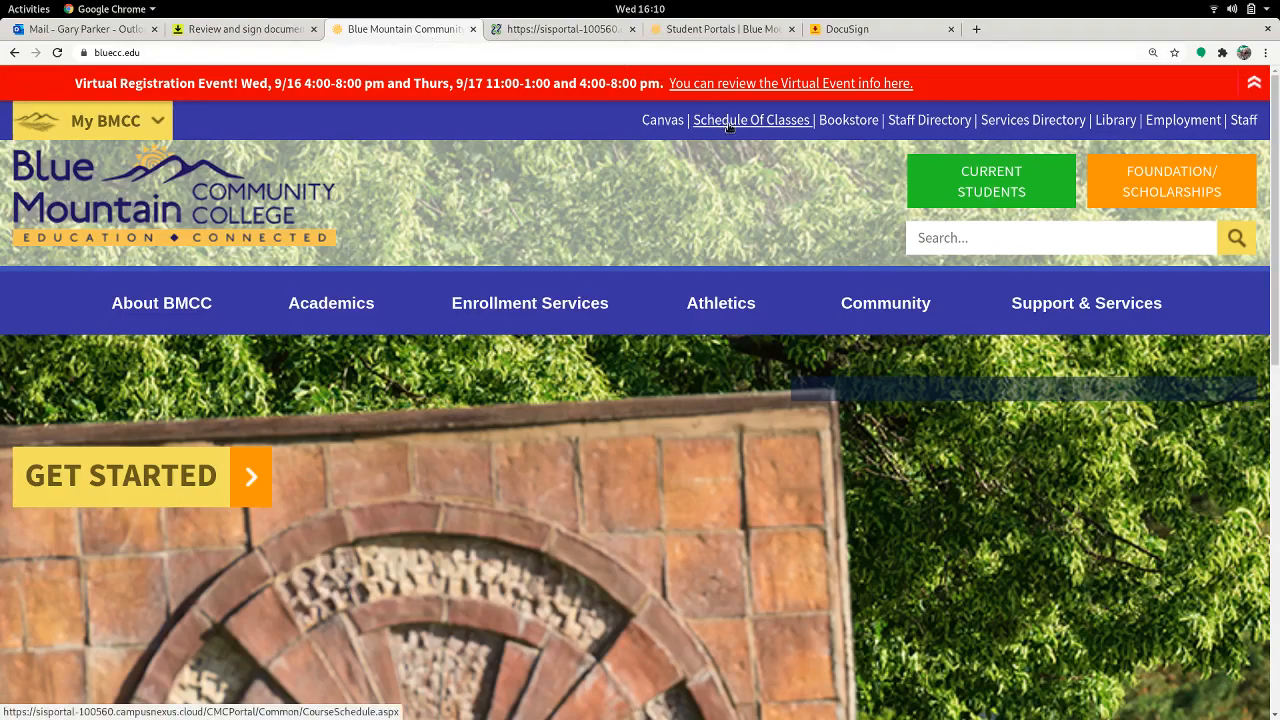
{"action": "left_click", "coordinate": [751, 120]}
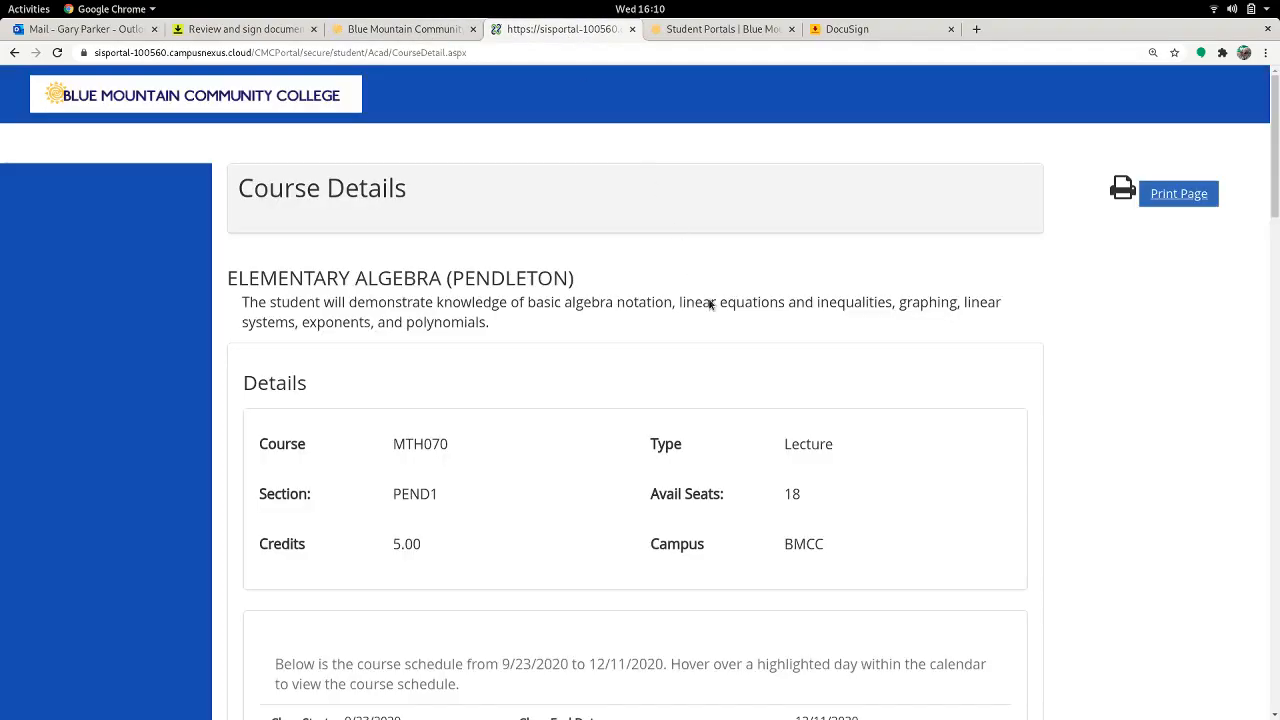
{"action": "scroll", "scroll_direction": "down", "scroll_amount": 3}
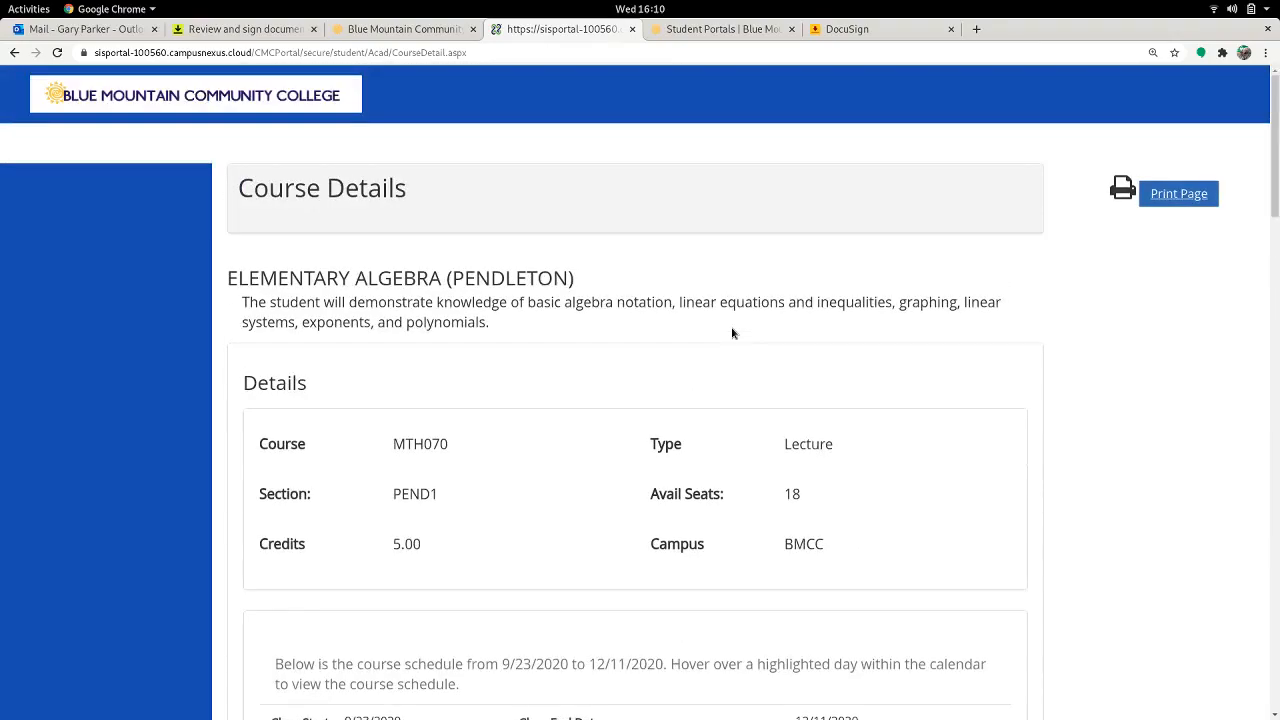
{"action": "scroll", "scroll_direction": "down", "scroll_amount": 3}
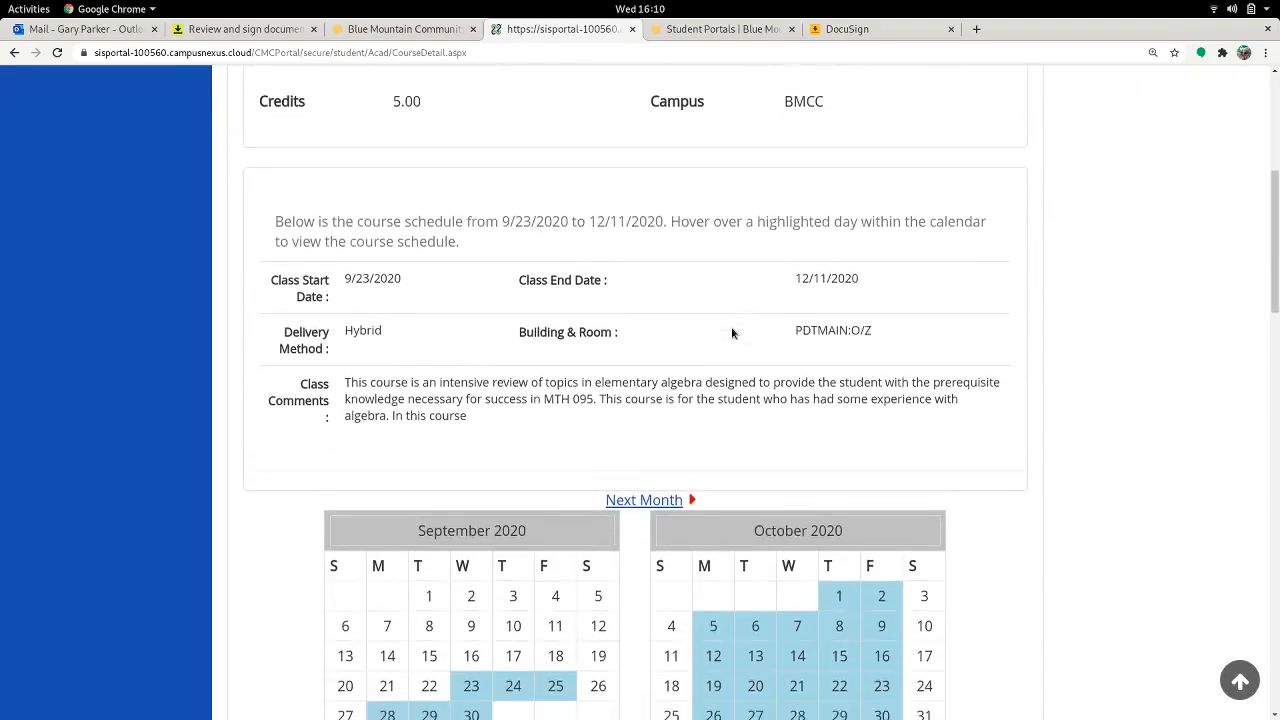
{"action": "scroll", "scroll_direction": "up", "scroll_amount": 3}
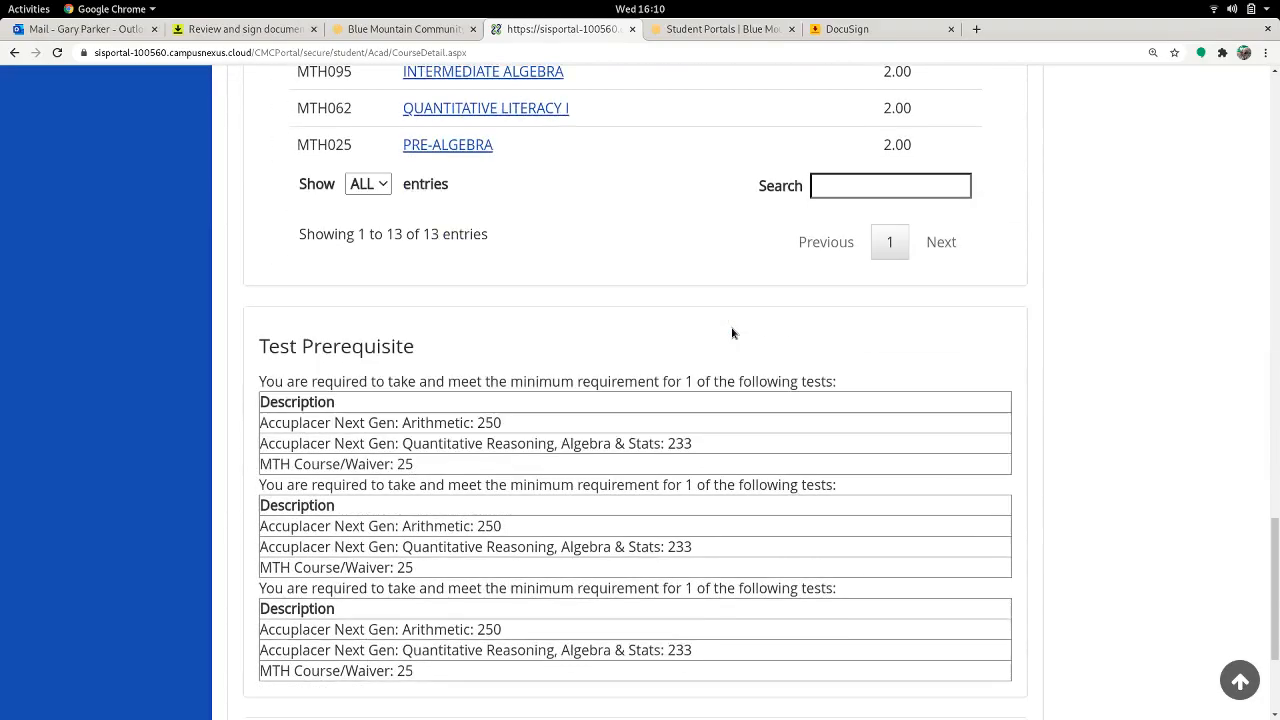
{"action": "scroll", "scroll_direction": "down", "scroll_amount": 3}
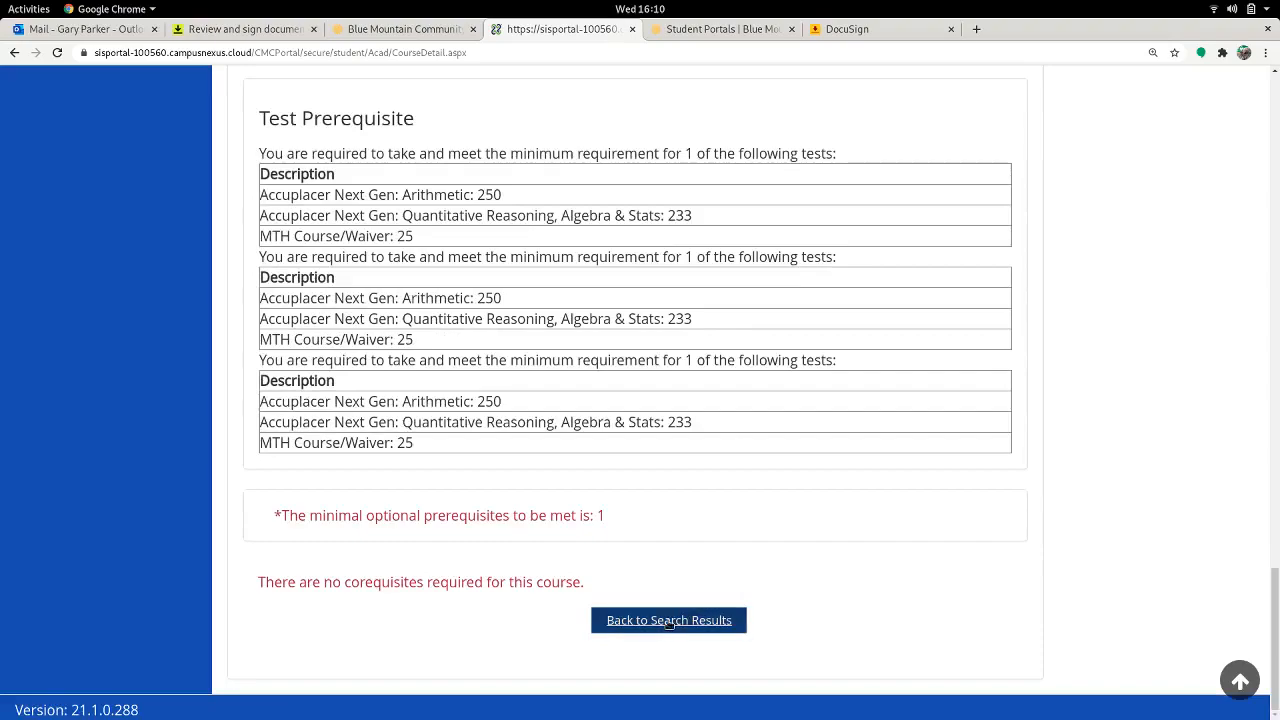
Step: Back at the search, clear the course code and search keyword 'writing', returning 27 sections
{"action": "left_click", "coordinate": [668, 620]}
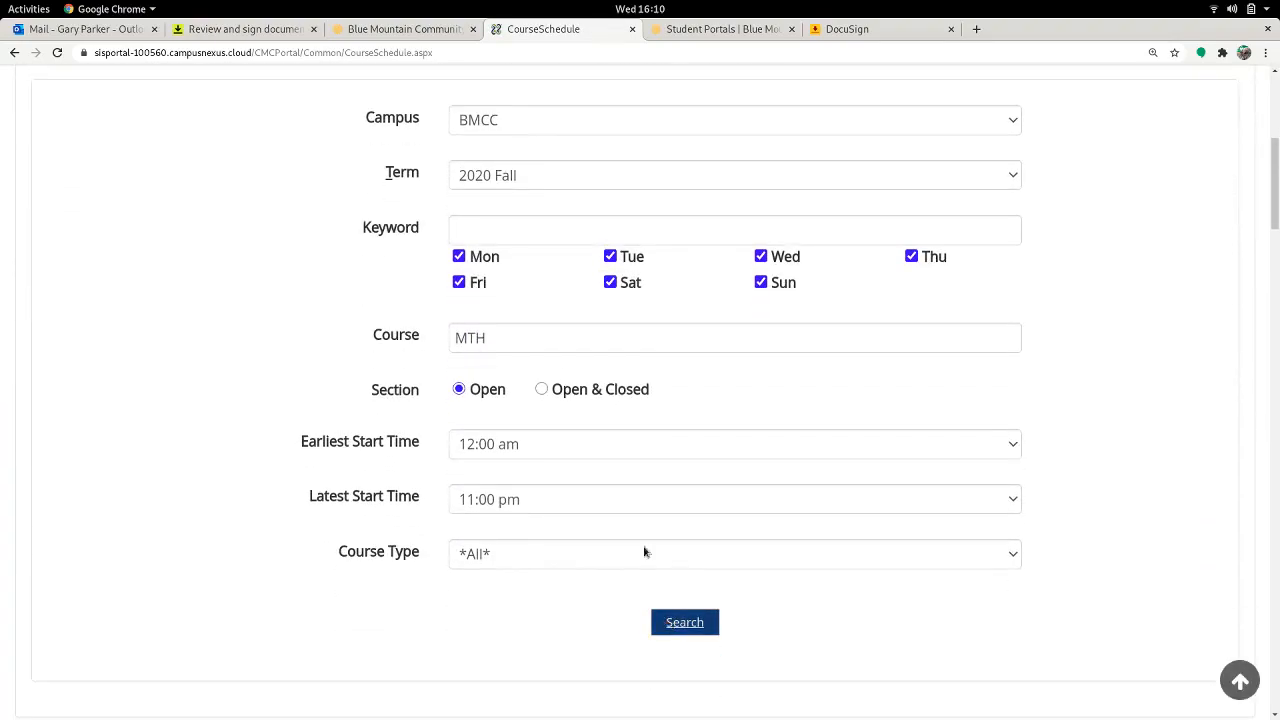
{"action": "left_click", "coordinate": [735, 337]}
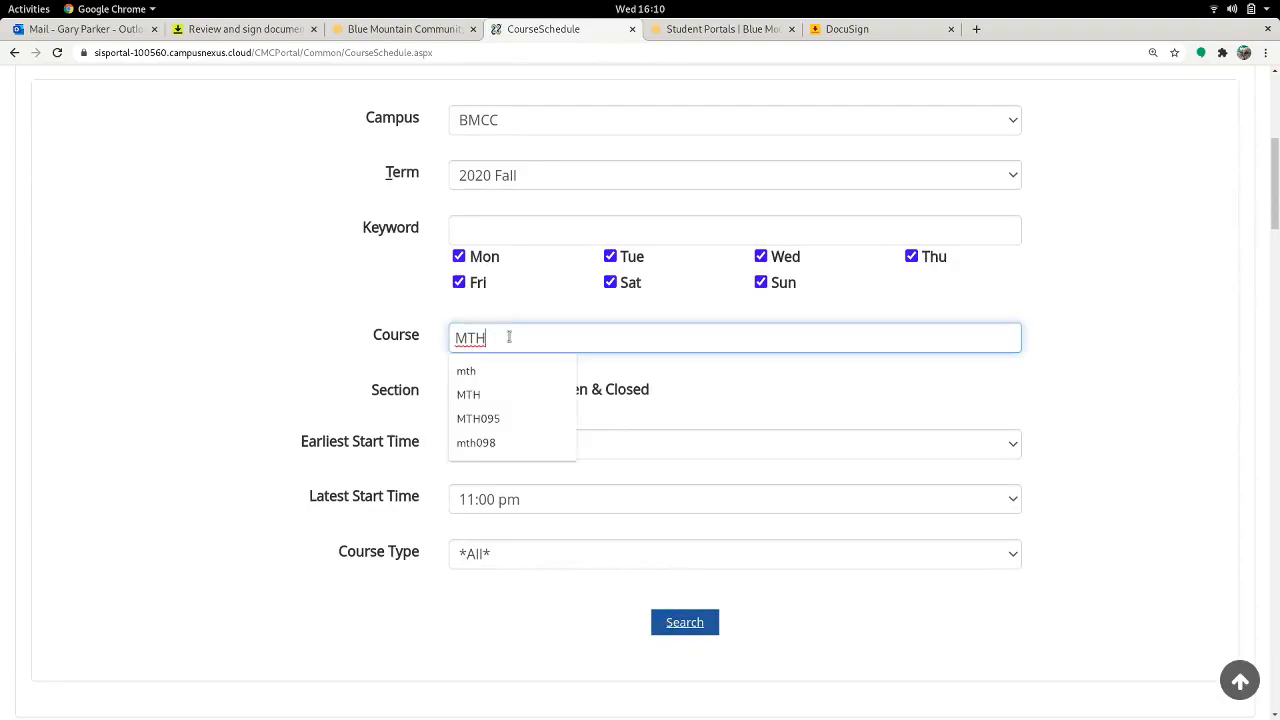
{"action": "left_click", "coordinate": [735, 230]}
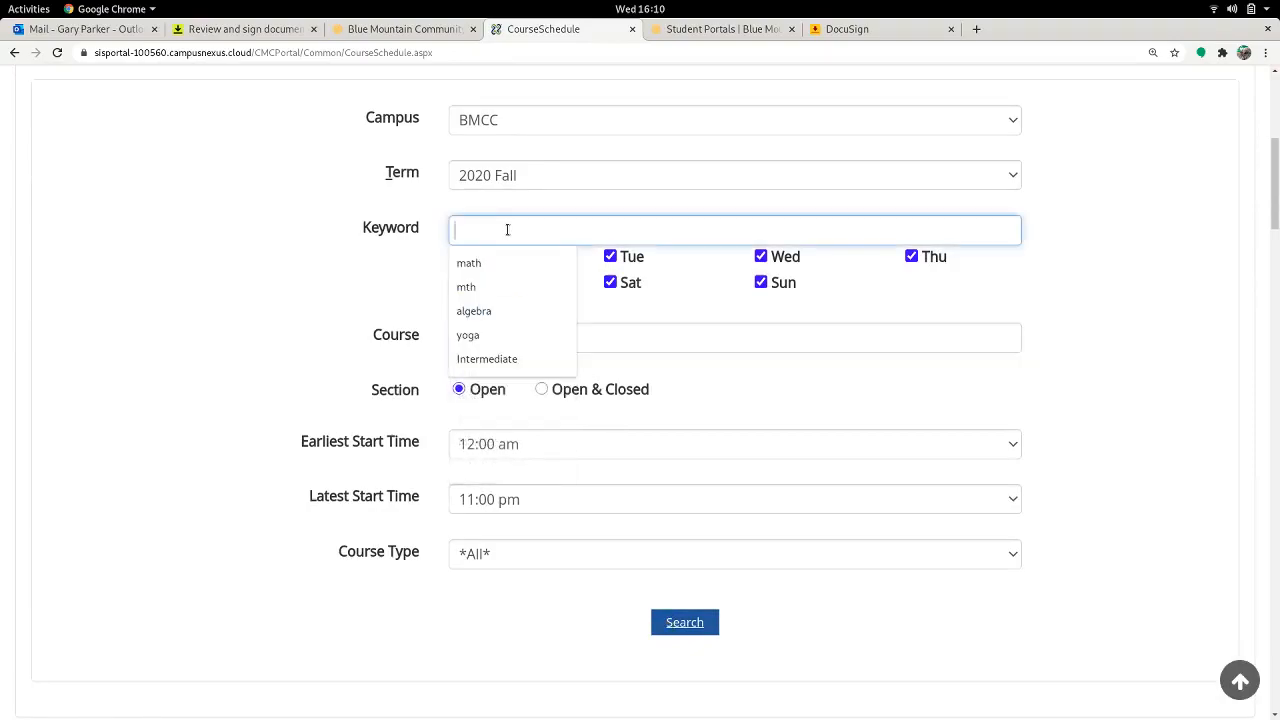
{"action": "type", "text": "wri"}
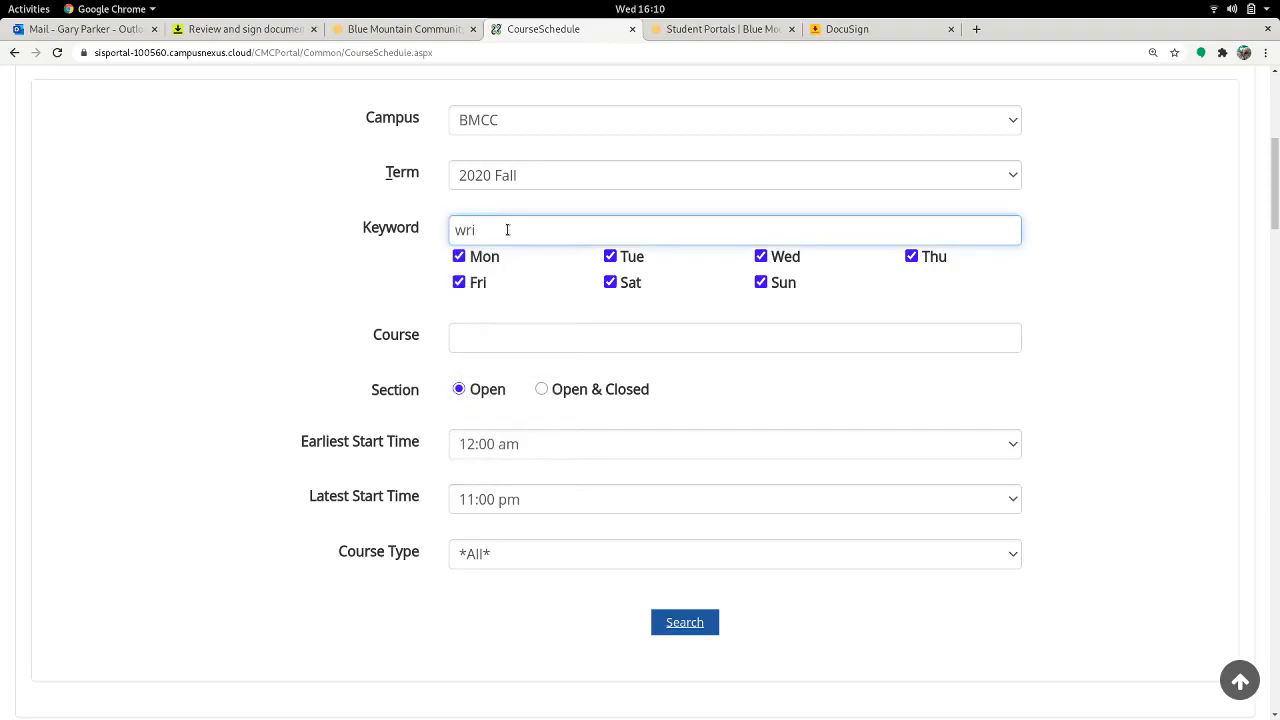
{"action": "type", "text": "ting"}
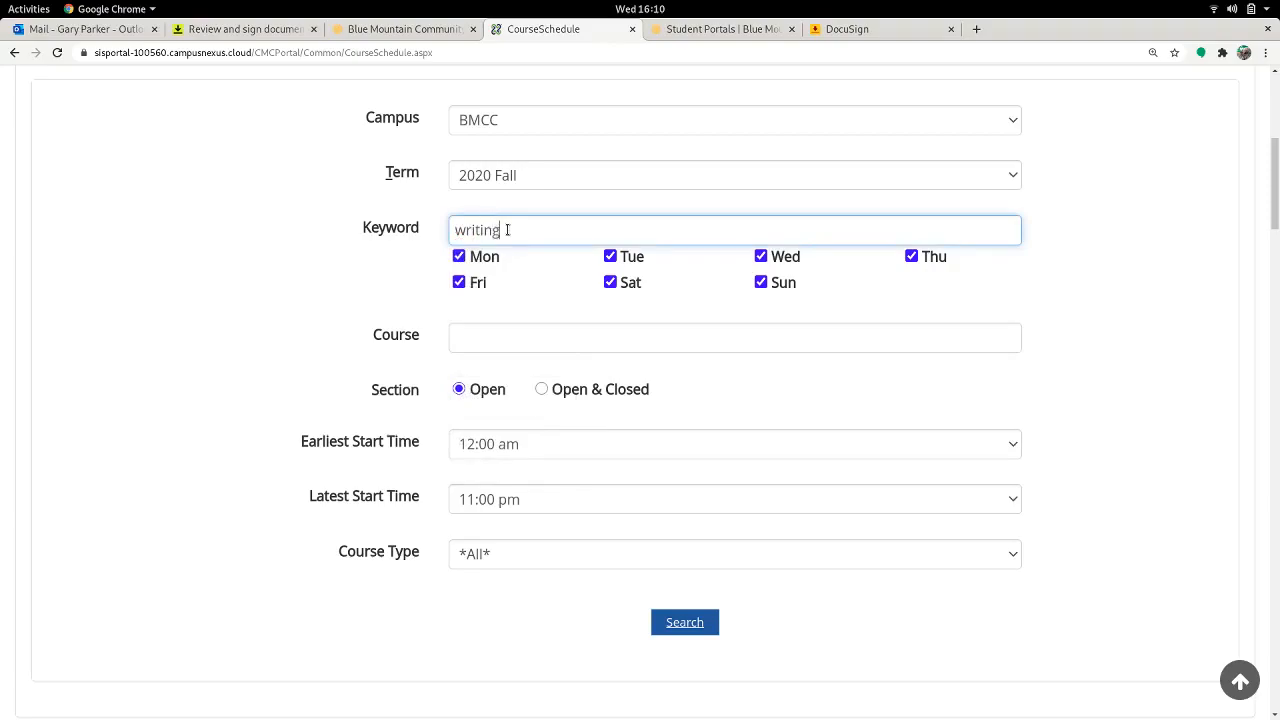
{"action": "left_click", "coordinate": [685, 622]}
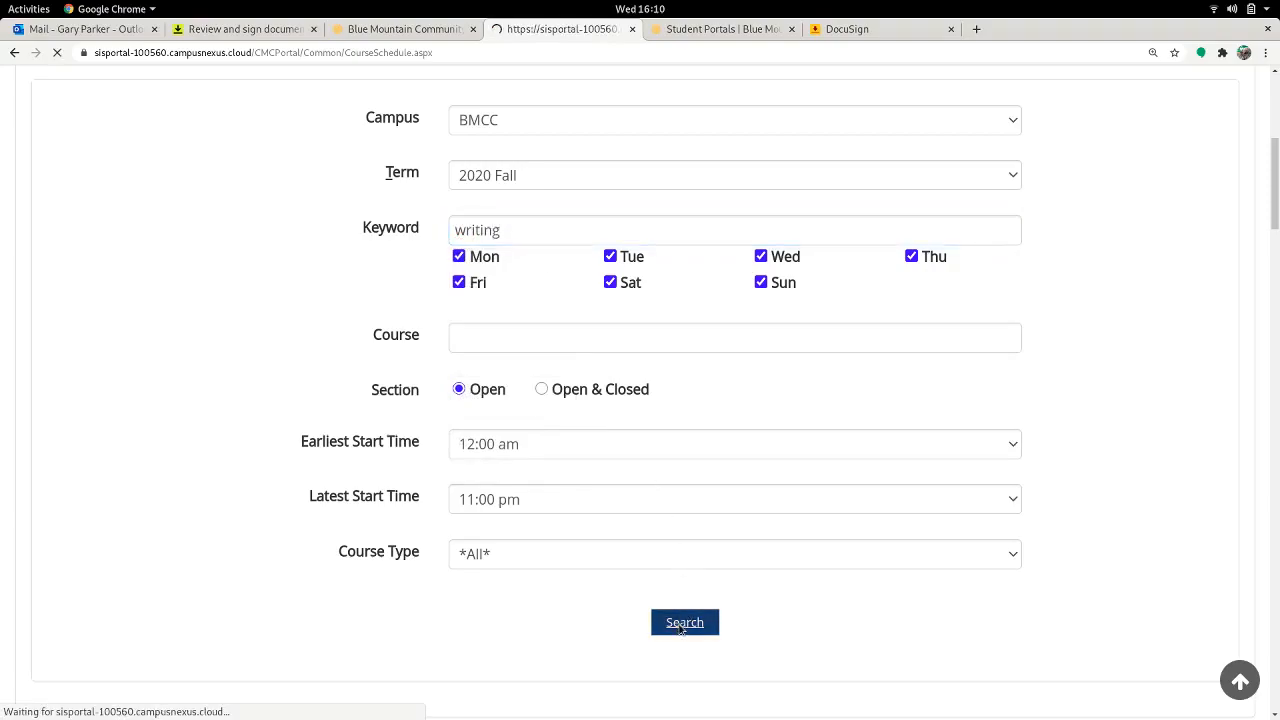
{"action": "left_click", "coordinate": [685, 621]}
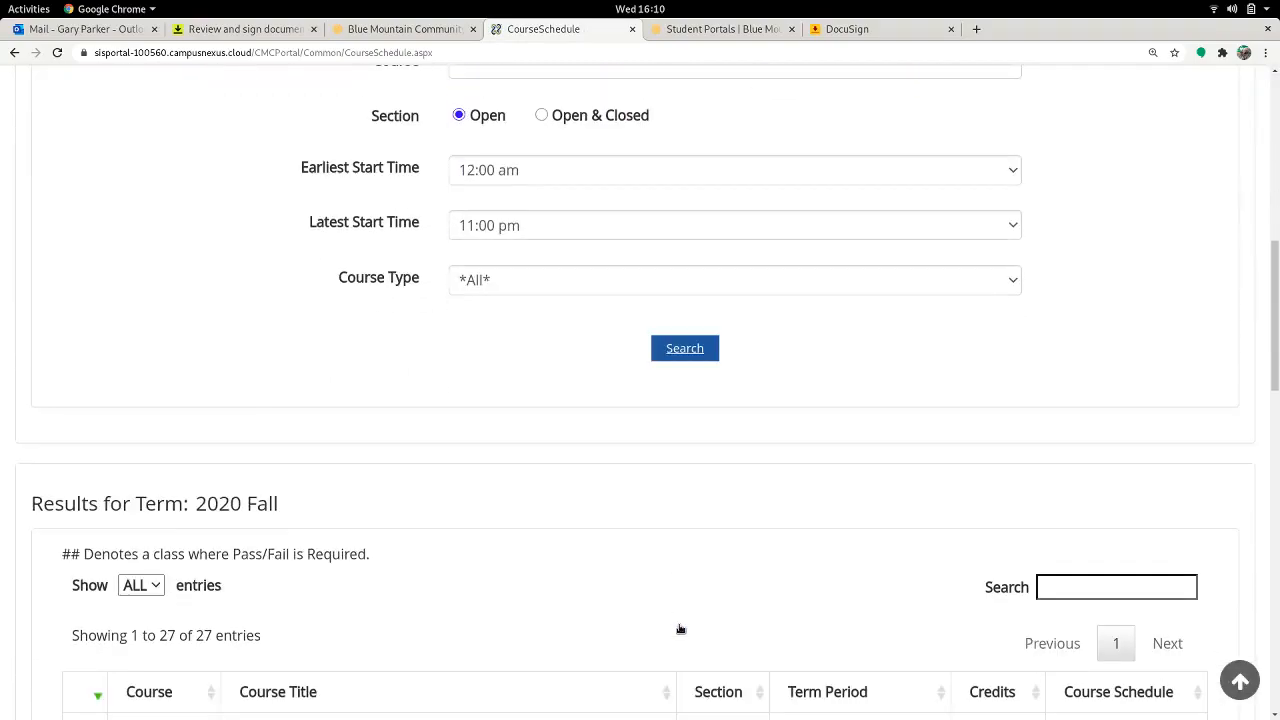
Step: Search by course code wr121 instead and review its five 2020 Fall English Composition sections
{"action": "scroll", "scroll_direction": "down", "scroll_amount": 3}
{"action": "type", "text": "wr"}
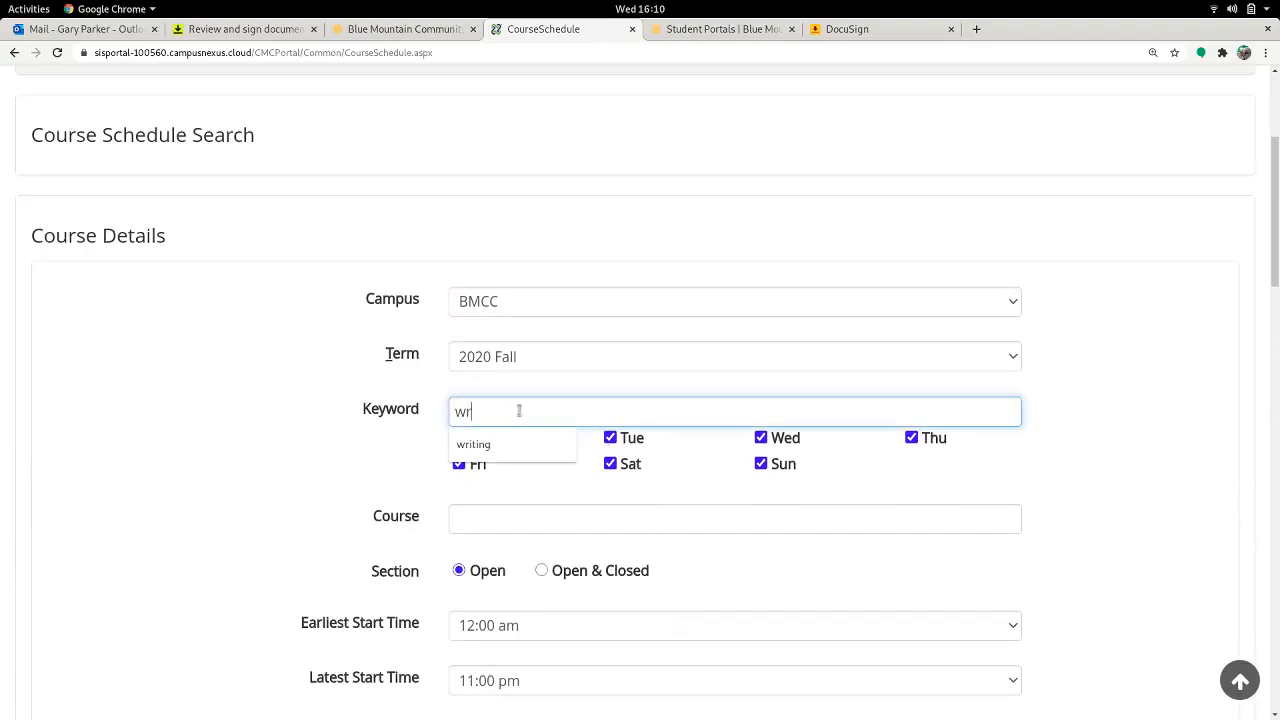
{"action": "left_click", "coordinate": [735, 518]}
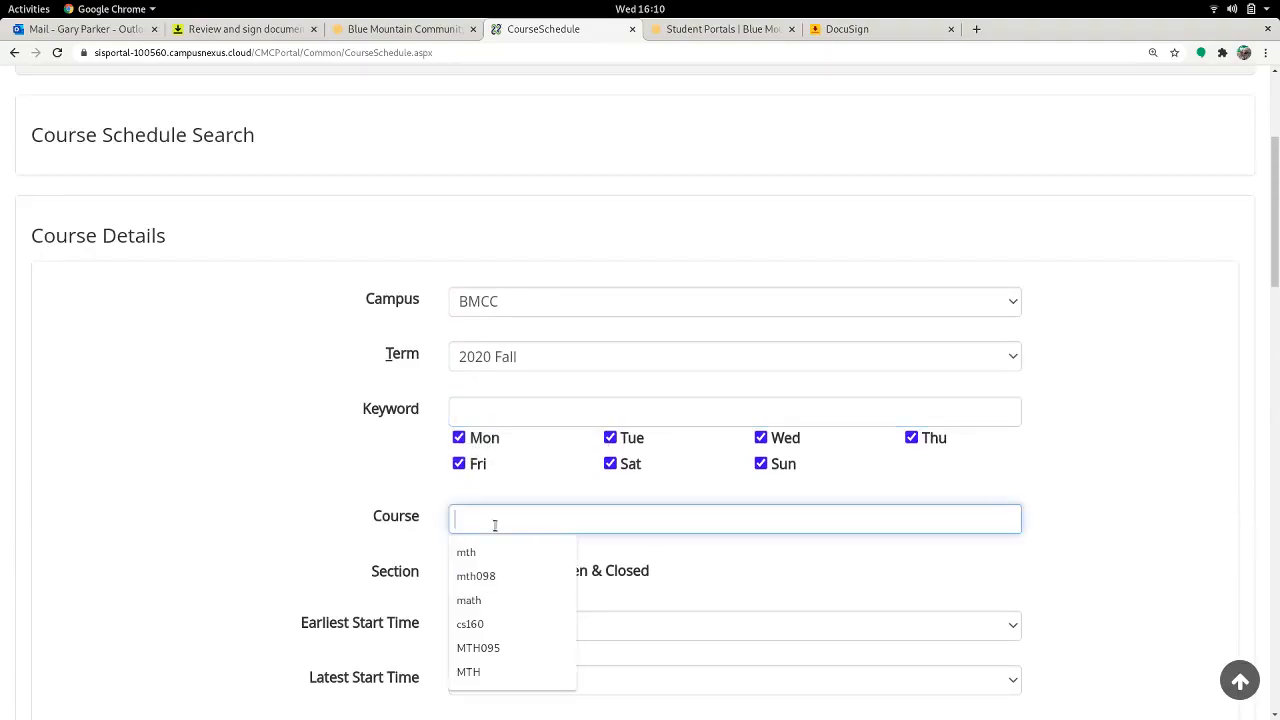
{"action": "type", "text": "wr121"}
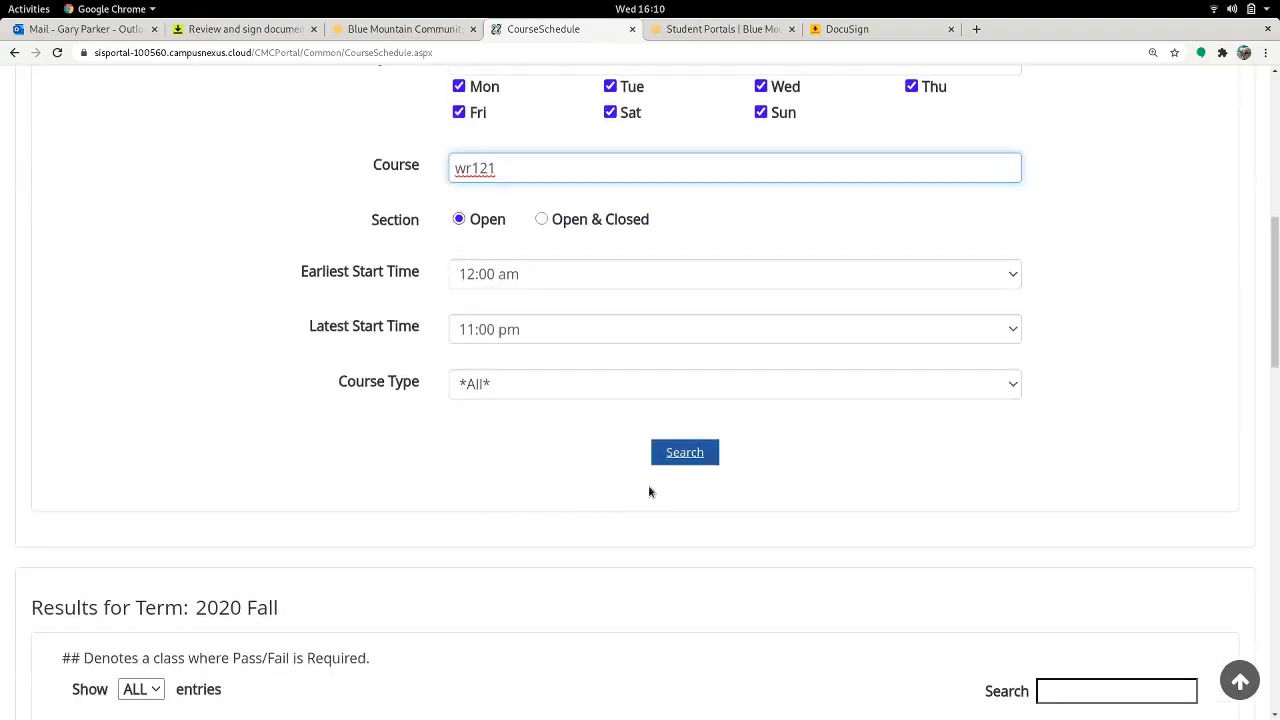
{"action": "scroll", "scroll_direction": "up", "scroll_amount": 3}
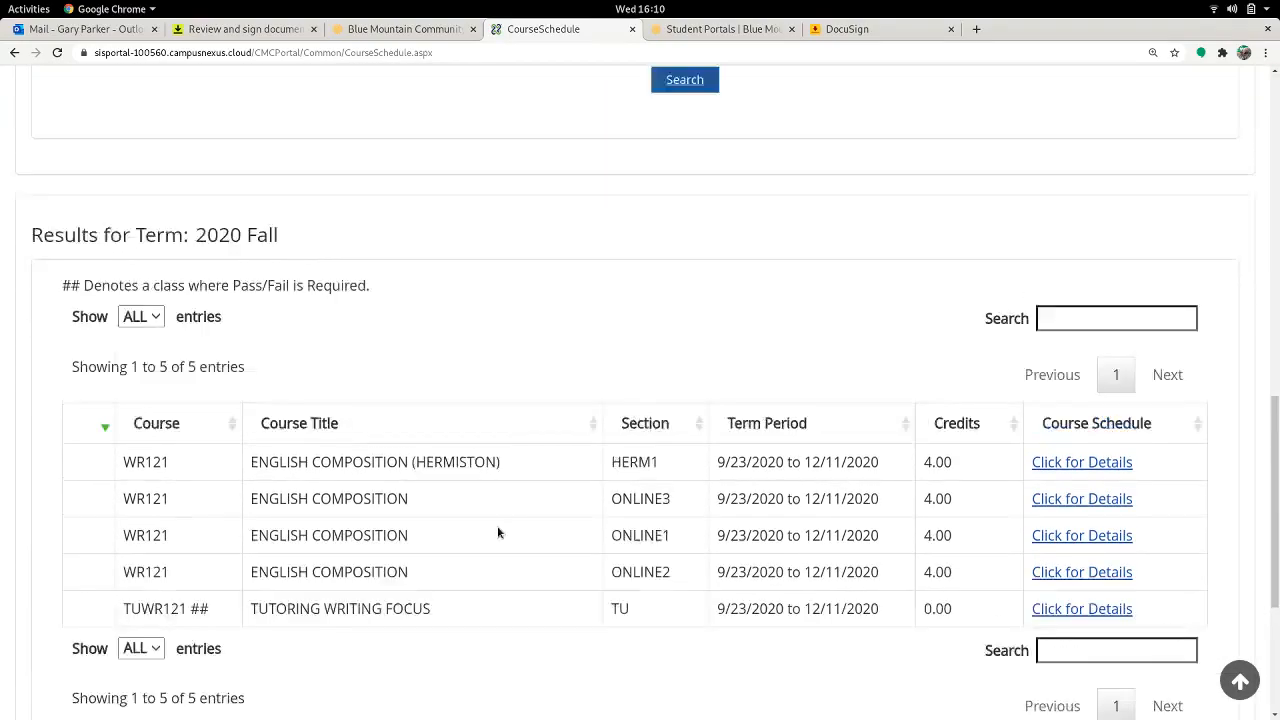
{"action": "scroll", "scroll_direction": "up", "scroll_amount": 3}
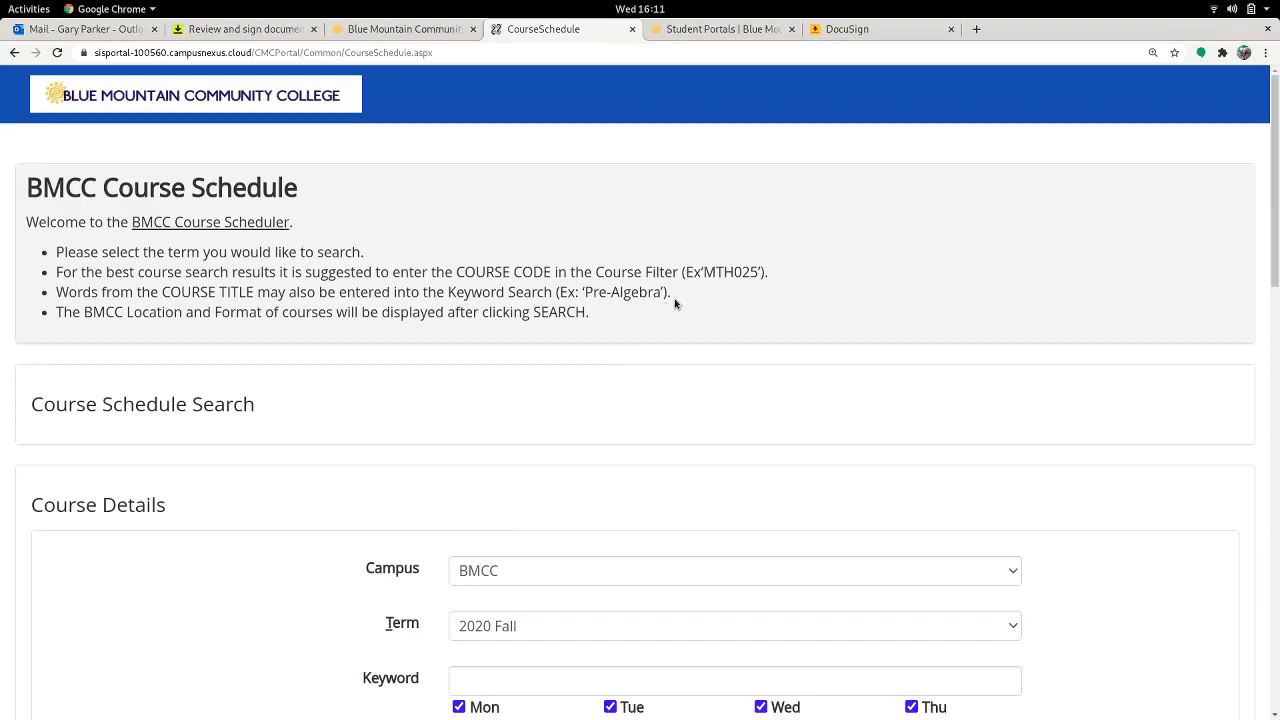
Step: From bluecc.edu's Academics menu, reach the Academic Catalog and the 2020-21 online catalog
{"action": "left_click", "coordinate": [400, 28]}
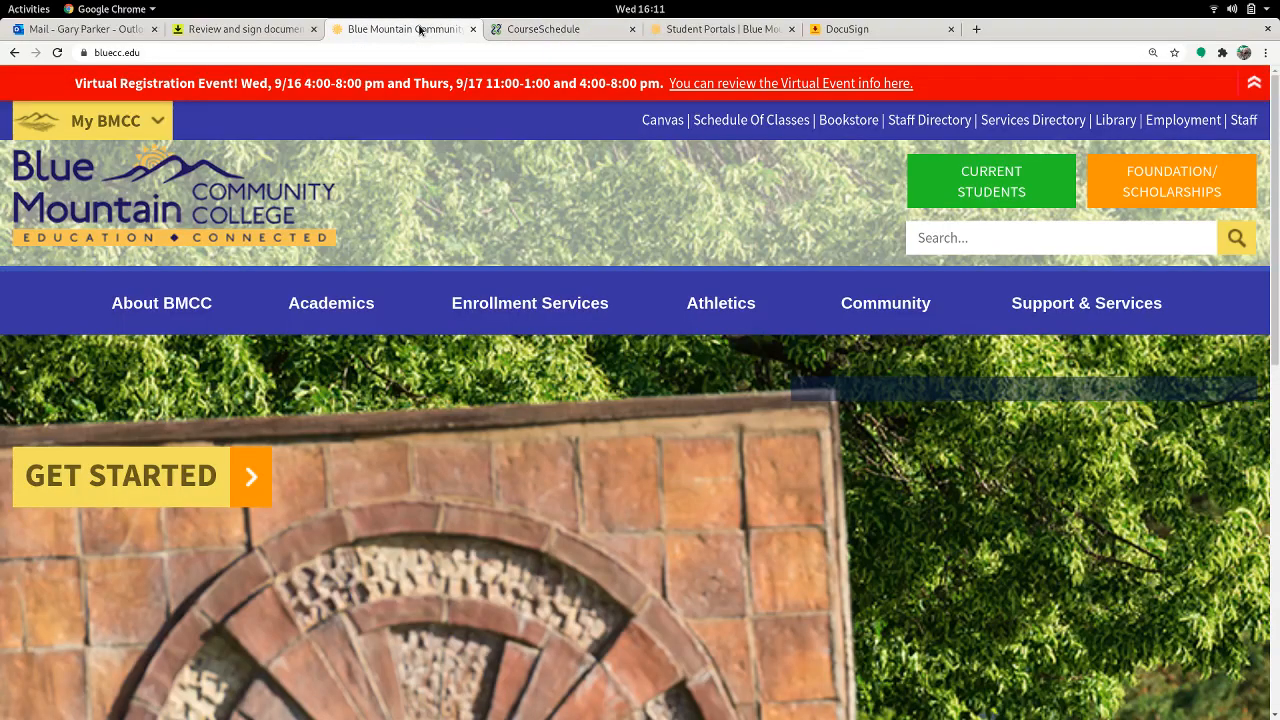
{"action": "mouse_move", "coordinate": [331, 303]}
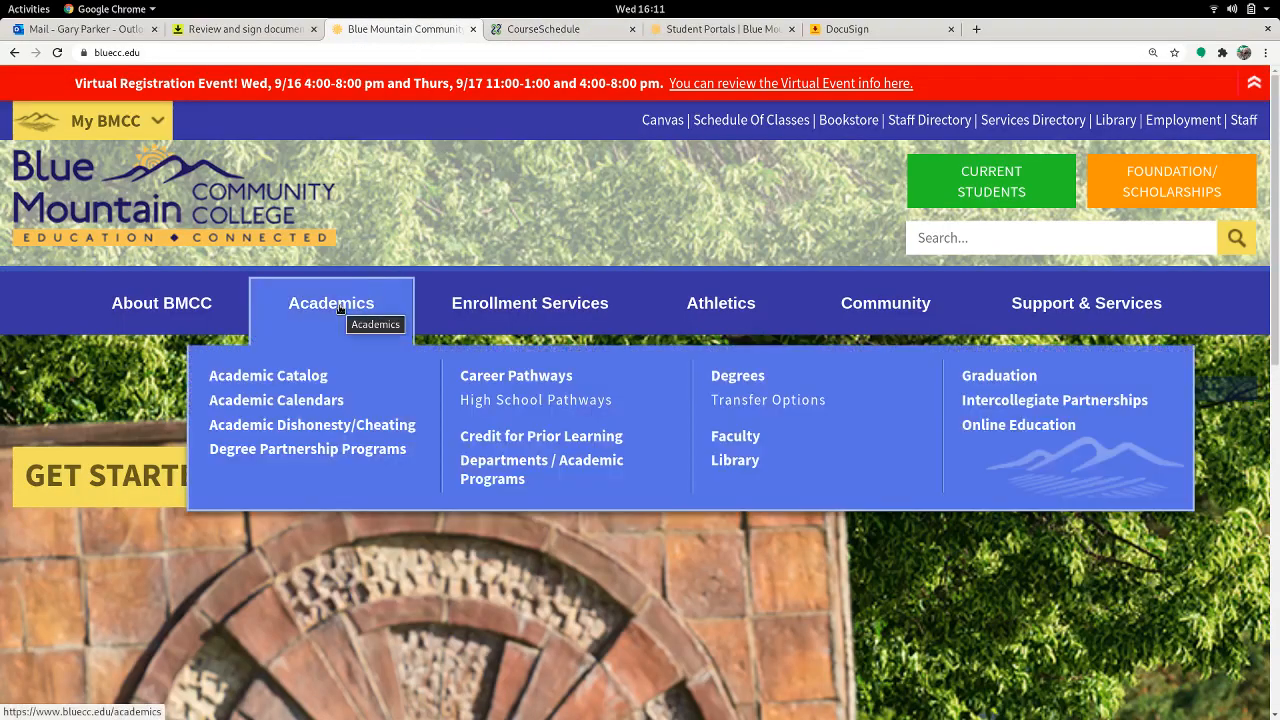
{"action": "left_click", "coordinate": [268, 375]}
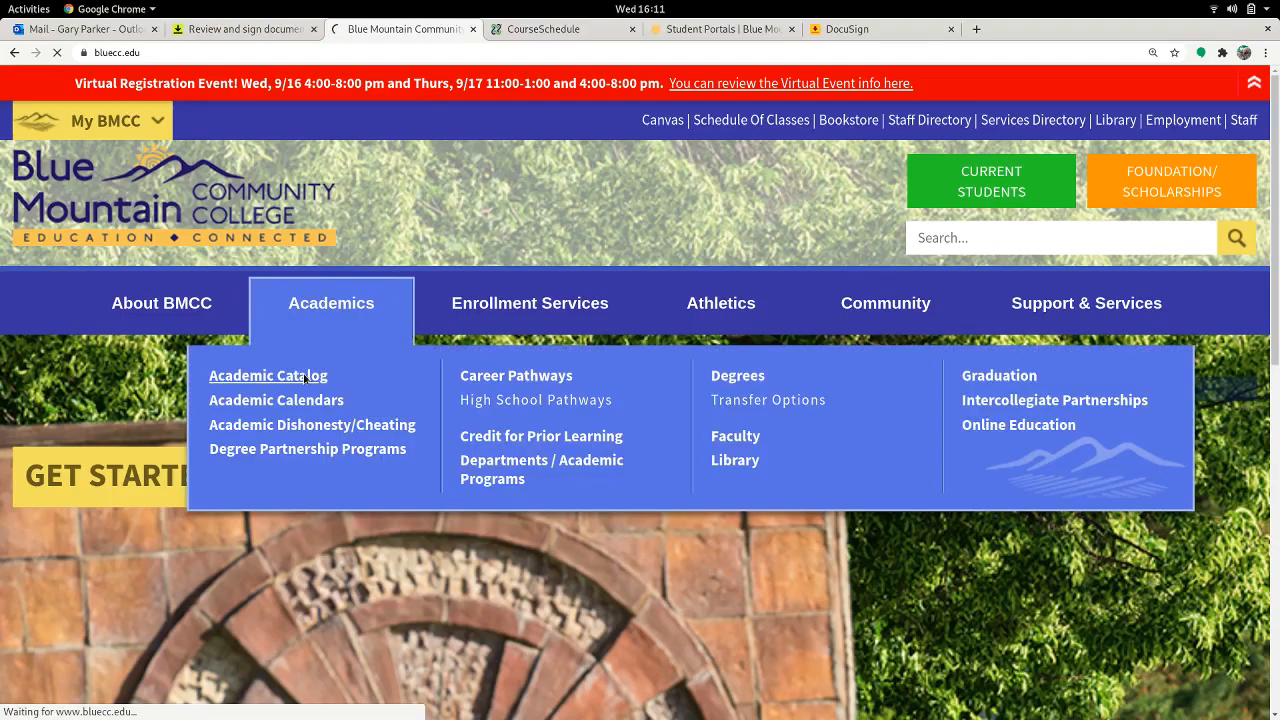
{"action": "left_click", "coordinate": [268, 375]}
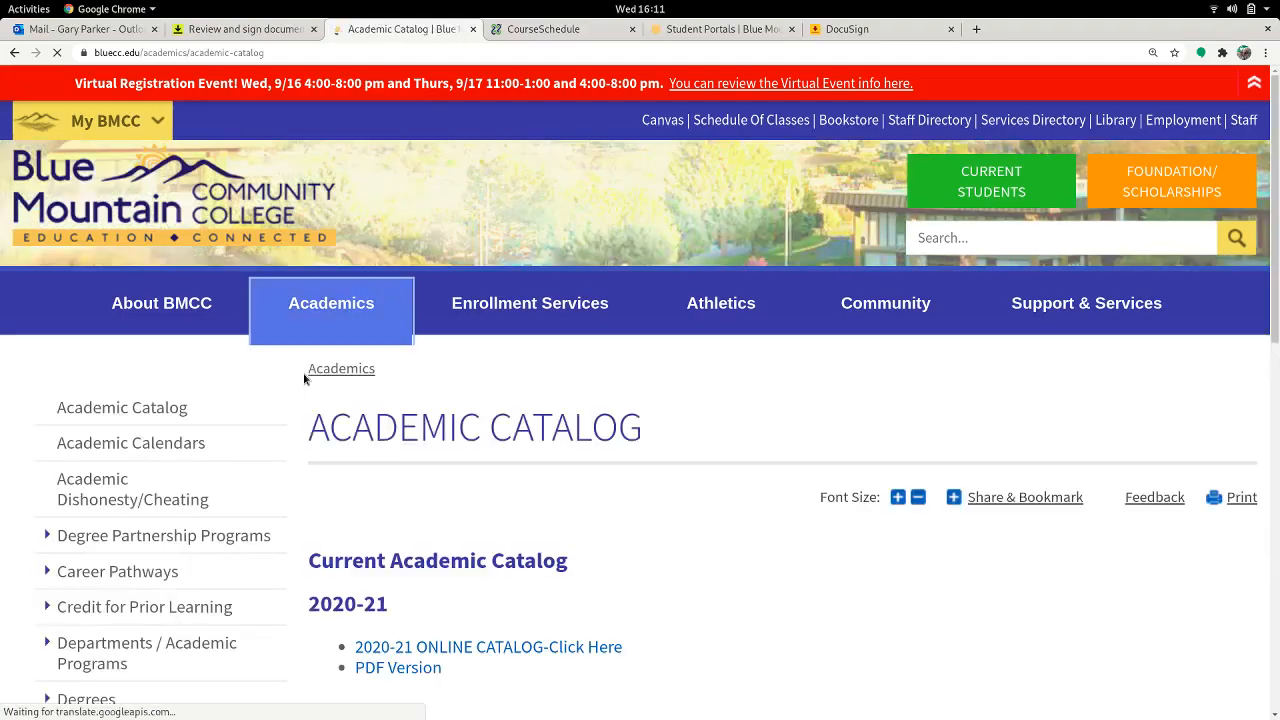
{"action": "scroll", "scroll_direction": "down", "scroll_amount": 3}
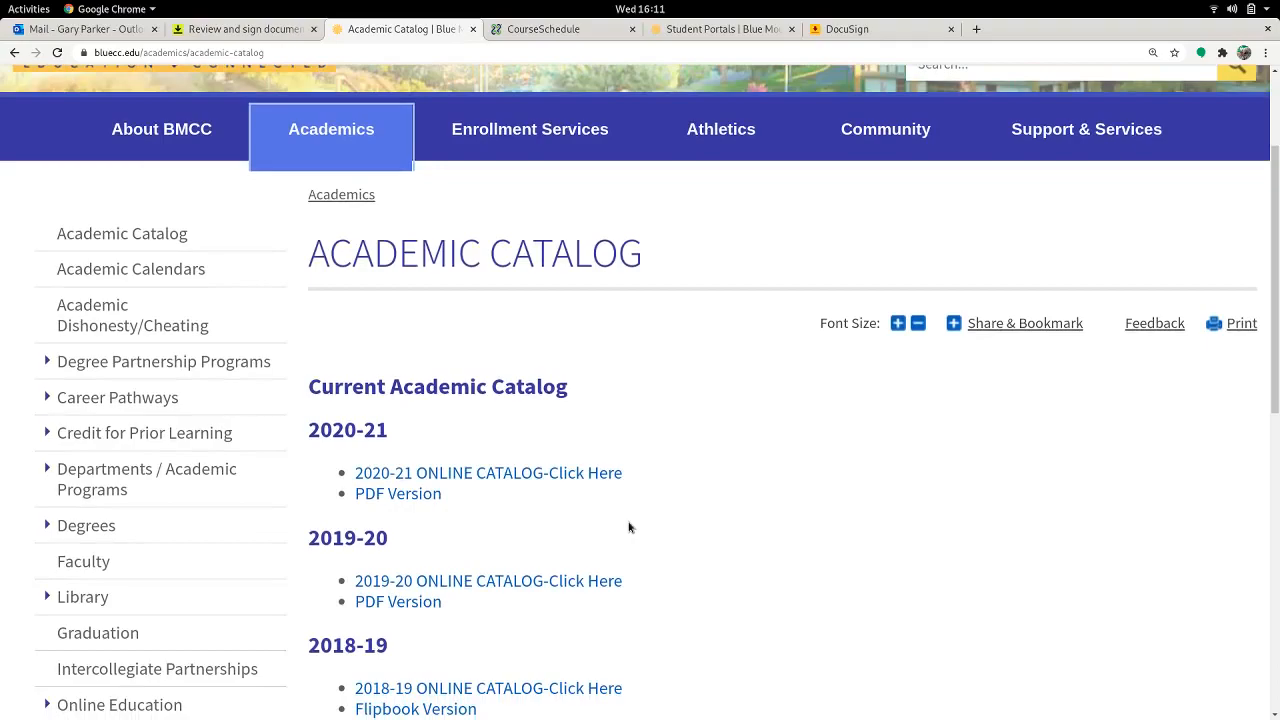
{"action": "left_click", "coordinate": [488, 472]}
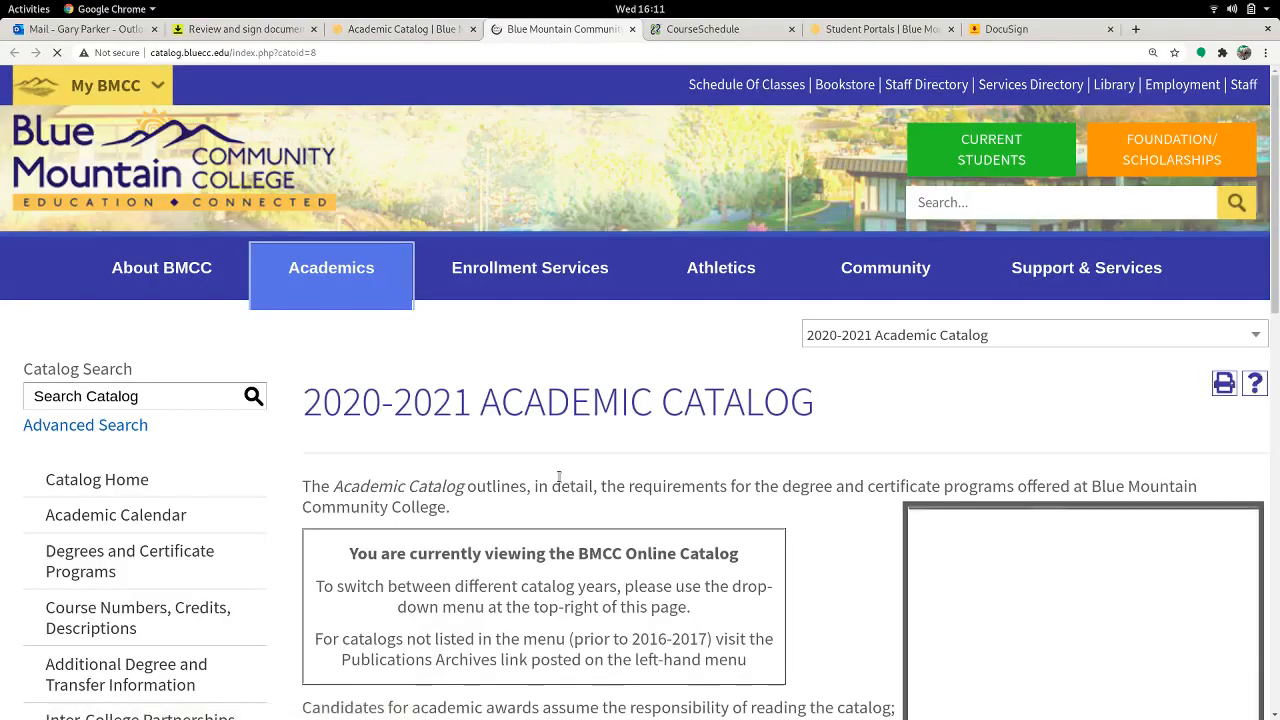
Step: Bring up the catalog's Degrees and Certificate Programs list
{"action": "scroll", "scroll_direction": "down", "scroll_amount": 3}
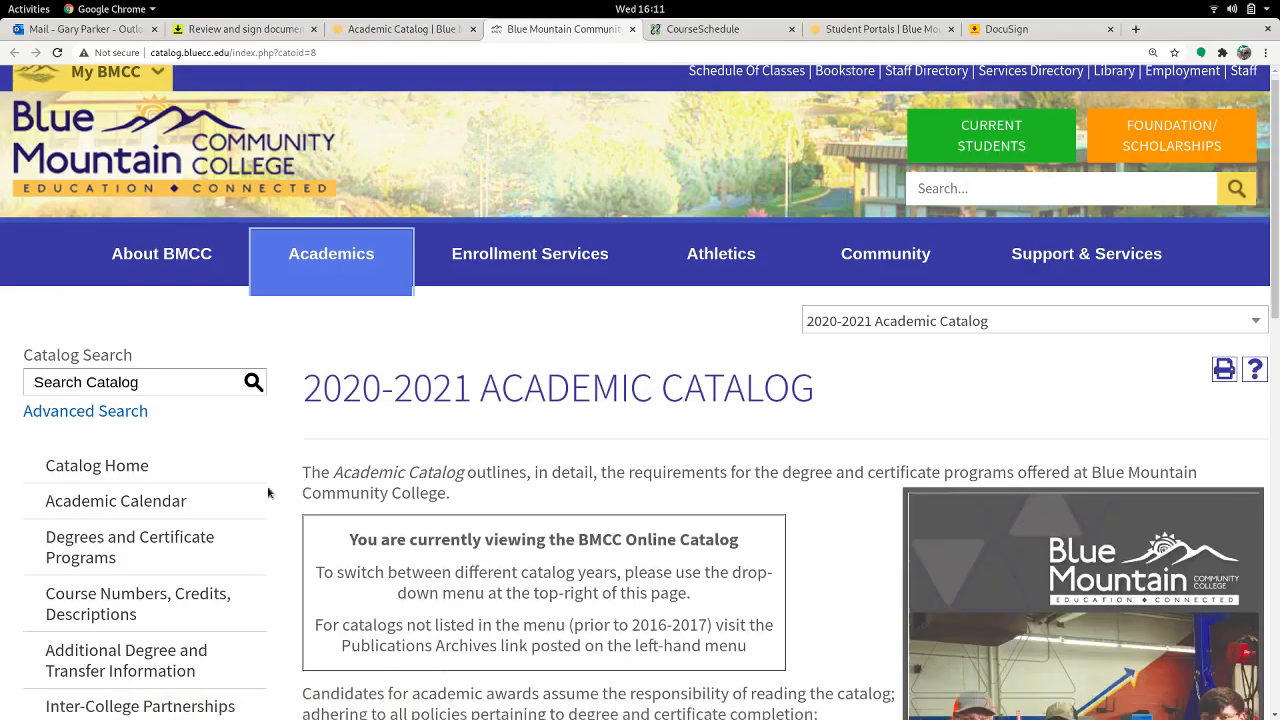
{"action": "left_click", "coordinate": [129, 547]}
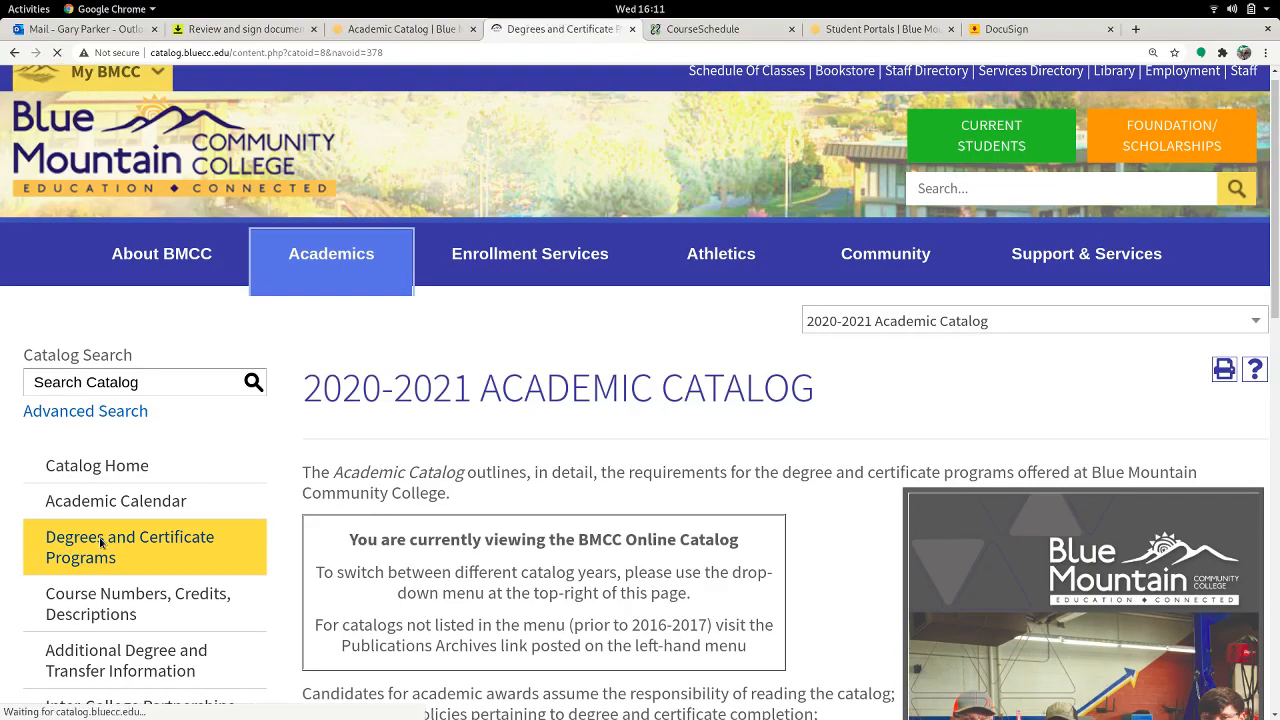
{"action": "left_click", "coordinate": [129, 547]}
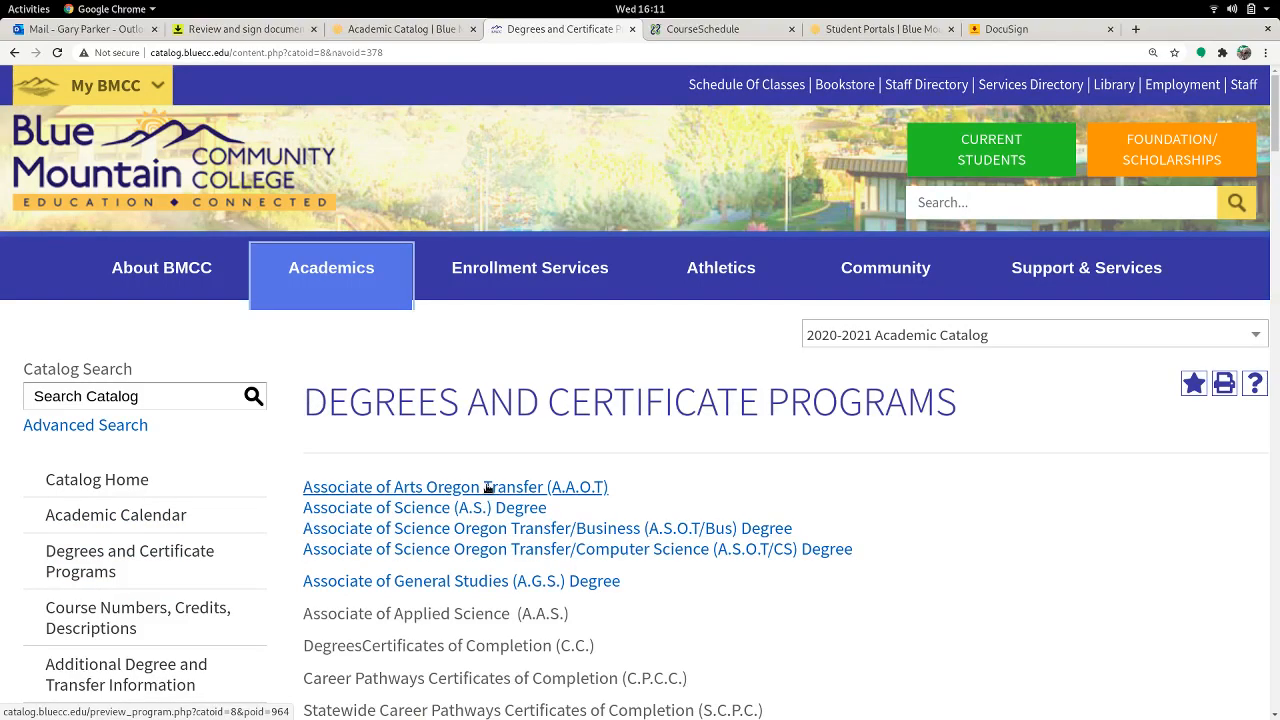
{"action": "left_click", "coordinate": [454, 487]}
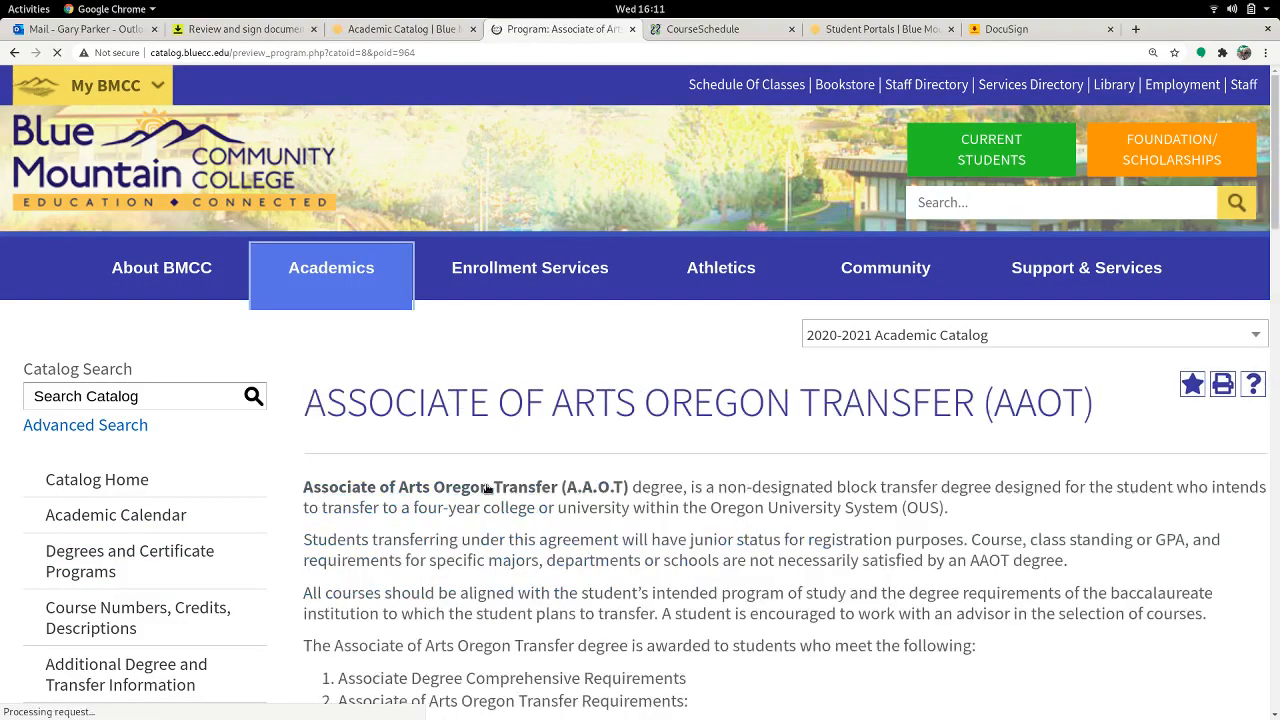
{"action": "scroll", "scroll_direction": "down", "scroll_amount": 3}
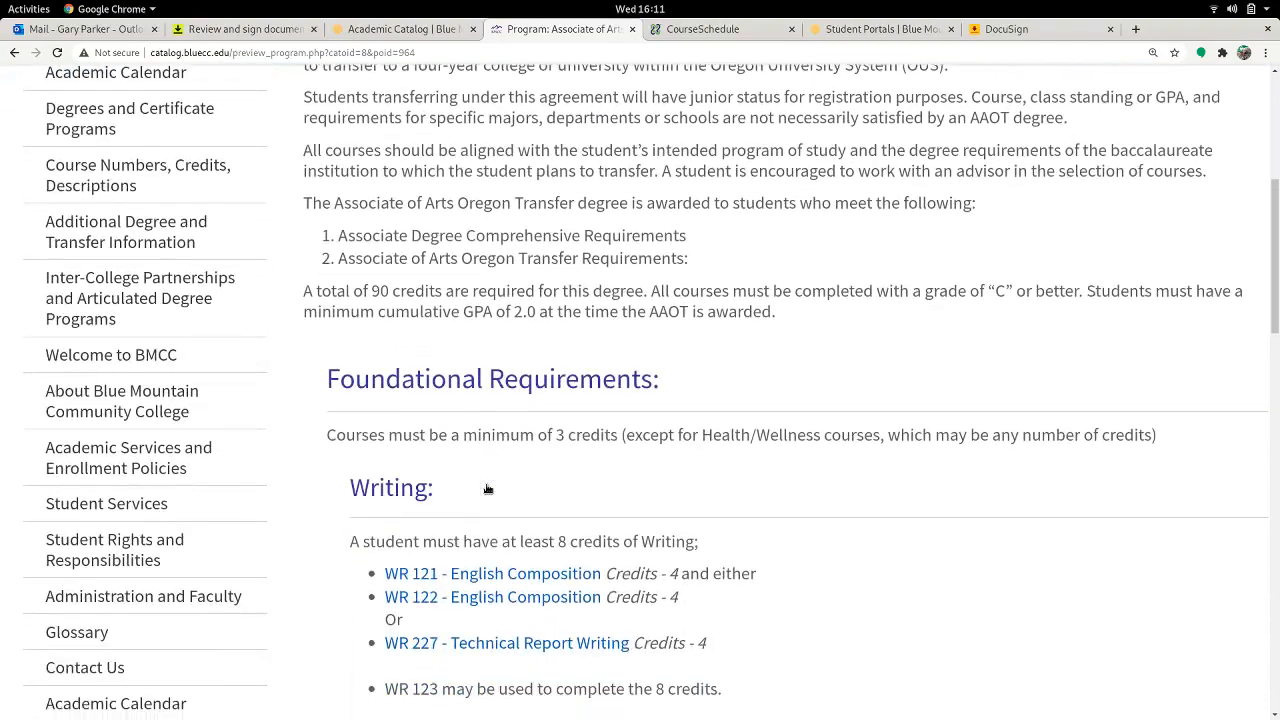
{"action": "scroll", "scroll_direction": "down", "scroll_amount": 3}
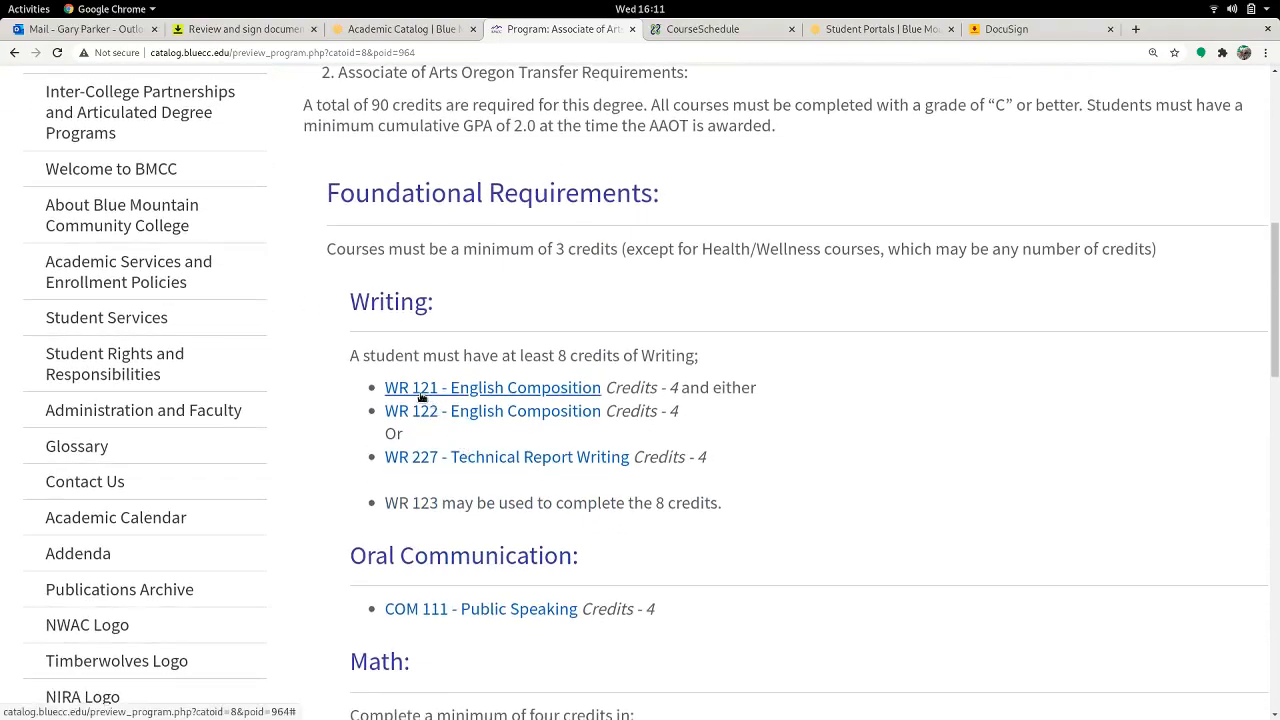
{"action": "scroll", "scroll_direction": "down", "scroll_amount": 3}
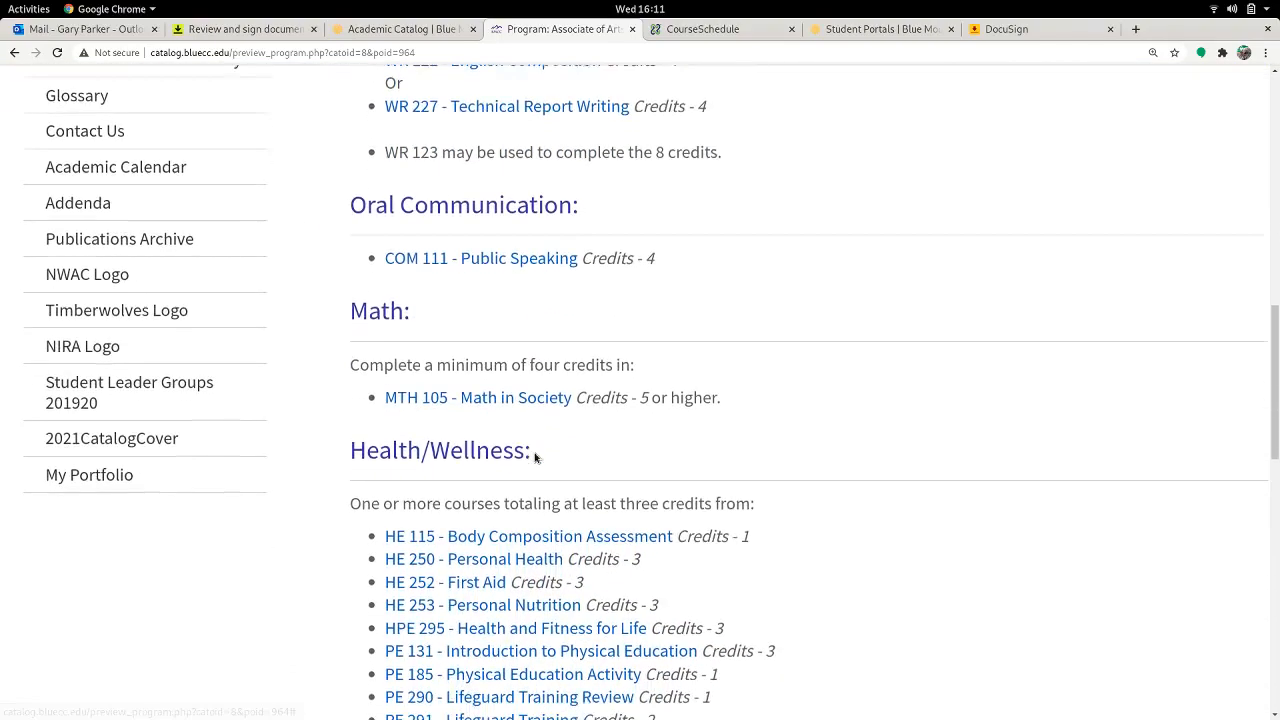
{"action": "scroll", "scroll_direction": "down", "scroll_amount": 3}
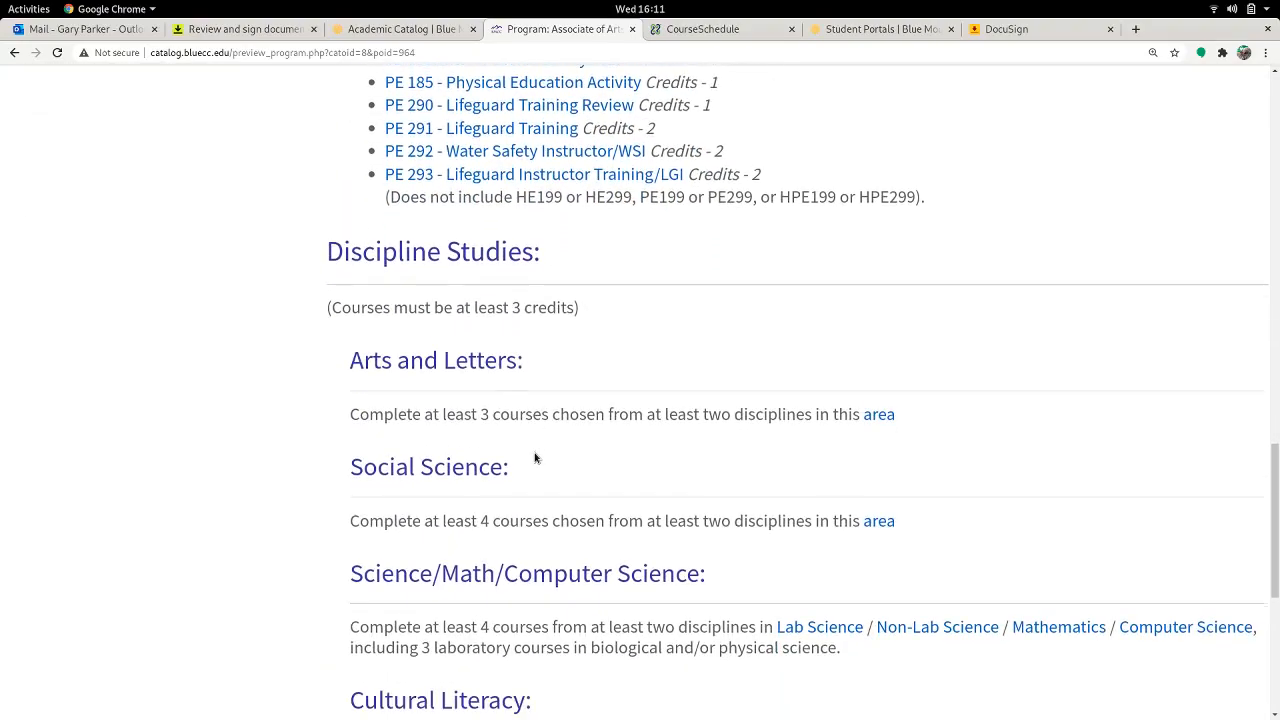
{"action": "mouse_move", "coordinate": [500, 360]}
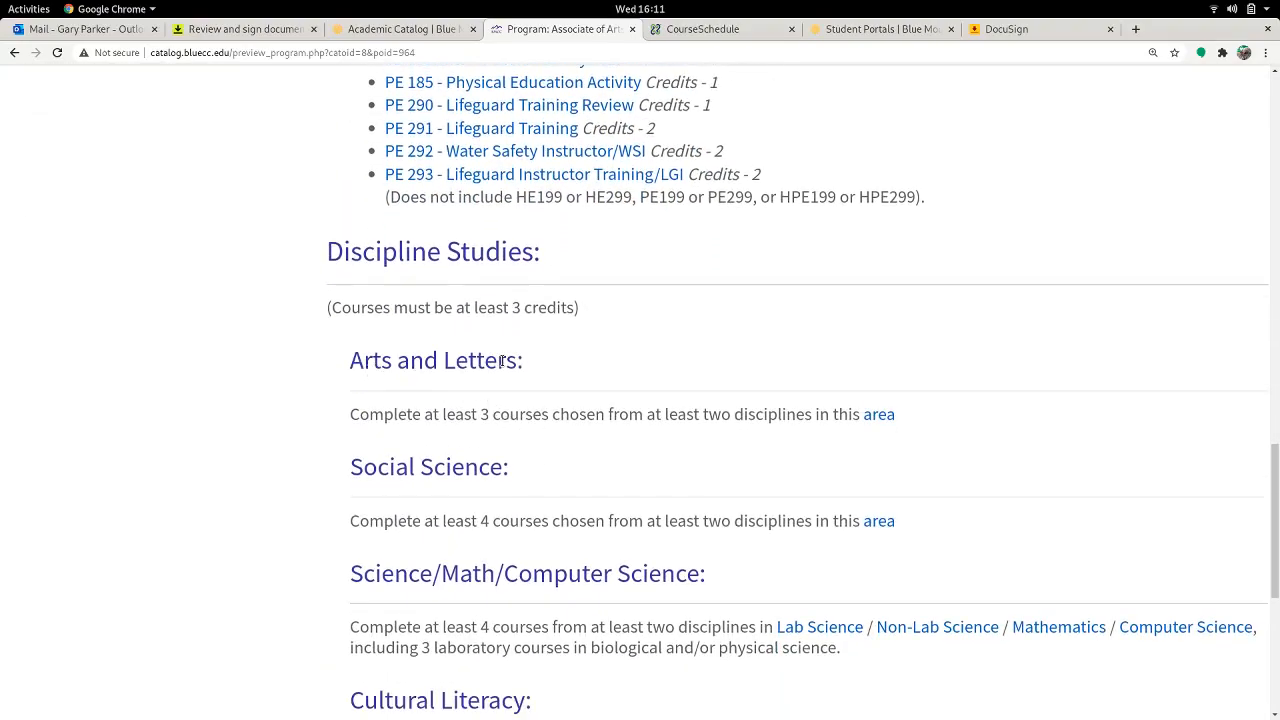
{"action": "mouse_move", "coordinate": [878, 414]}
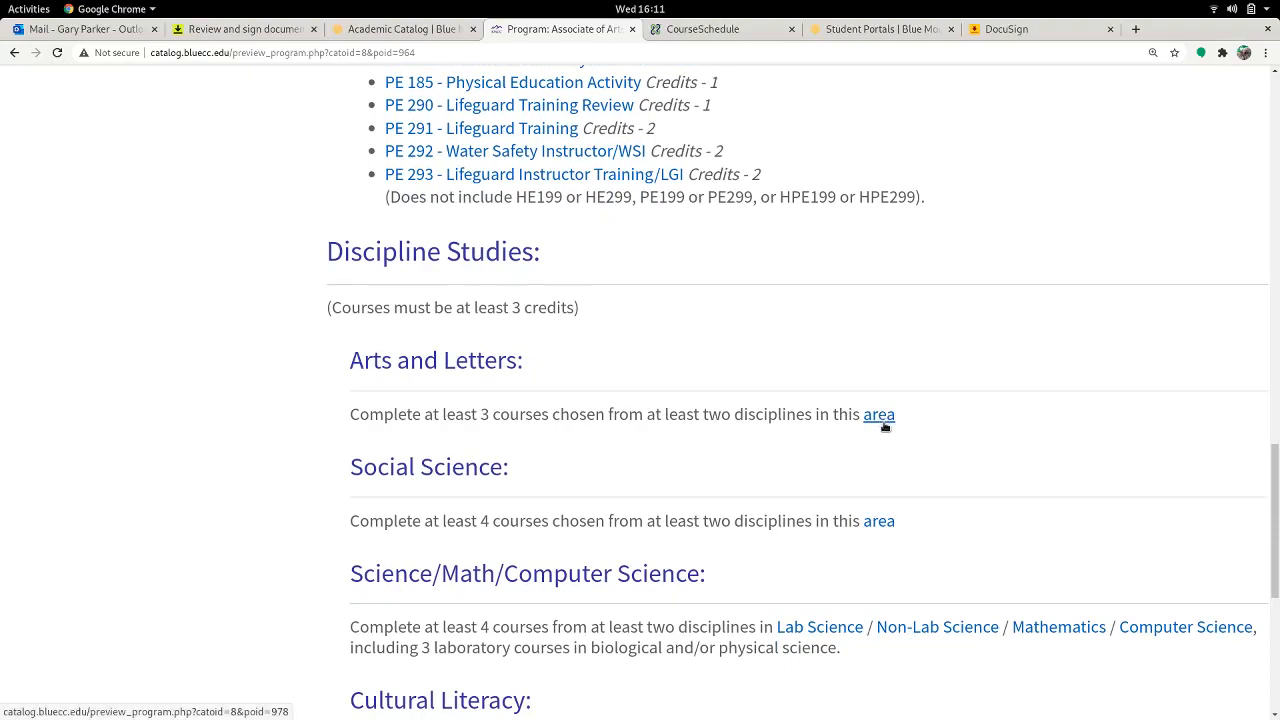
Step: Look through the Arts & Letters (Humanities) course list in the Academic Catalog
{"action": "left_click", "coordinate": [878, 414]}
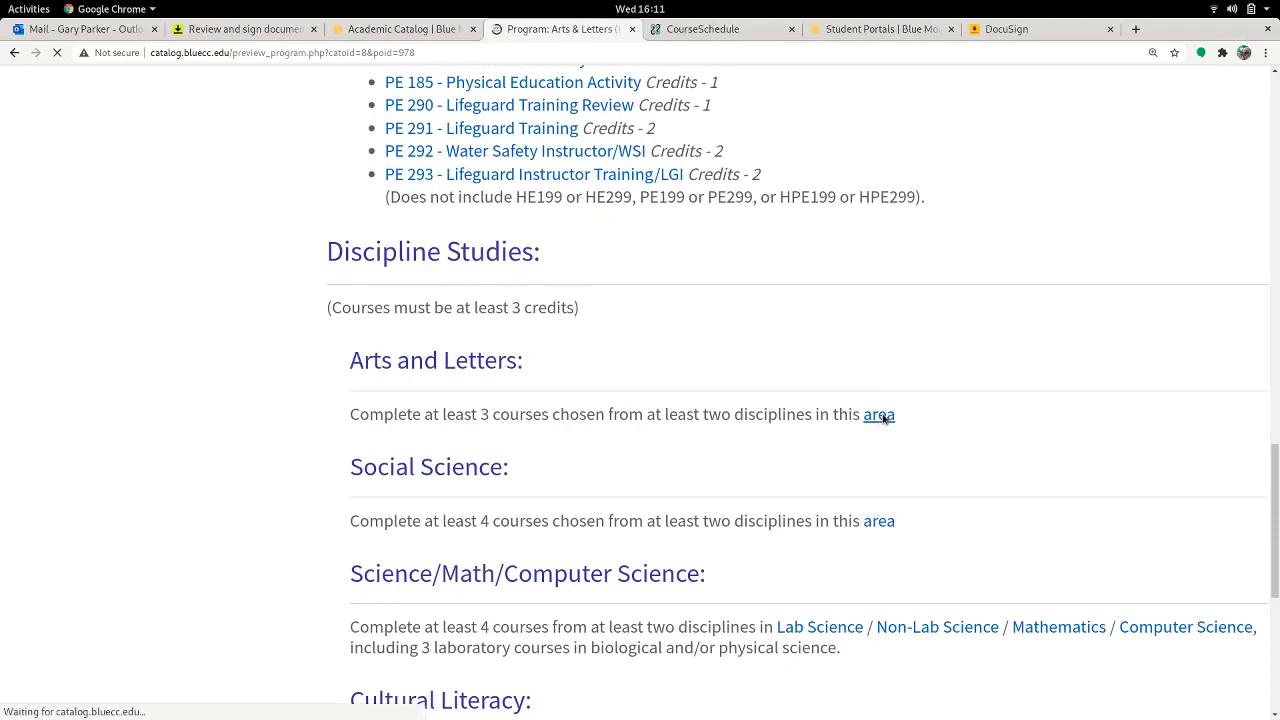
{"action": "left_click", "coordinate": [878, 414]}
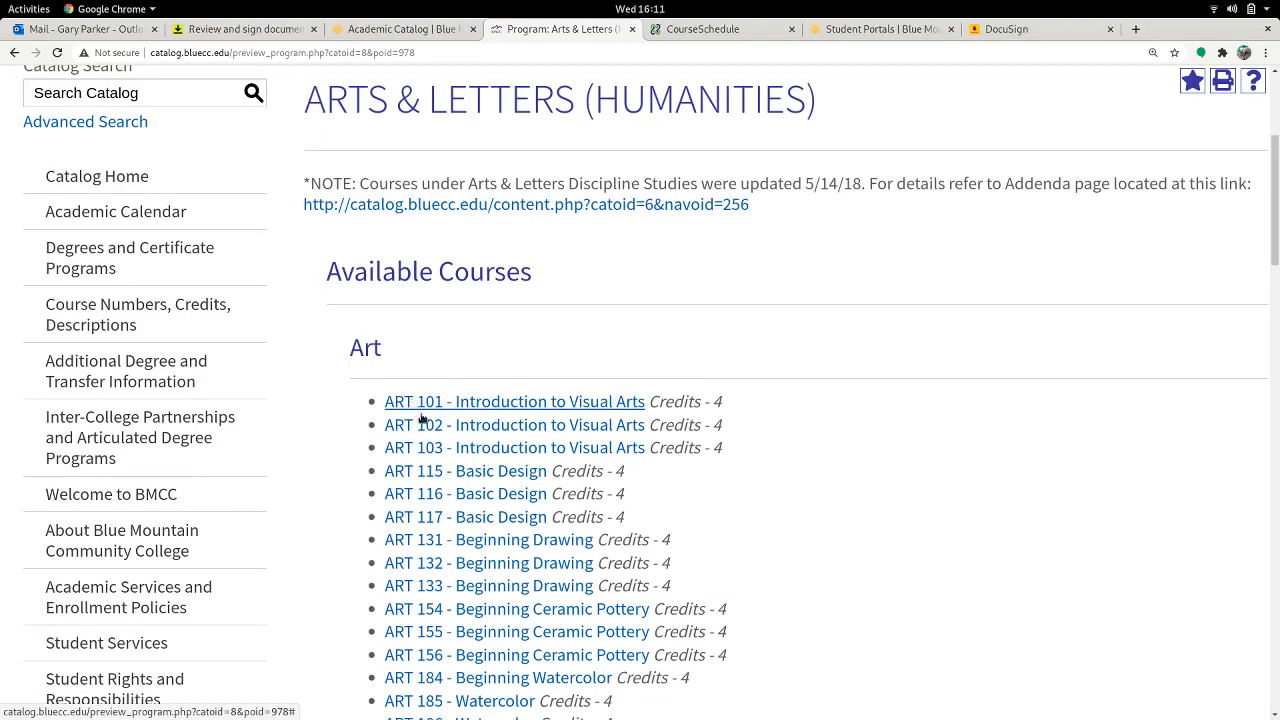
{"action": "scroll", "scroll_direction": "down", "scroll_amount": 3}
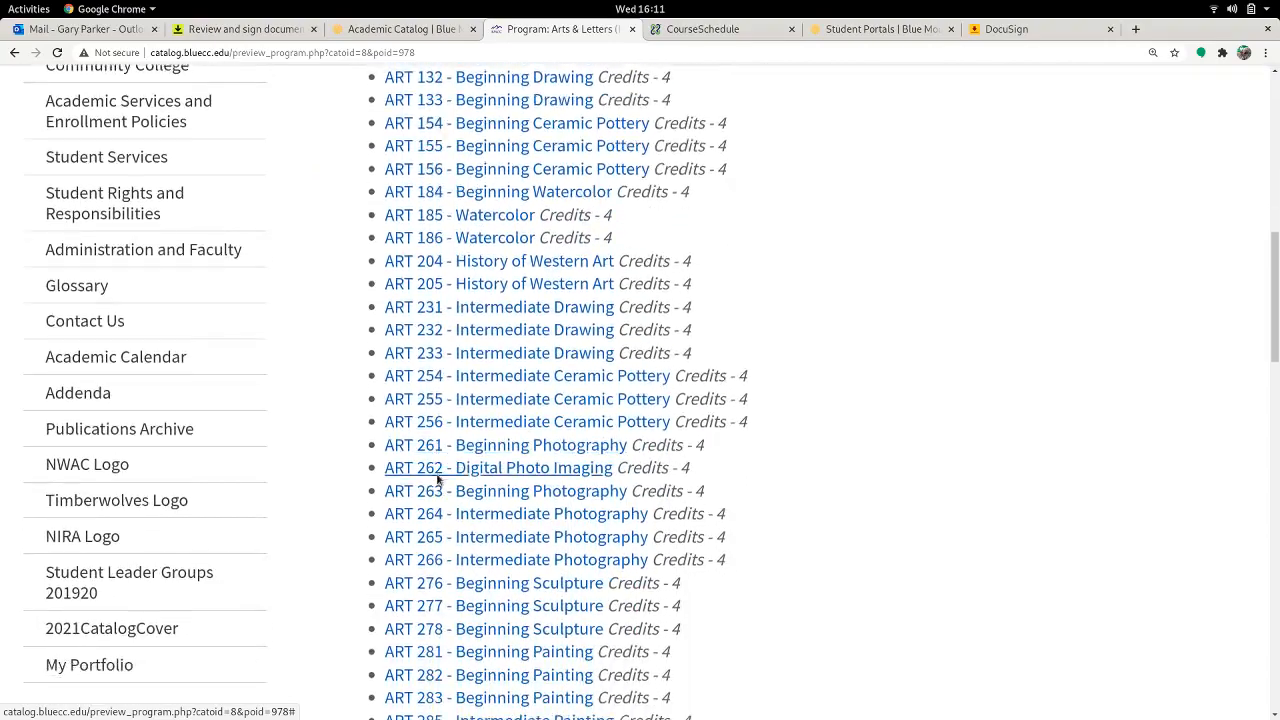
{"action": "scroll", "scroll_direction": "down", "scroll_amount": 3}
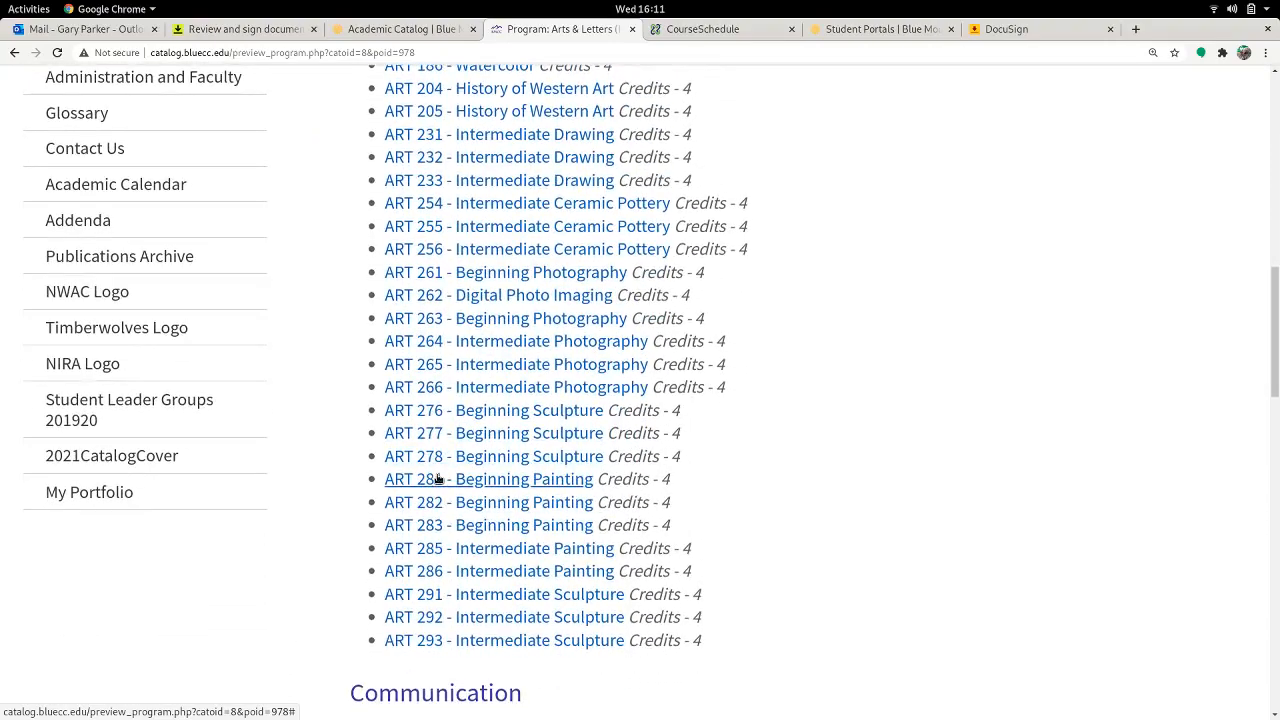
{"action": "scroll", "scroll_direction": "down", "scroll_amount": 3}
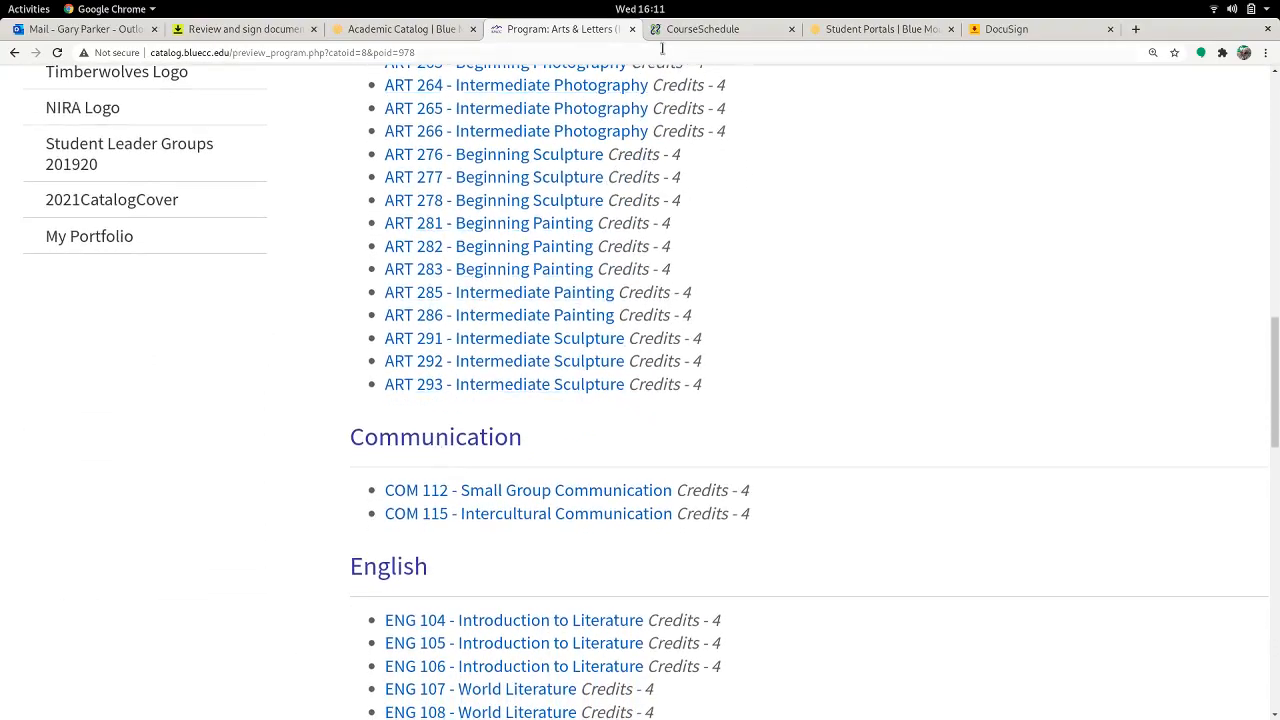
Step: Check the other catalog tabs and return to the 2020 Fall Course Schedule search
{"action": "left_click", "coordinate": [720, 28]}
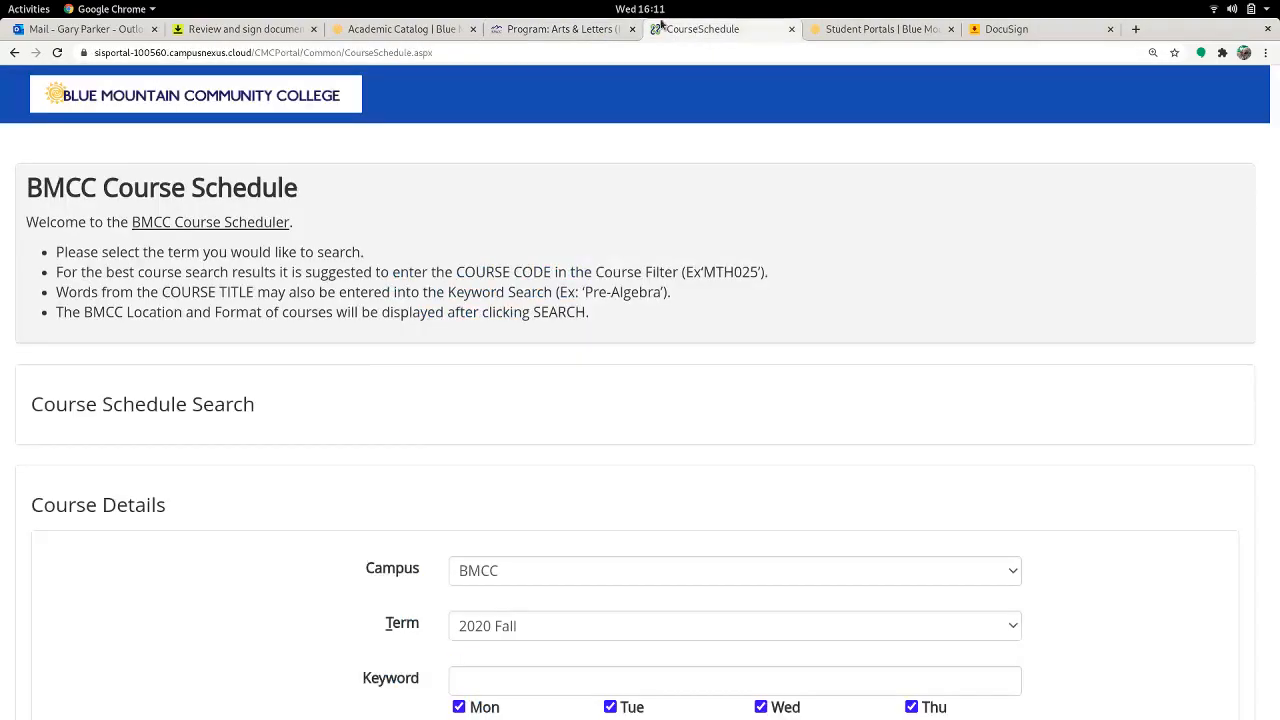
{"action": "left_click", "coordinate": [560, 28]}
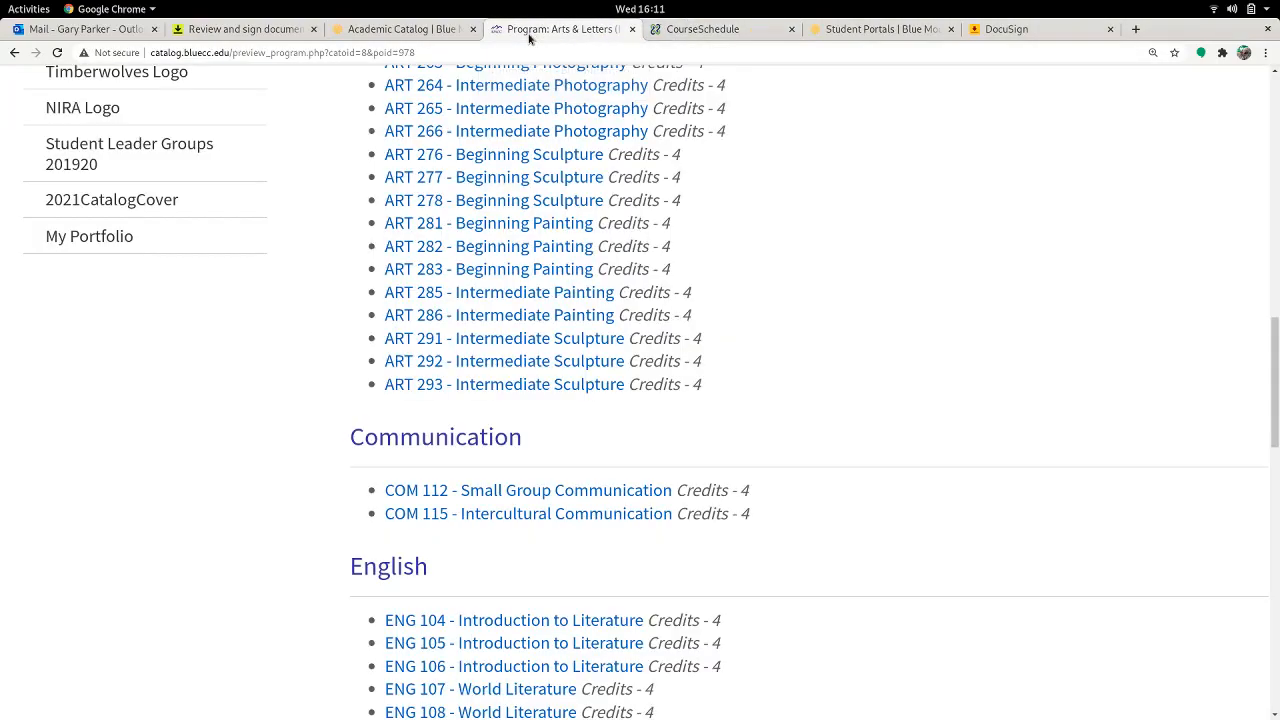
{"action": "left_click", "coordinate": [400, 28]}
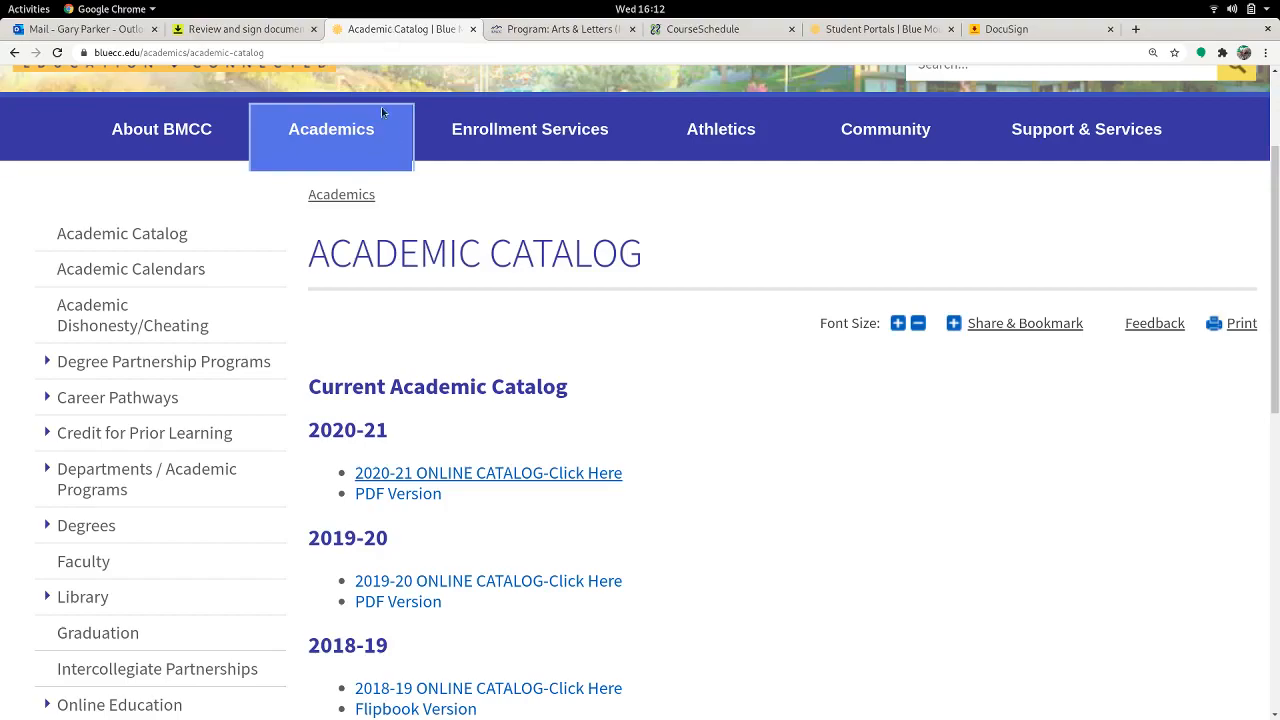
{"action": "mouse_move", "coordinate": [331, 129]}
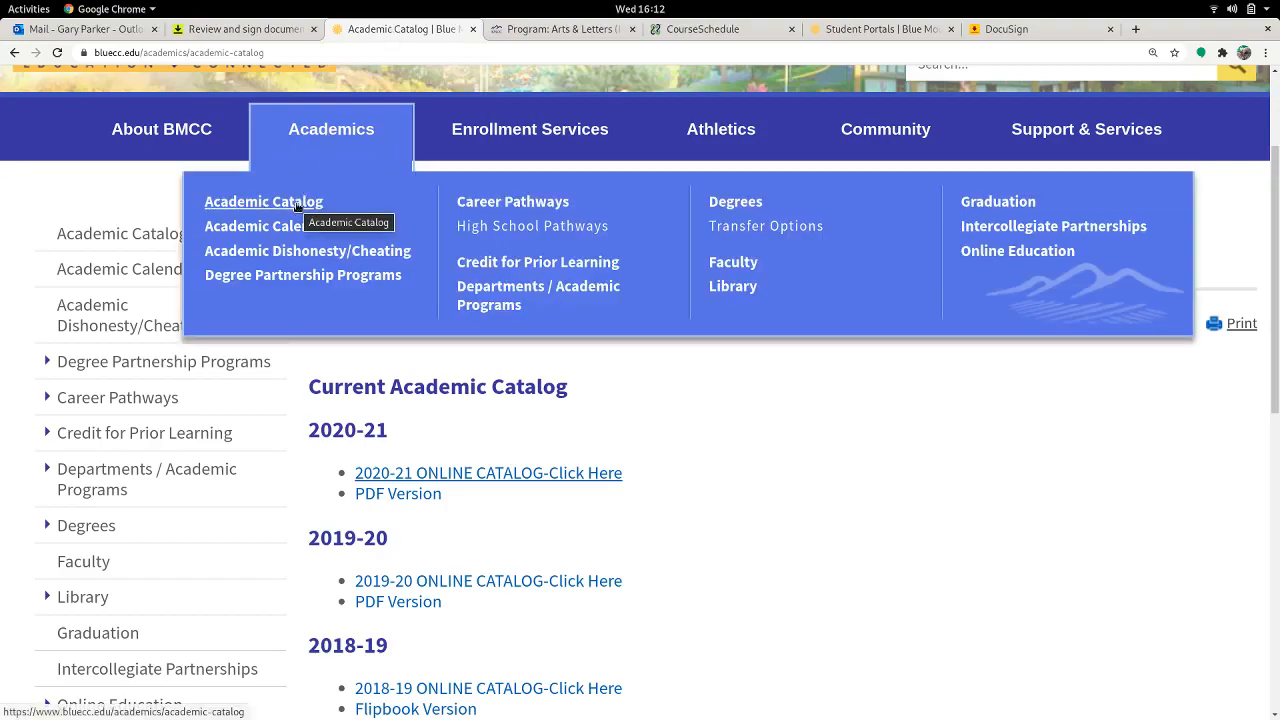
{"action": "mouse_move", "coordinate": [631, 180]}
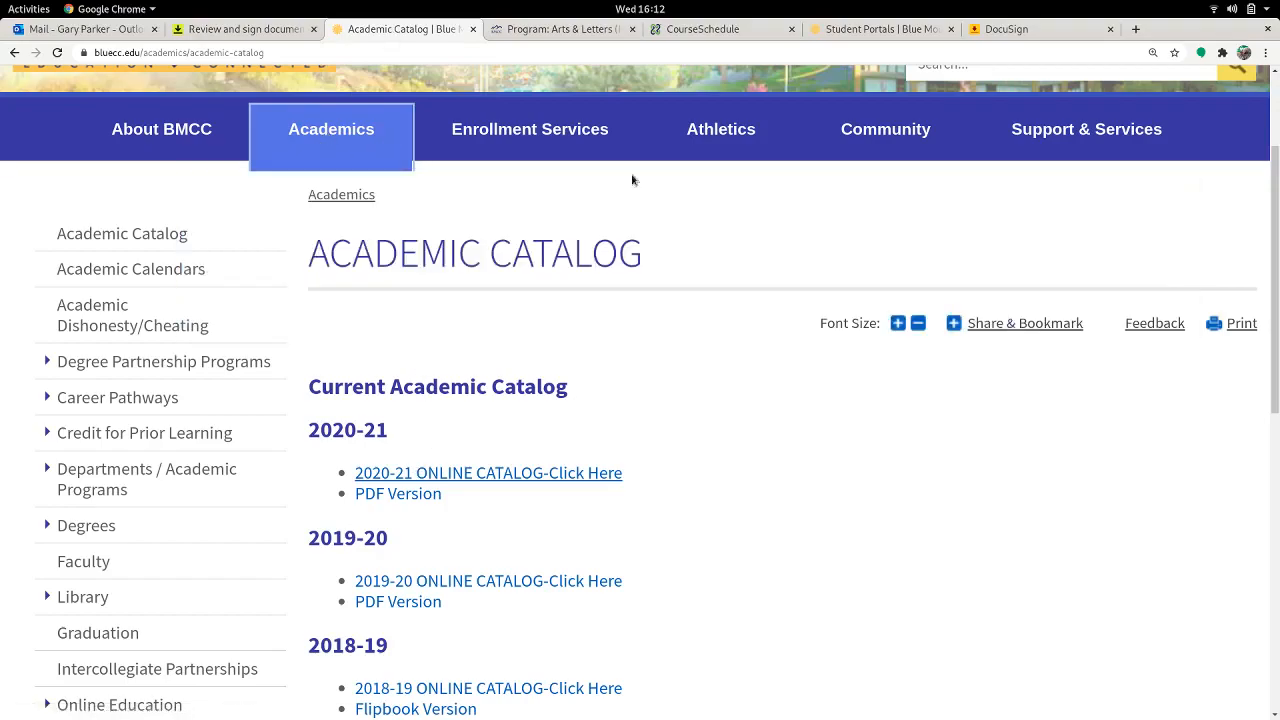
{"action": "scroll", "scroll_direction": "up", "scroll_amount": 3}
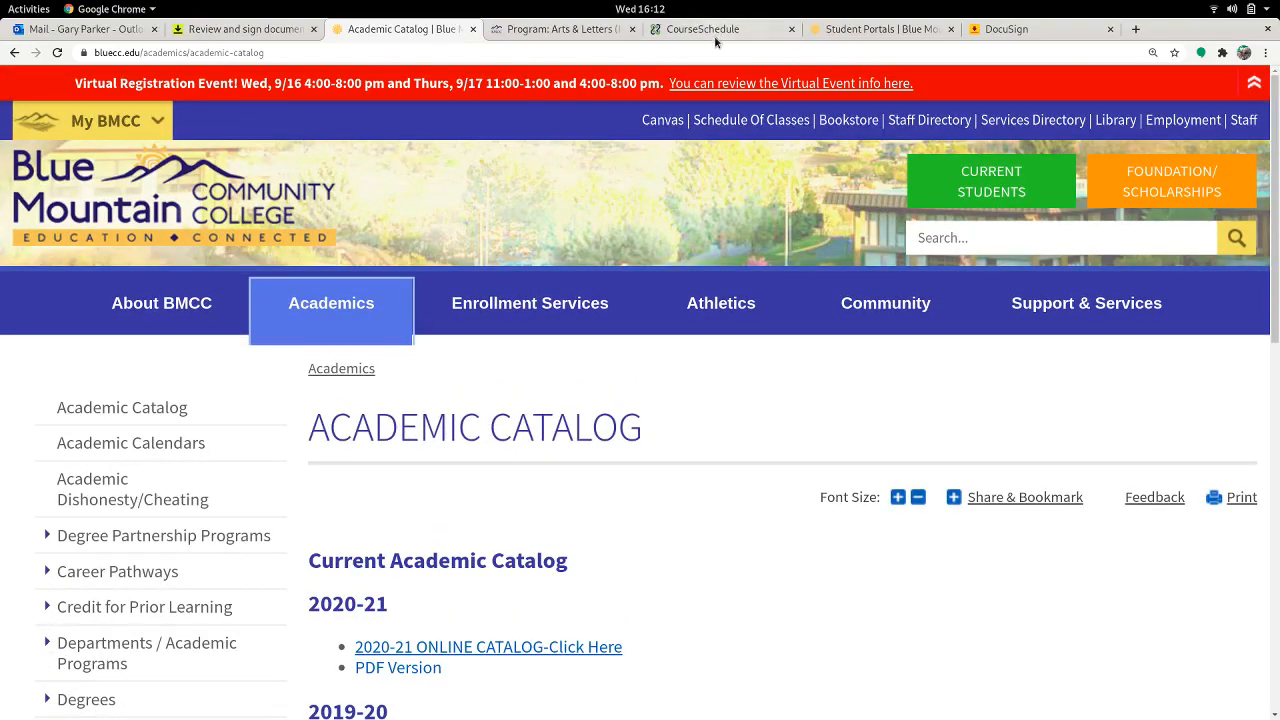
{"action": "left_click", "coordinate": [700, 28]}
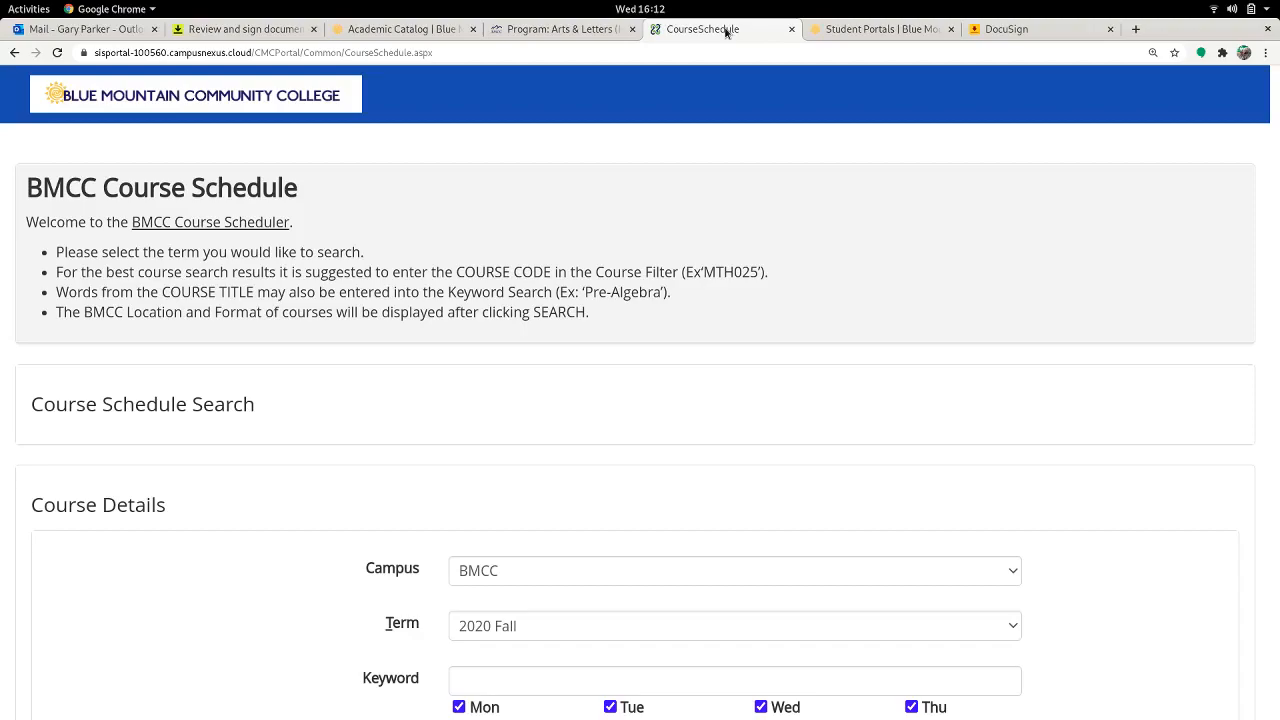
Step: Enter MTH095 as the Course ID in the registration form's first course row
{"action": "left_click", "coordinate": [243, 28]}
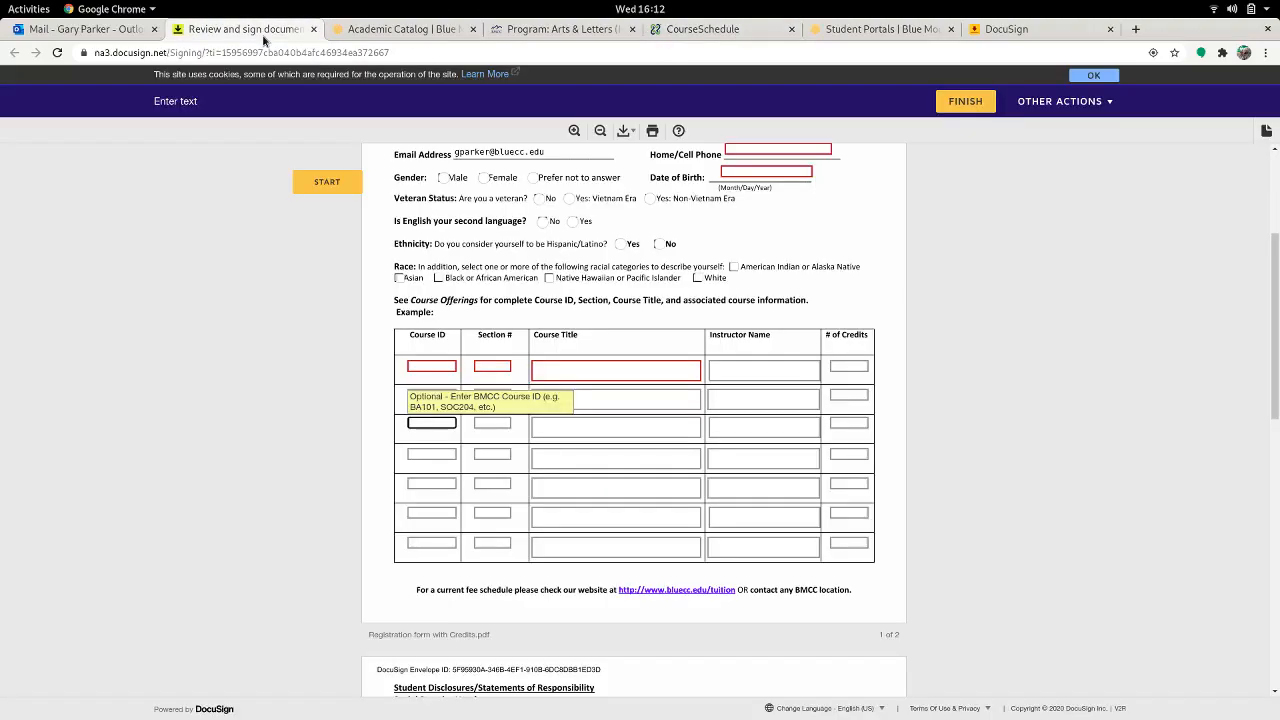
{"action": "left_click", "coordinate": [431, 365]}
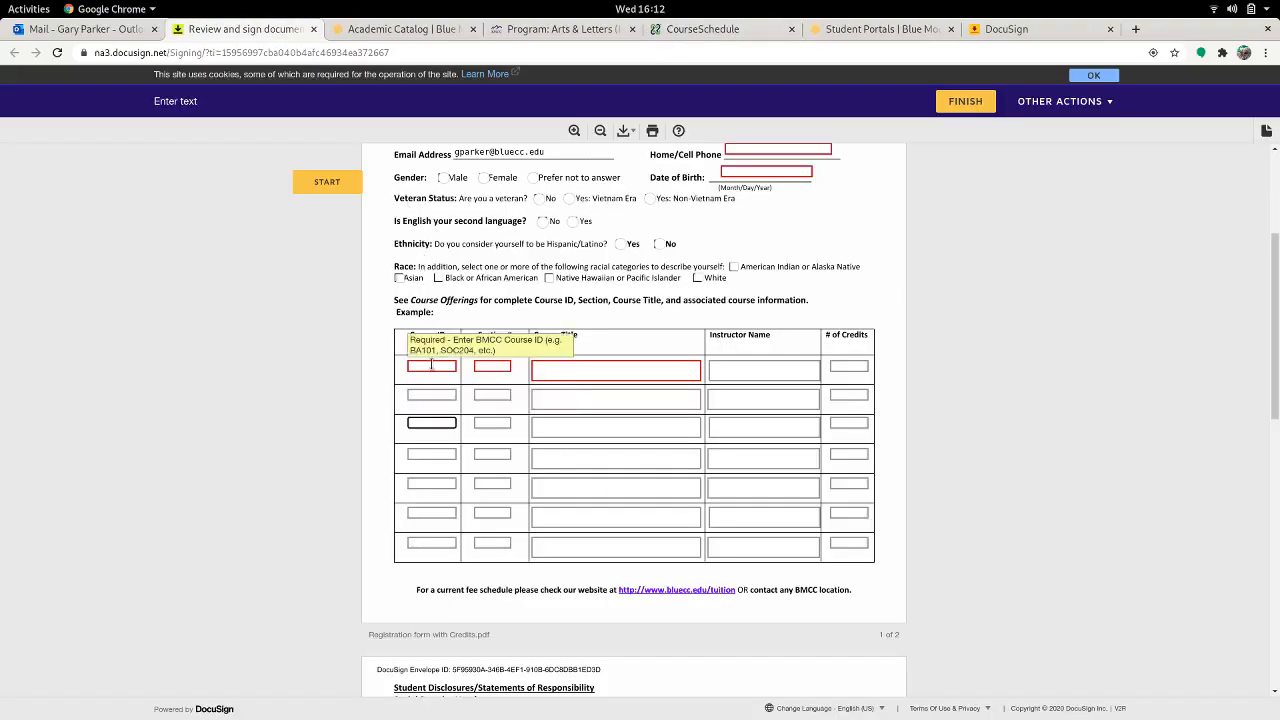
{"action": "type", "text": "MTH095"}
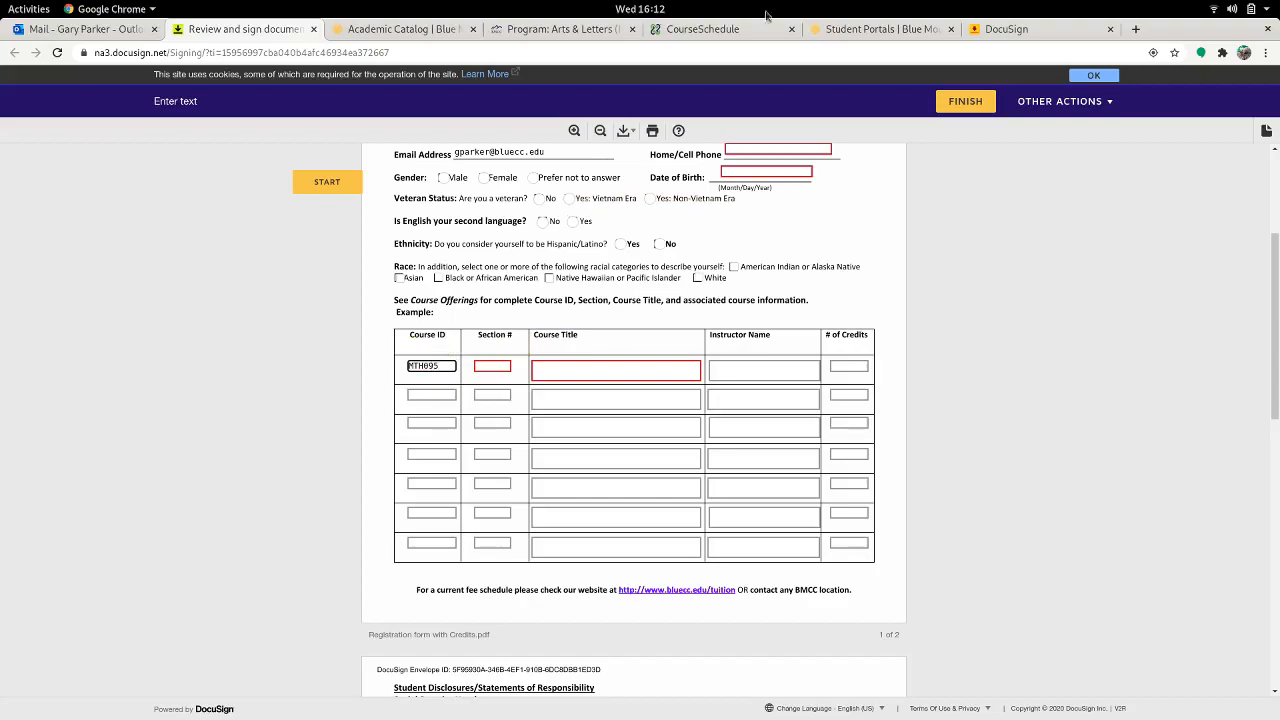
Step: Search the 2020 Fall Course Schedule for MTH095 sections
{"action": "left_click", "coordinate": [700, 28]}
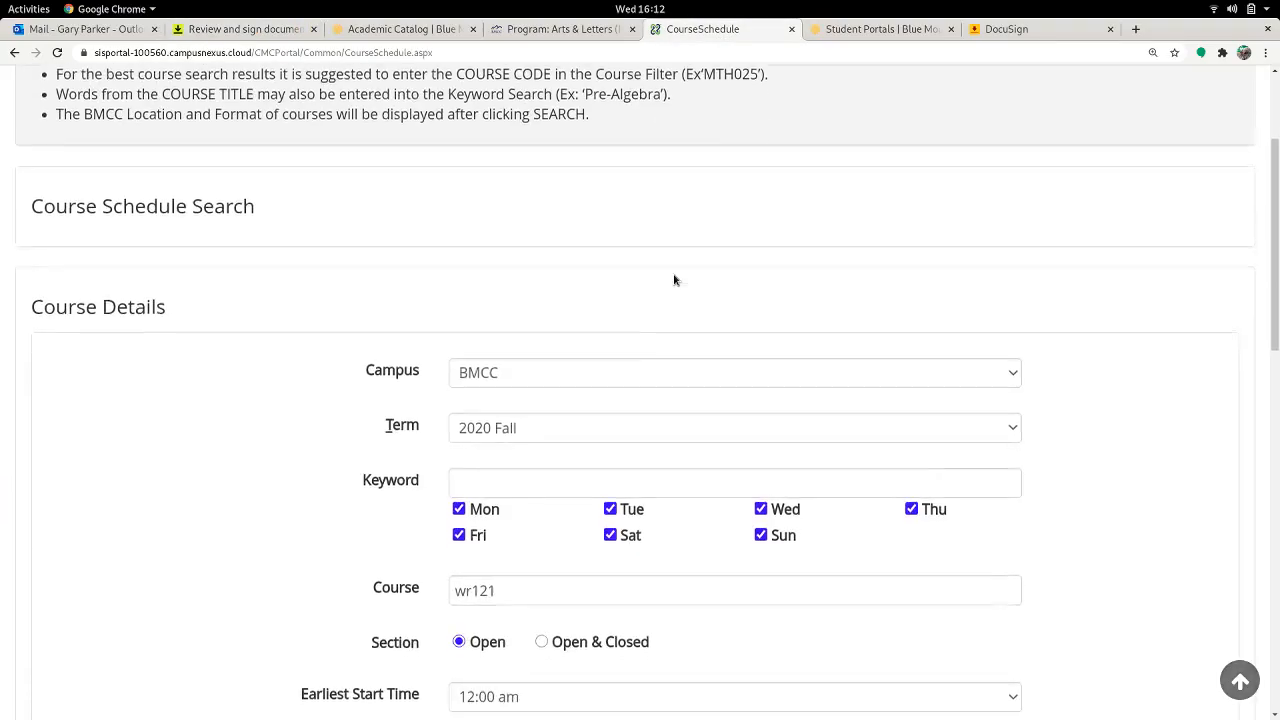
{"action": "scroll", "scroll_direction": "down", "scroll_amount": 3}
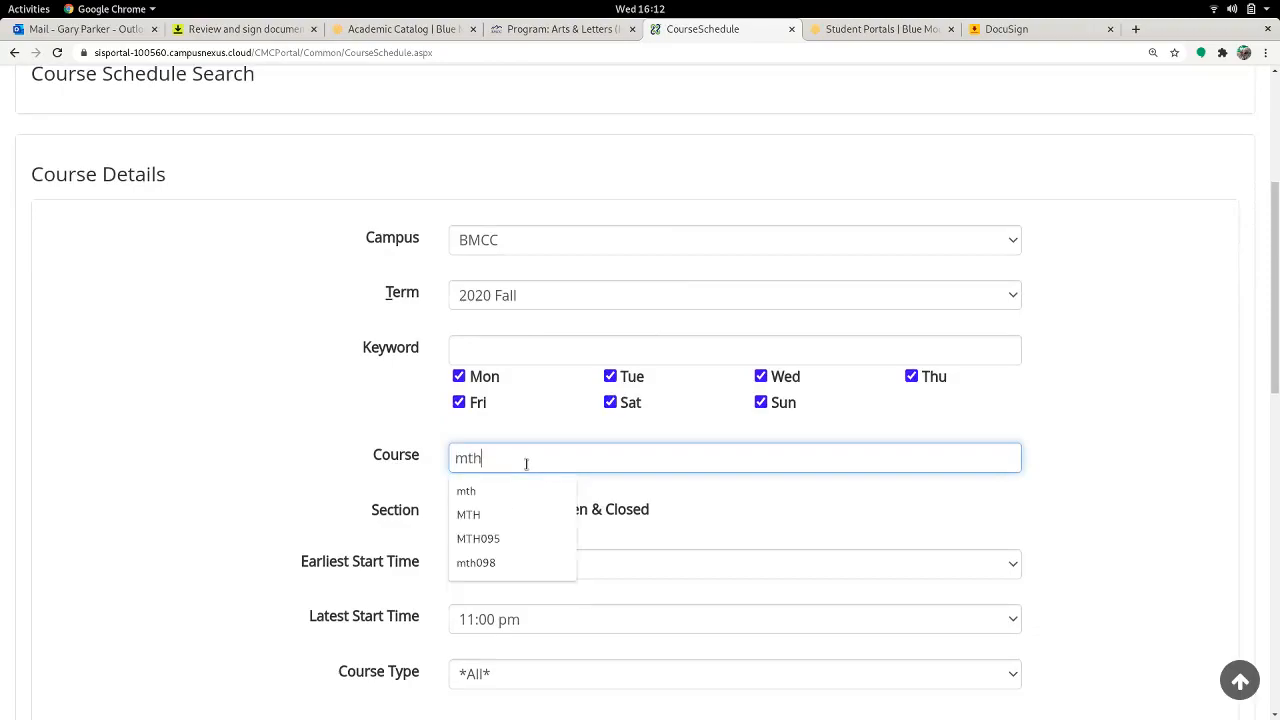
{"action": "left_click", "coordinate": [684, 340]}
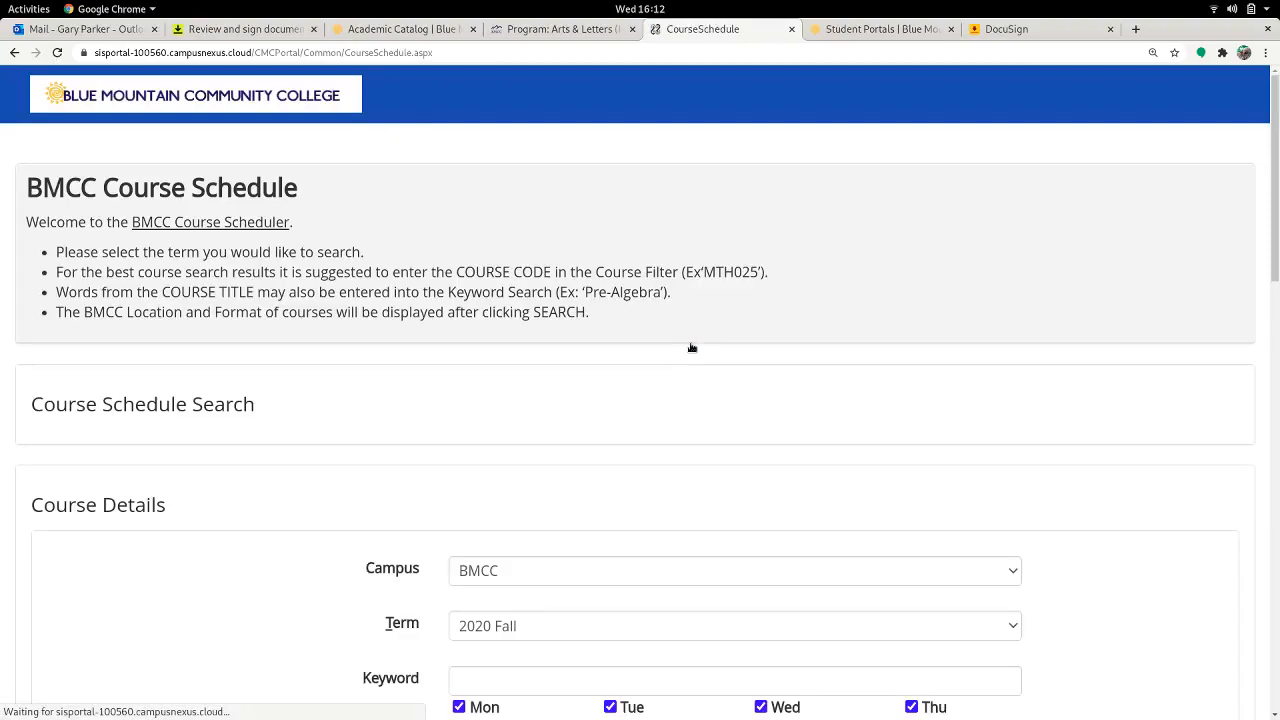
{"action": "scroll", "scroll_direction": "down", "scroll_amount": 3}
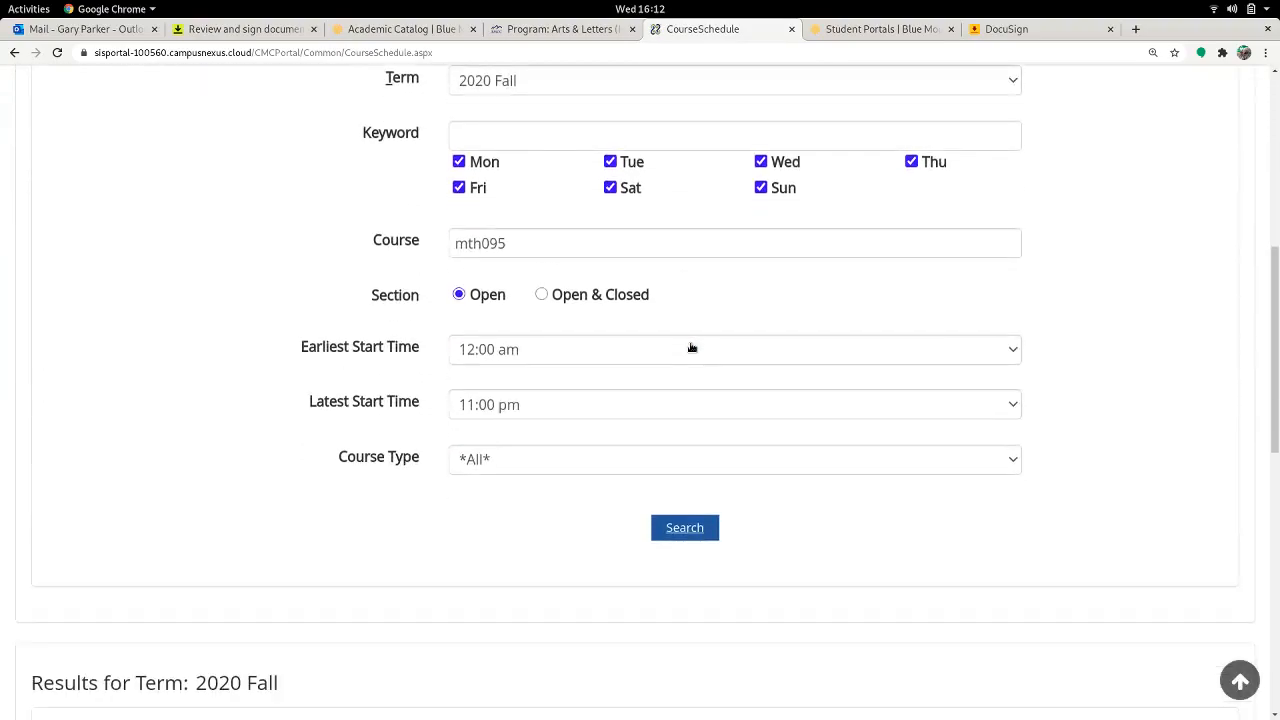
{"action": "left_click", "coordinate": [685, 527]}
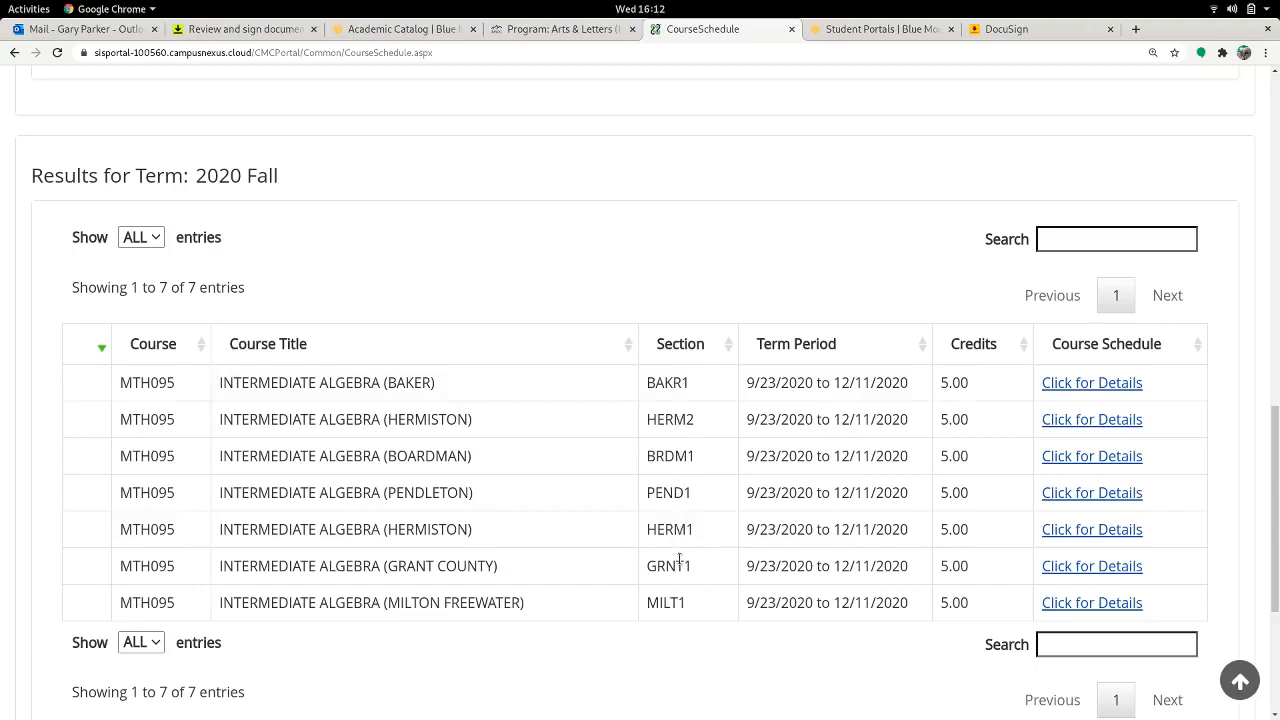
{"action": "mouse_move", "coordinate": [743, 441]}
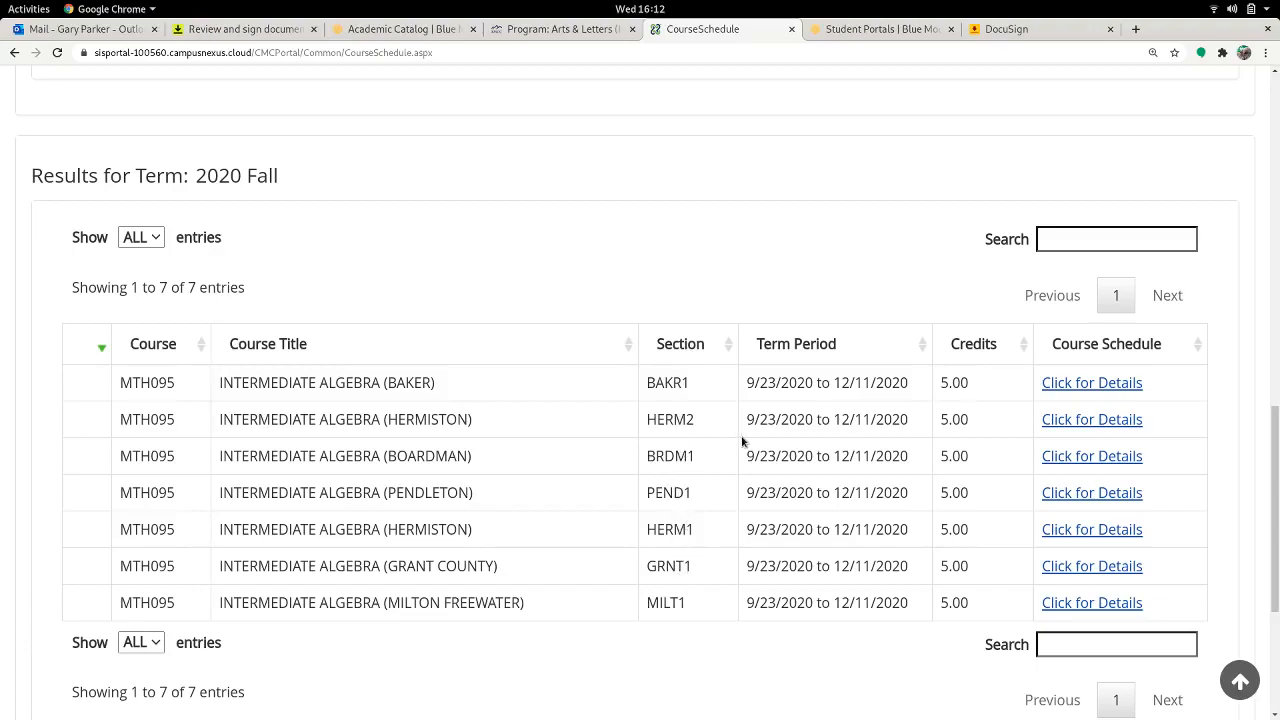
Step: Rerun the MTH095 search including closed sections and select the ONLINE1 section number
{"action": "scroll", "scroll_direction": "up", "scroll_amount": 3}
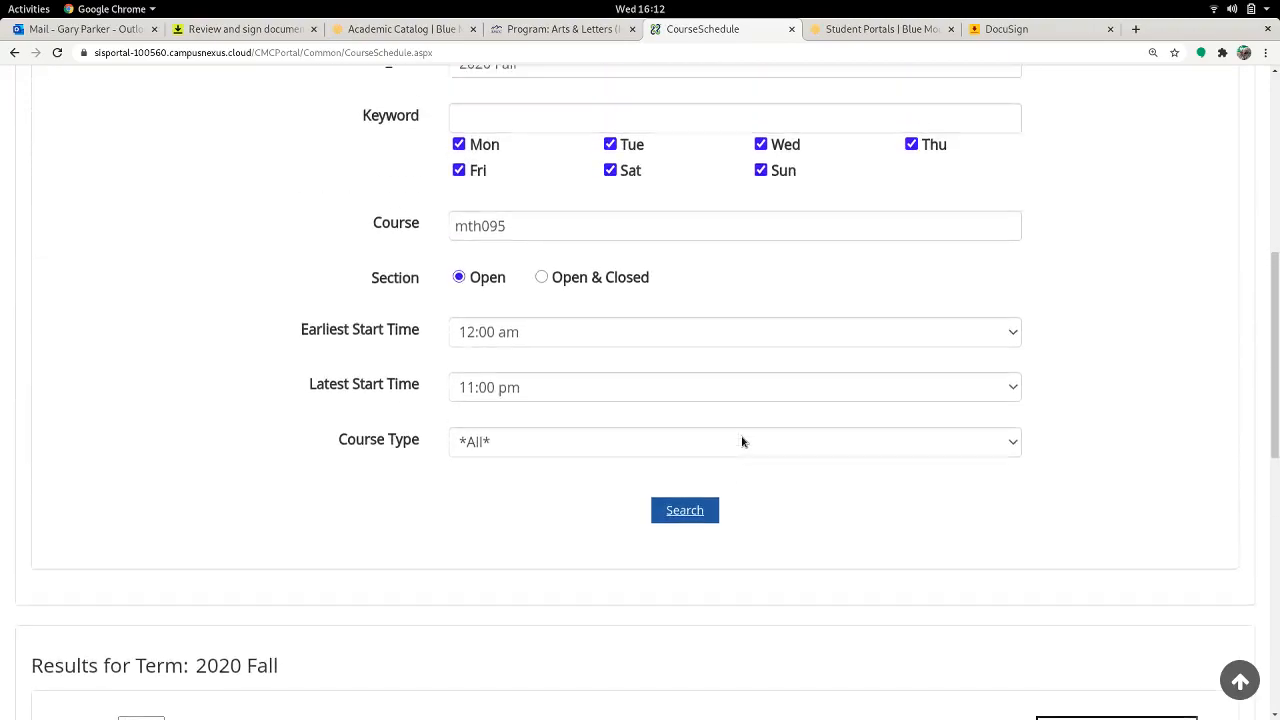
{"action": "scroll", "scroll_direction": "up", "scroll_amount": 3}
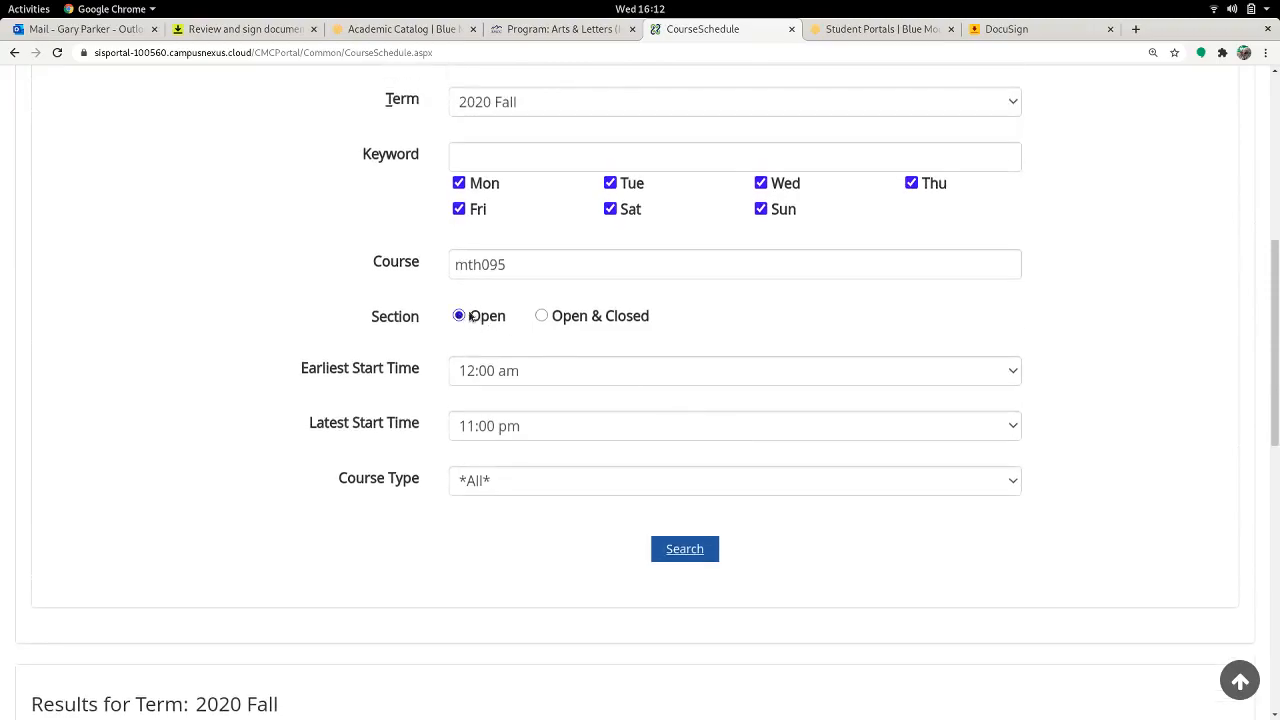
{"action": "left_click", "coordinate": [541, 315]}
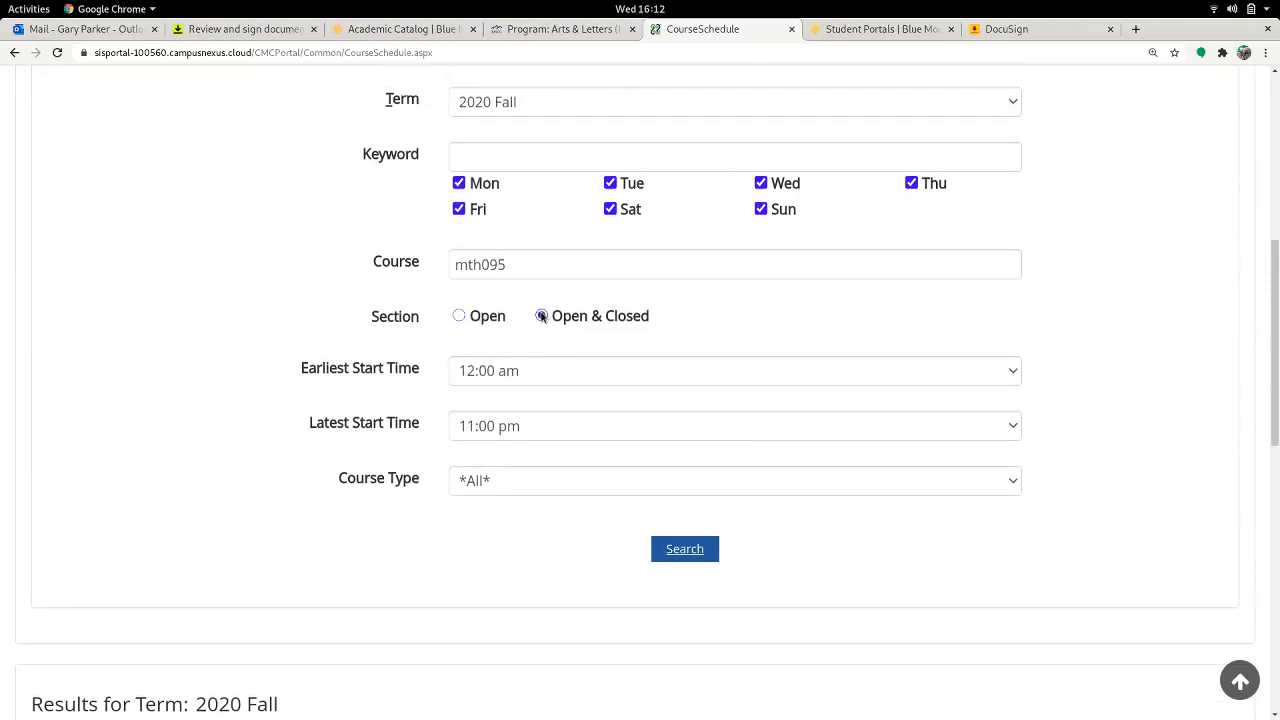
{"action": "left_click", "coordinate": [685, 548]}
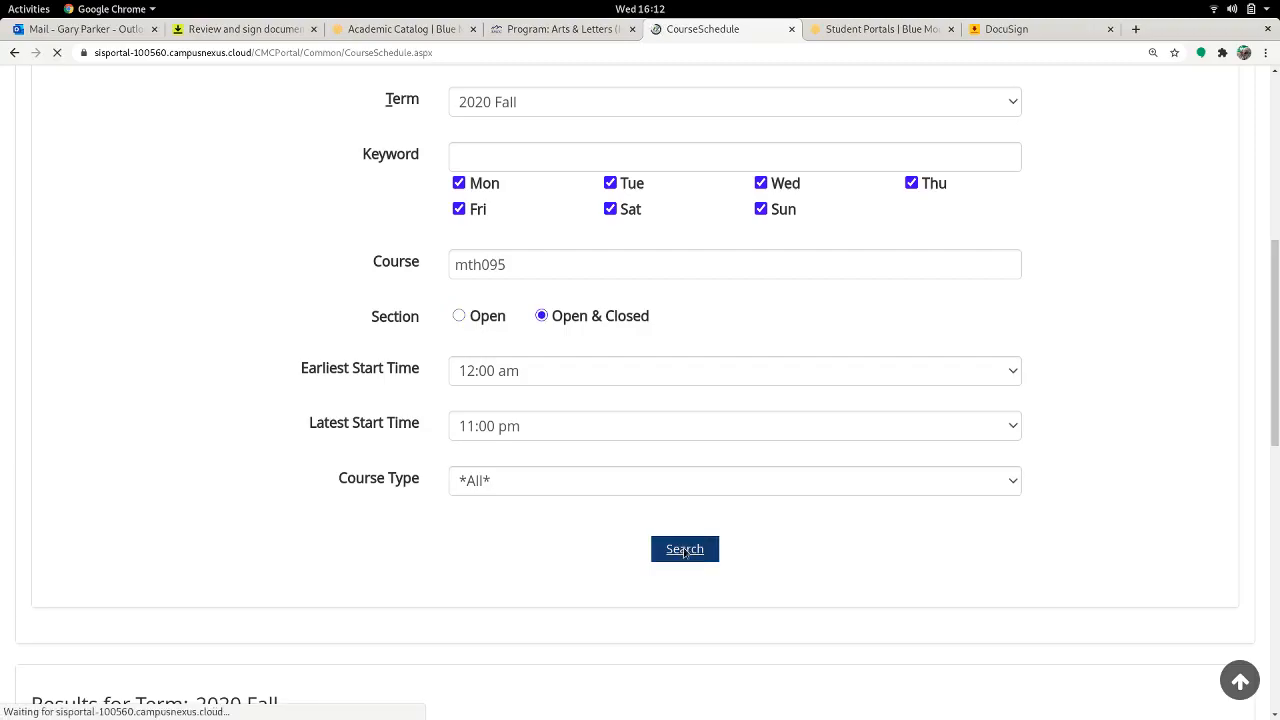
{"action": "left_click", "coordinate": [685, 549]}
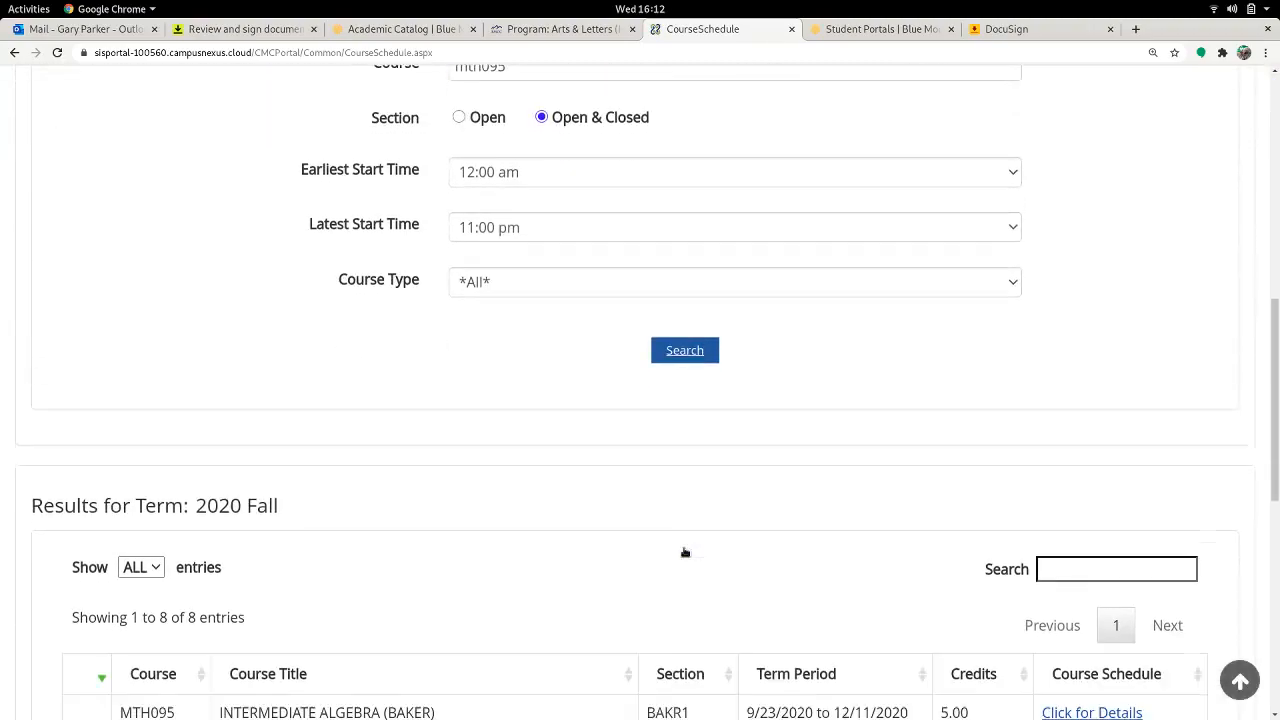
{"action": "scroll", "scroll_direction": "down", "scroll_amount": 3}
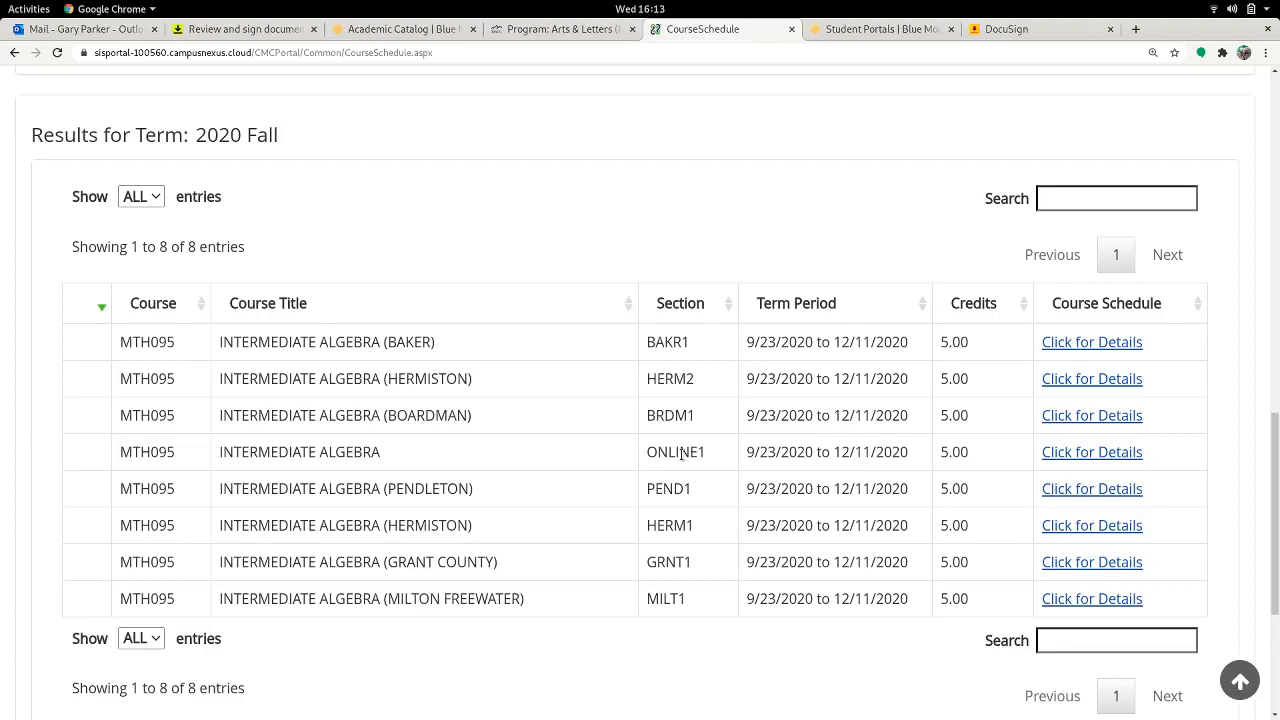
{"action": "double_click", "coordinate": [675, 452]}
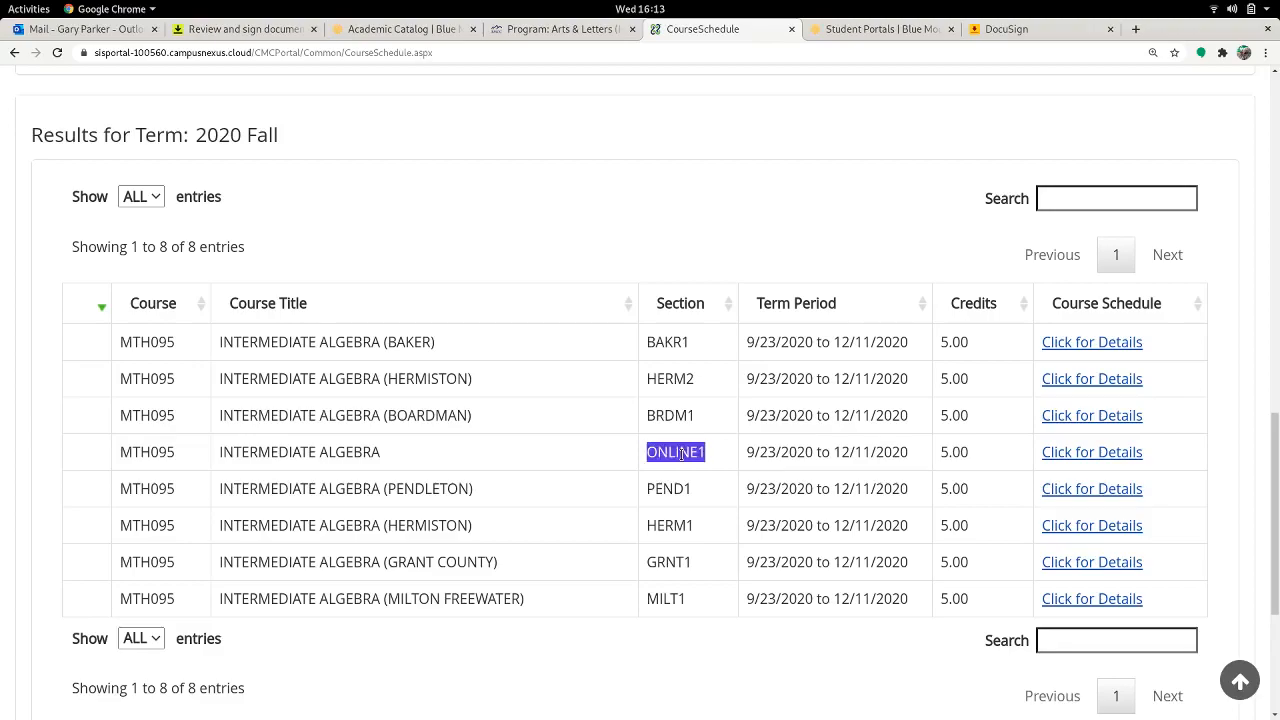
Step: Fill the first row's section as ONLINE1 and start the course title with 'Inter'
{"action": "left_click", "coordinate": [243, 28]}
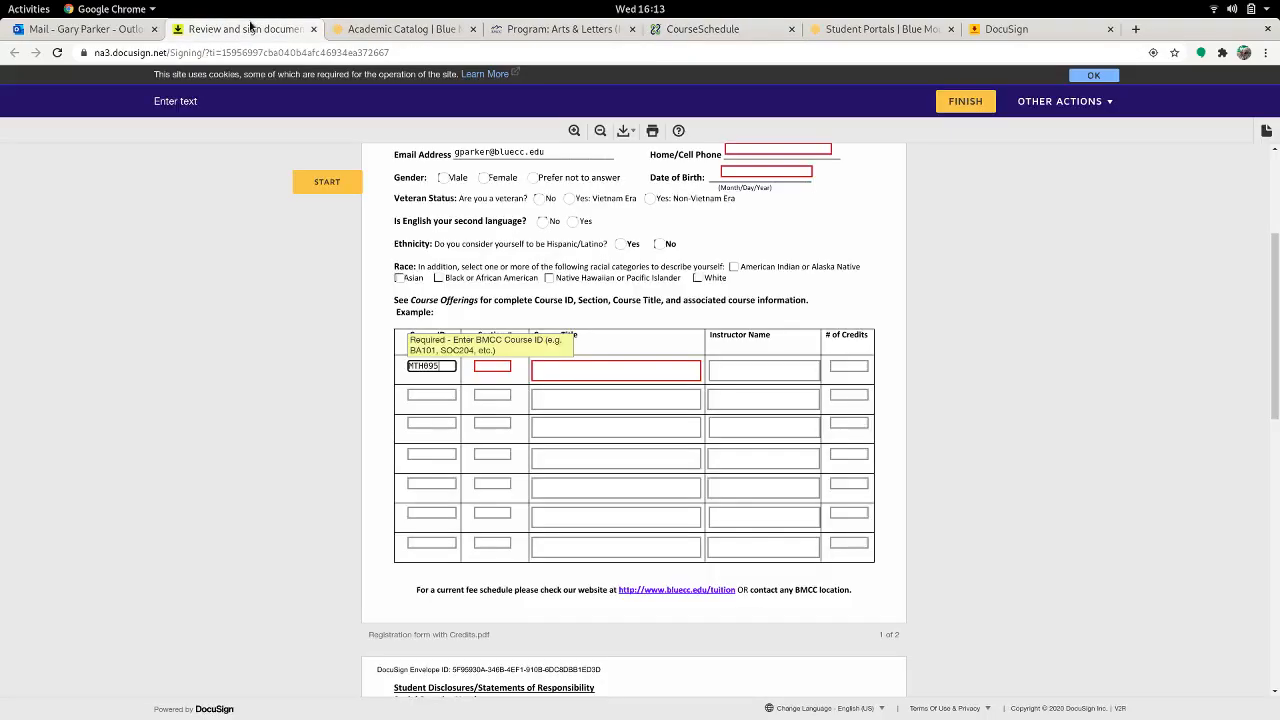
{"action": "left_click", "coordinate": [492, 366]}
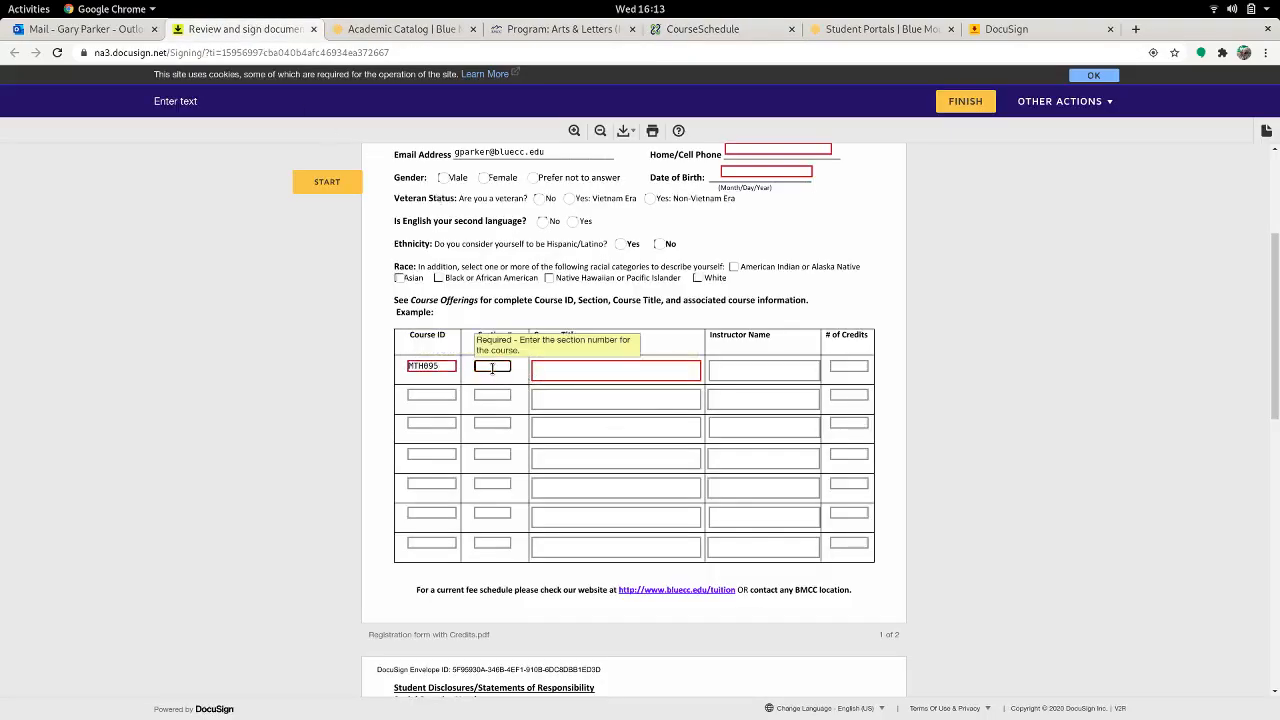
{"action": "type", "text": "ONLINE1"}
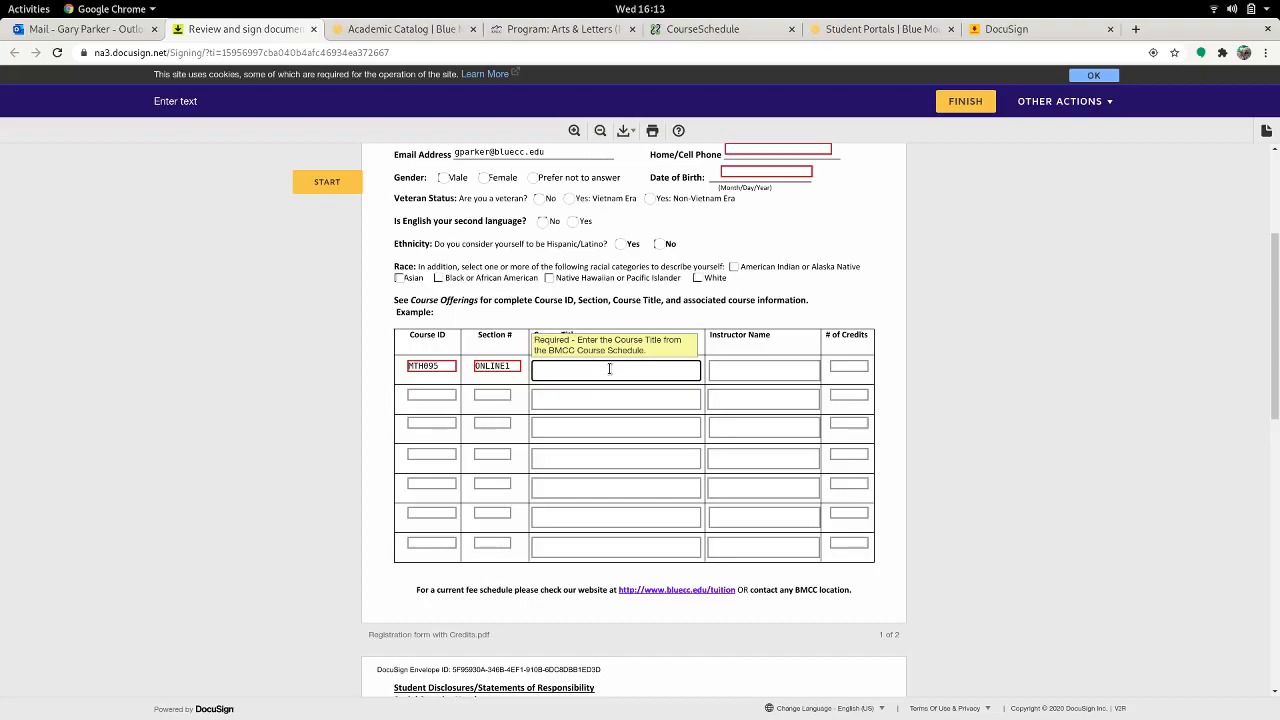
{"action": "type", "text": "Inter"}
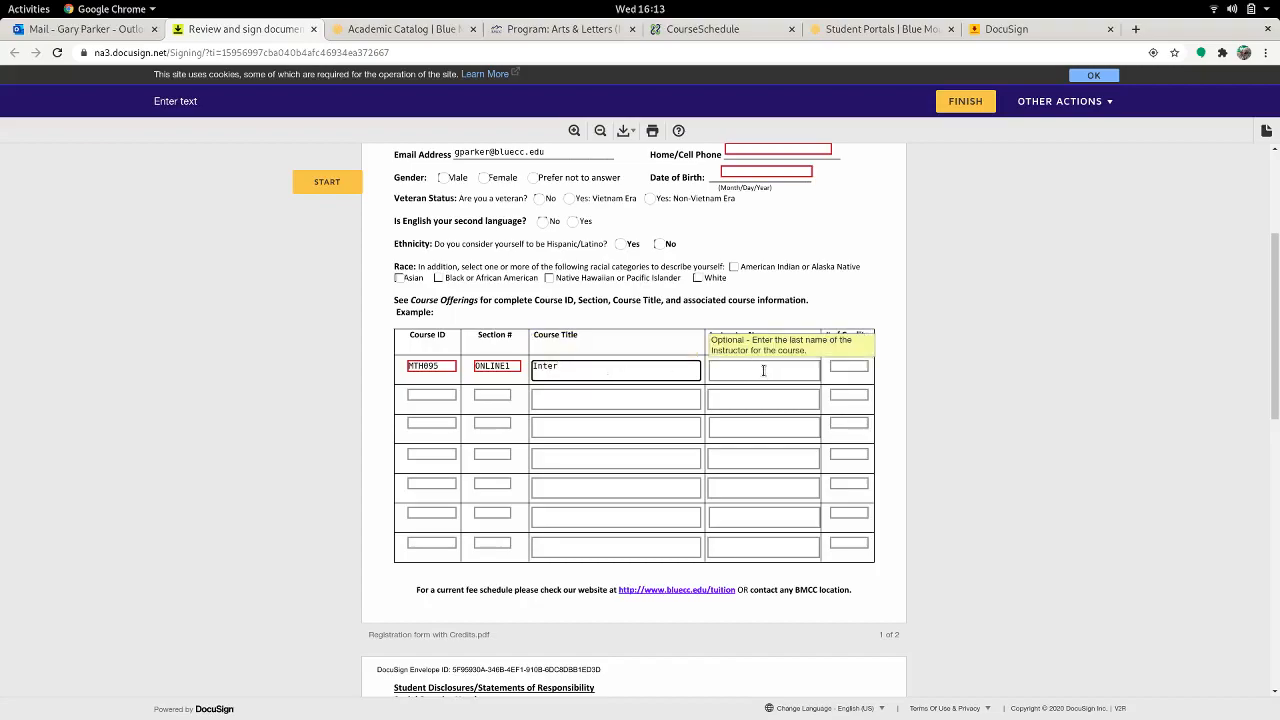
{"action": "left_click", "coordinate": [763, 370]}
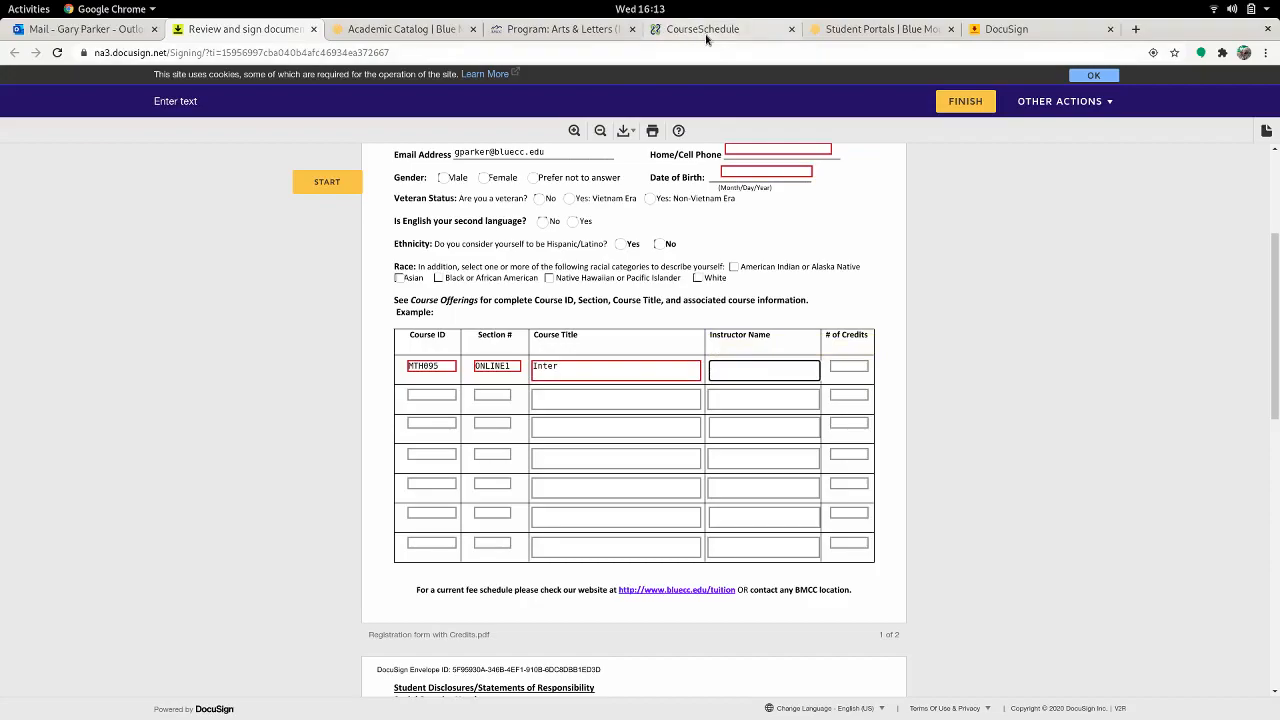
Step: Review the MTH095 ONLINE1 Intermediate Algebra details, confirming 5 credits
{"action": "left_click", "coordinate": [701, 29]}
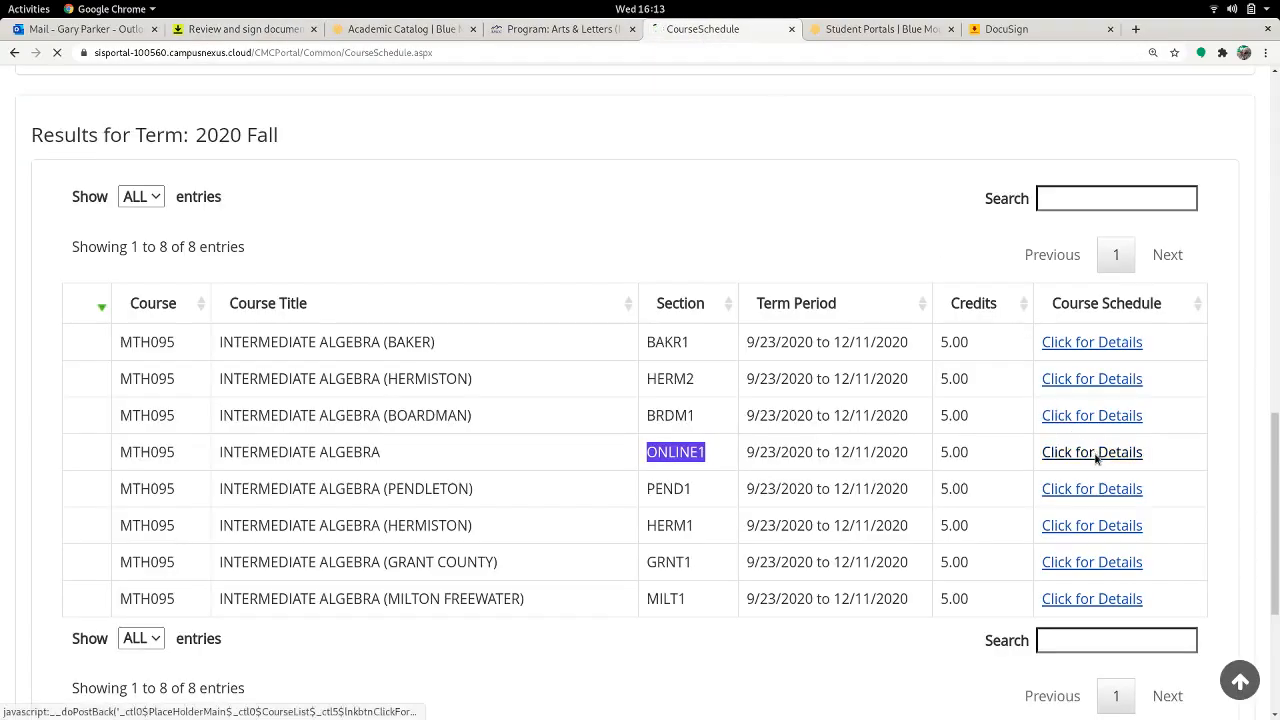
{"action": "left_click", "coordinate": [1091, 451]}
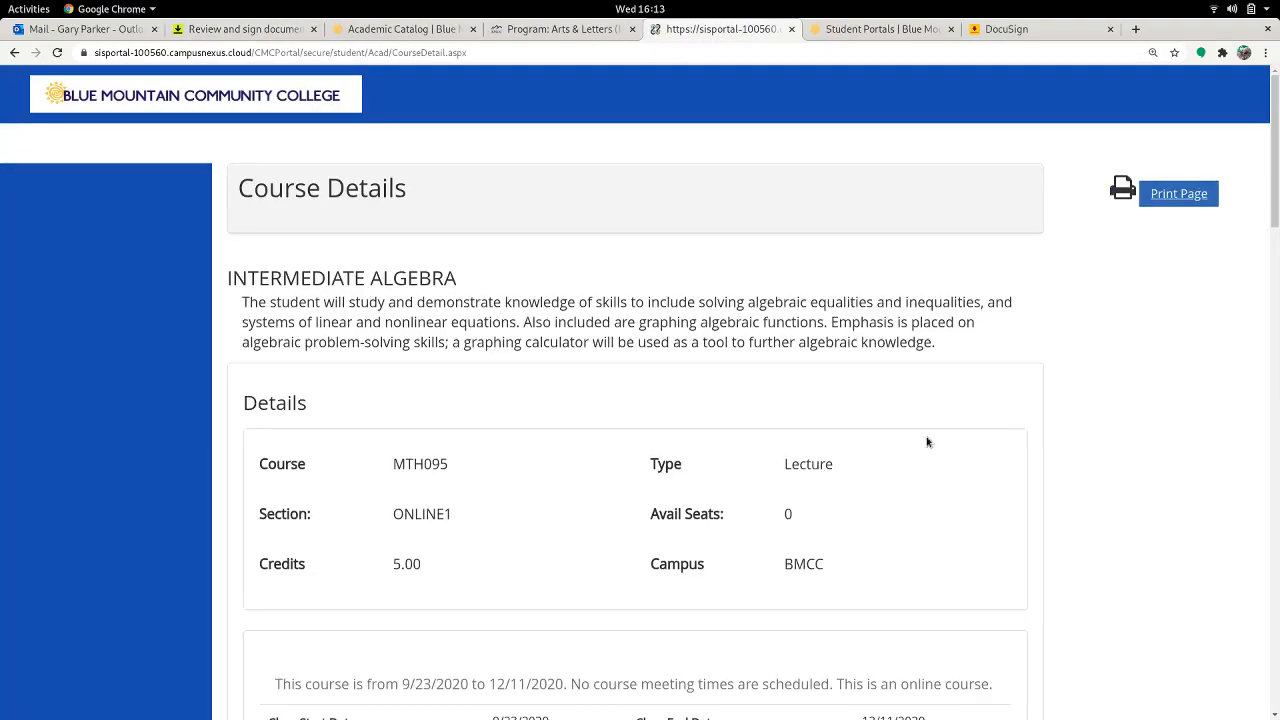
{"action": "scroll", "scroll_direction": "down", "scroll_amount": 3}
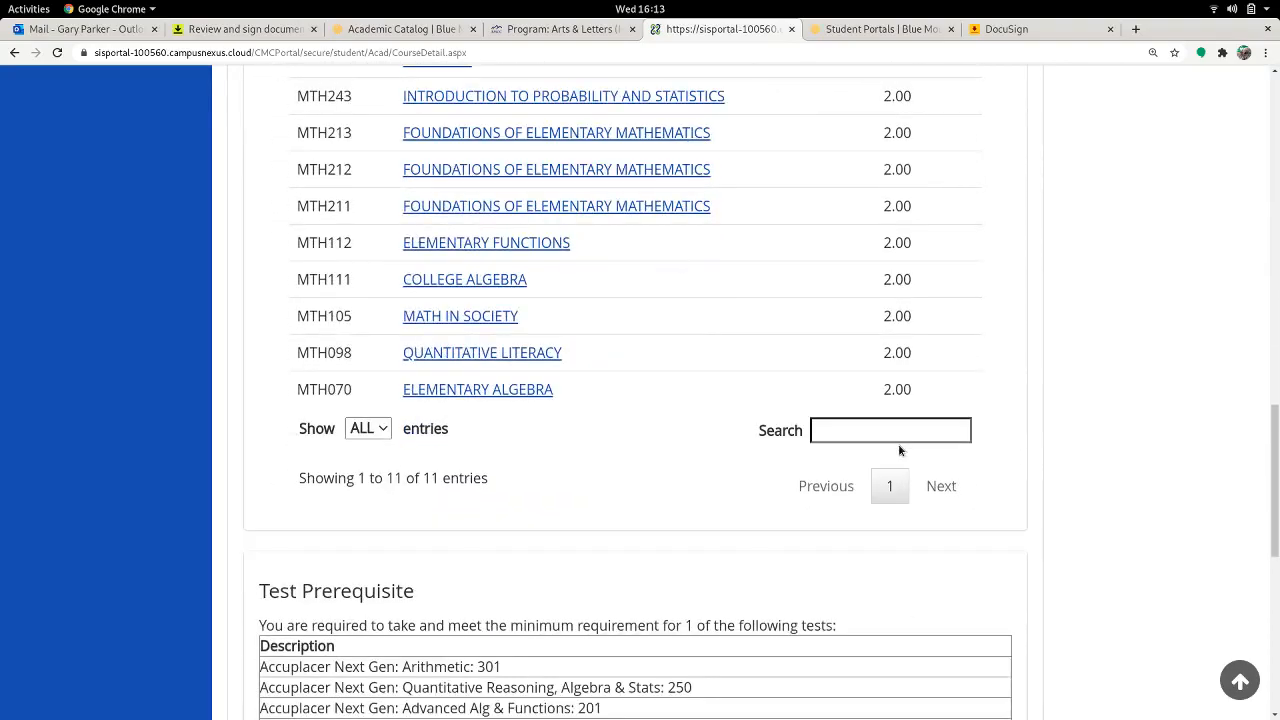
{"action": "scroll", "scroll_direction": "down", "scroll_amount": 3}
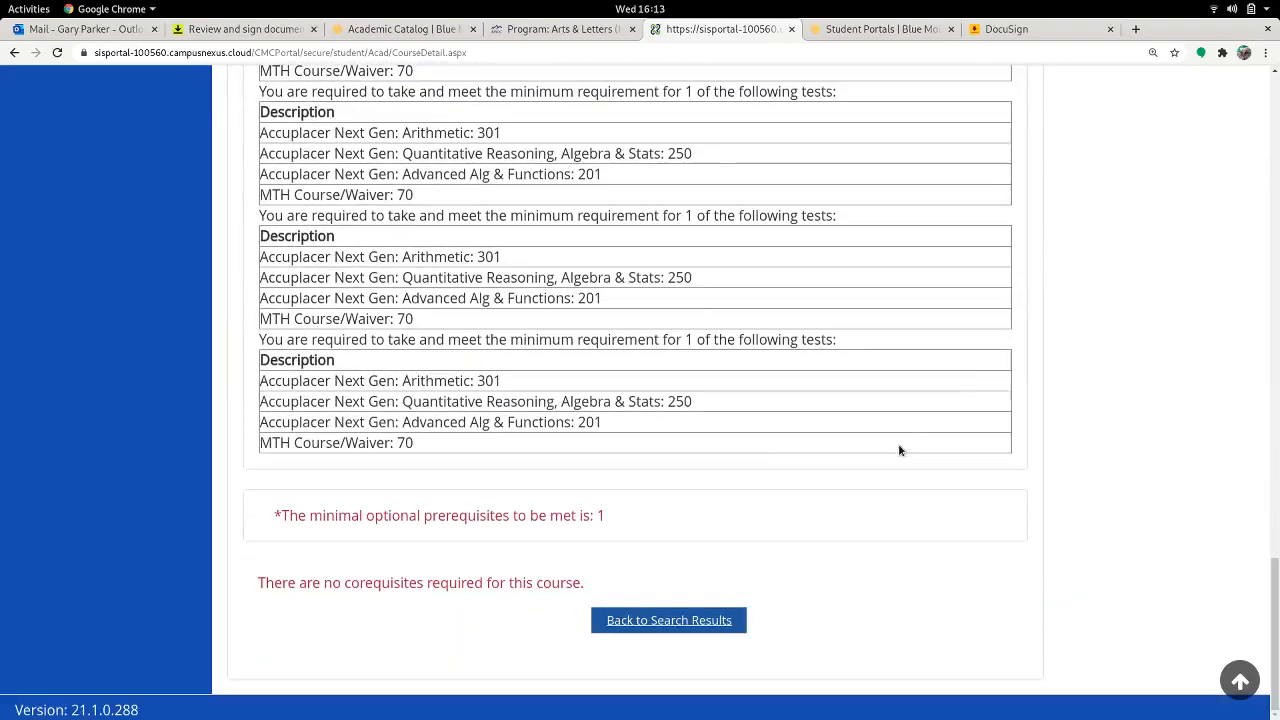
{"action": "scroll", "scroll_direction": "up", "scroll_amount": 3}
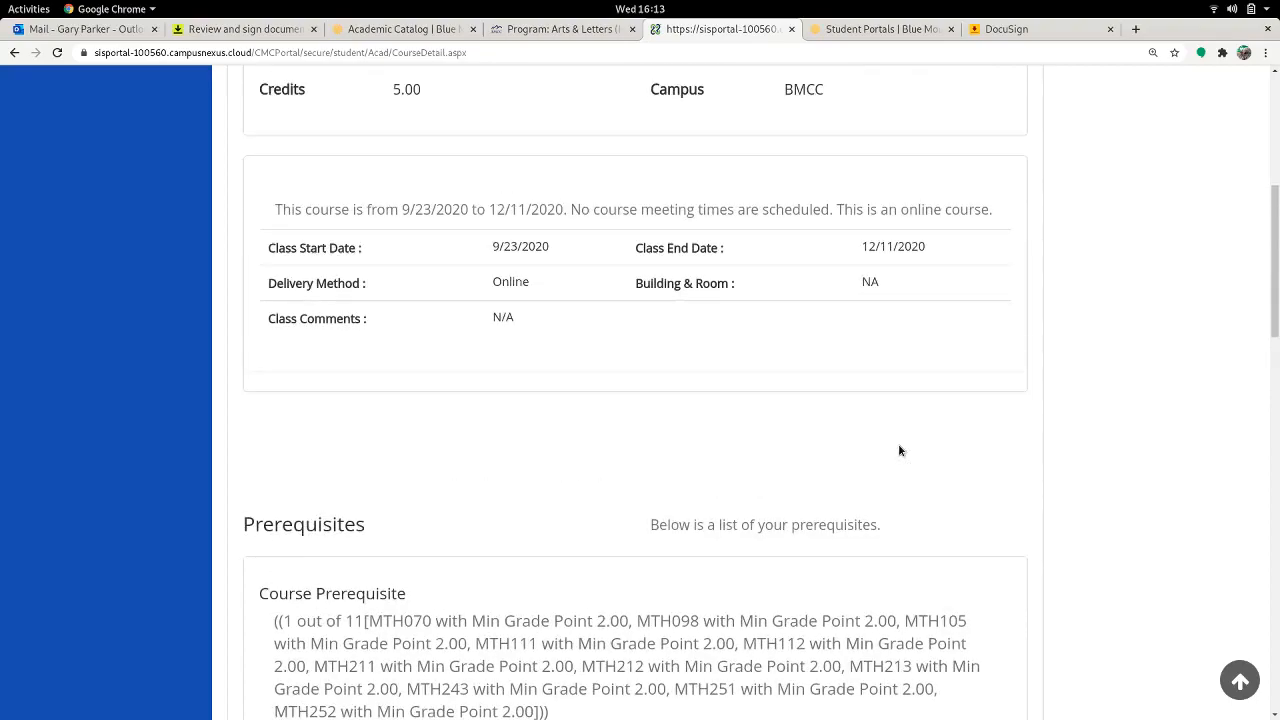
{"action": "scroll", "scroll_direction": "up", "scroll_amount": 3}
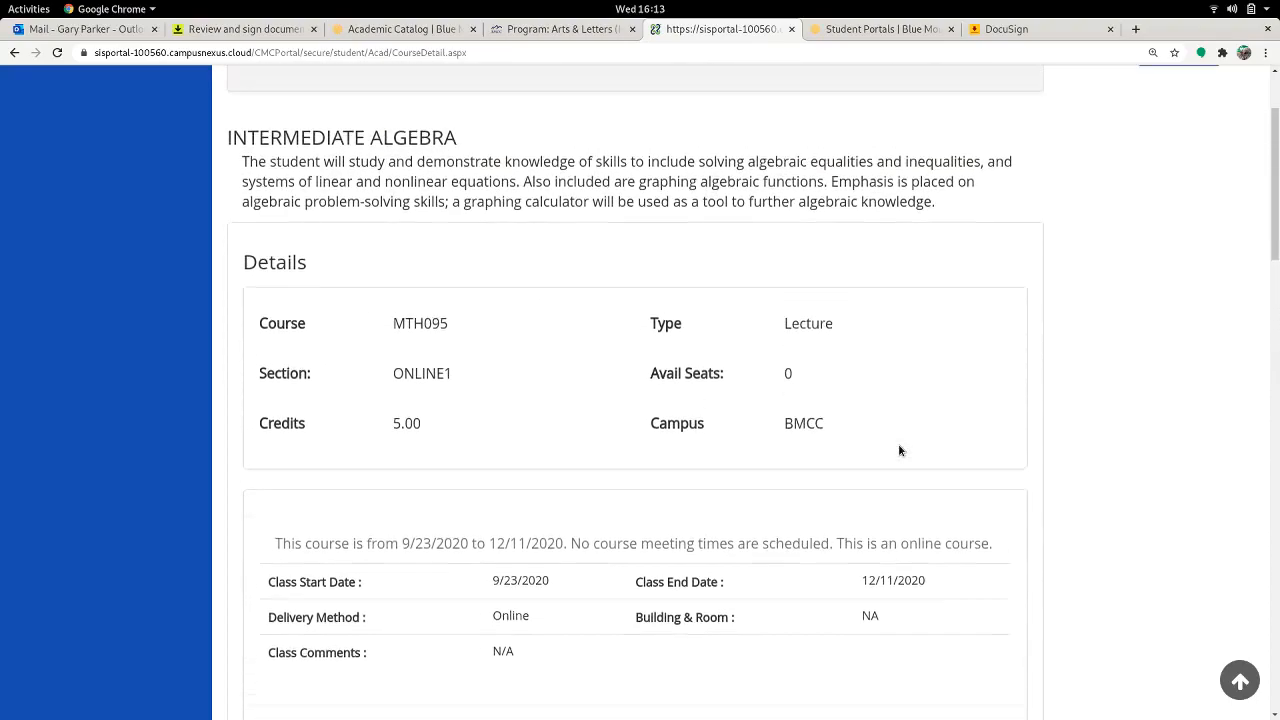
{"action": "scroll", "scroll_direction": "up", "scroll_amount": 3}
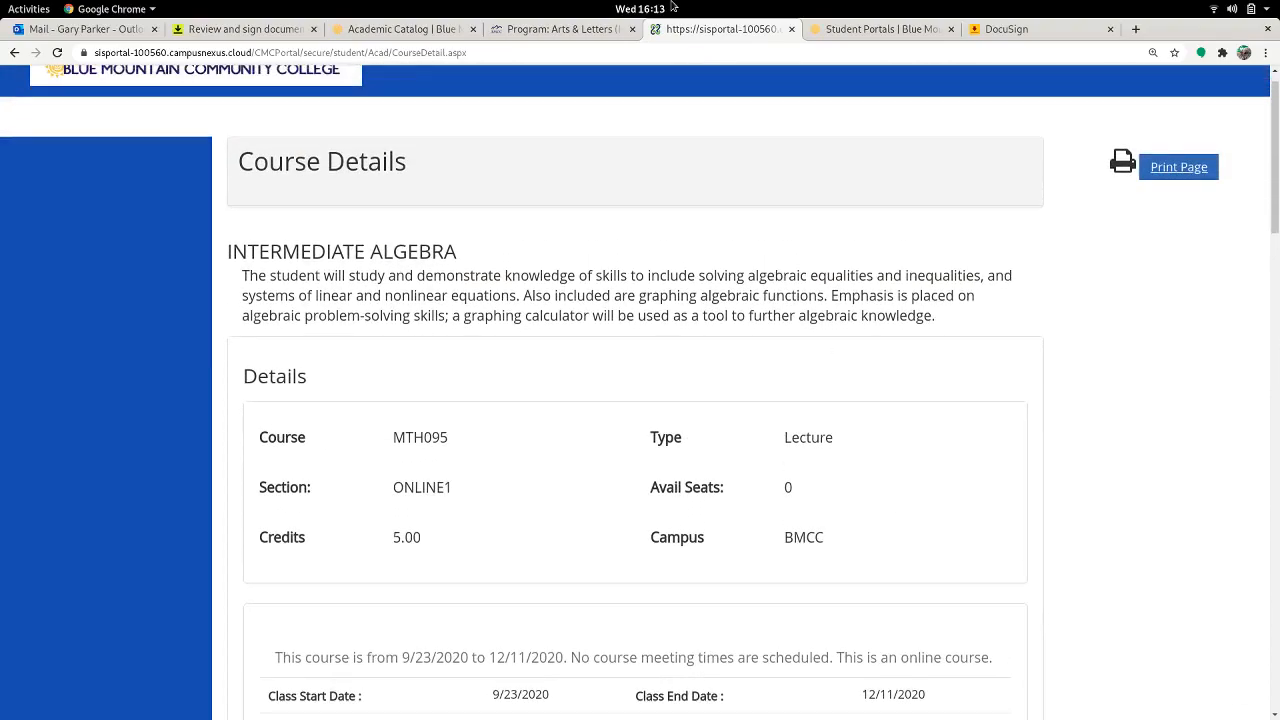
Step: Return to the DocuSign registration form
{"action": "left_click", "coordinate": [560, 28]}
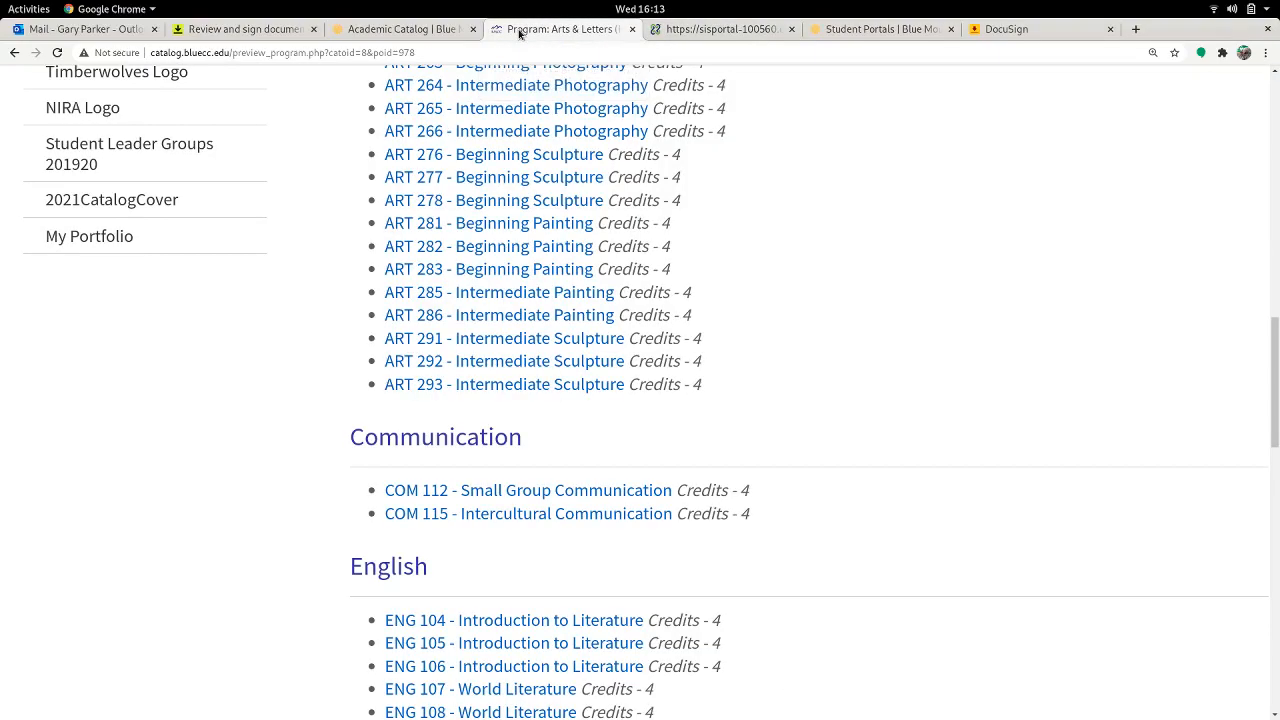
{"action": "left_click", "coordinate": [400, 28]}
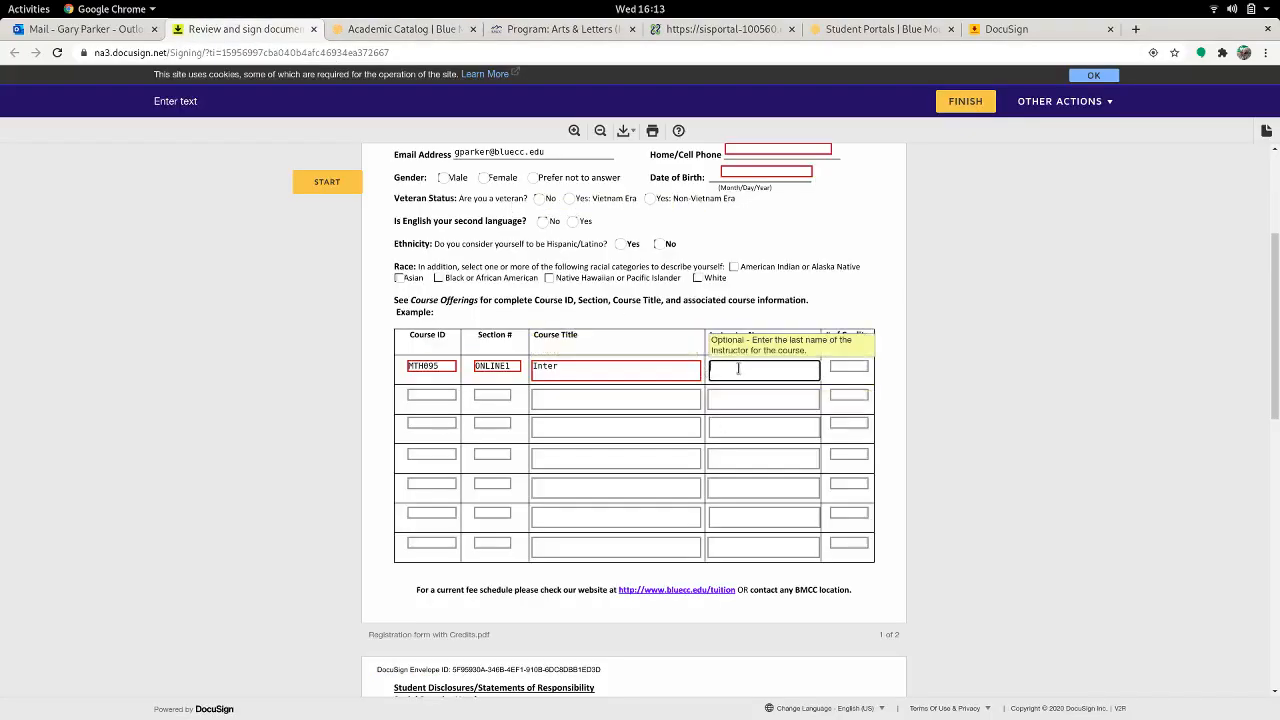
Step: Set the first course row to Intermediate Algebra with 5 credits
{"action": "left_click", "coordinate": [849, 366]}
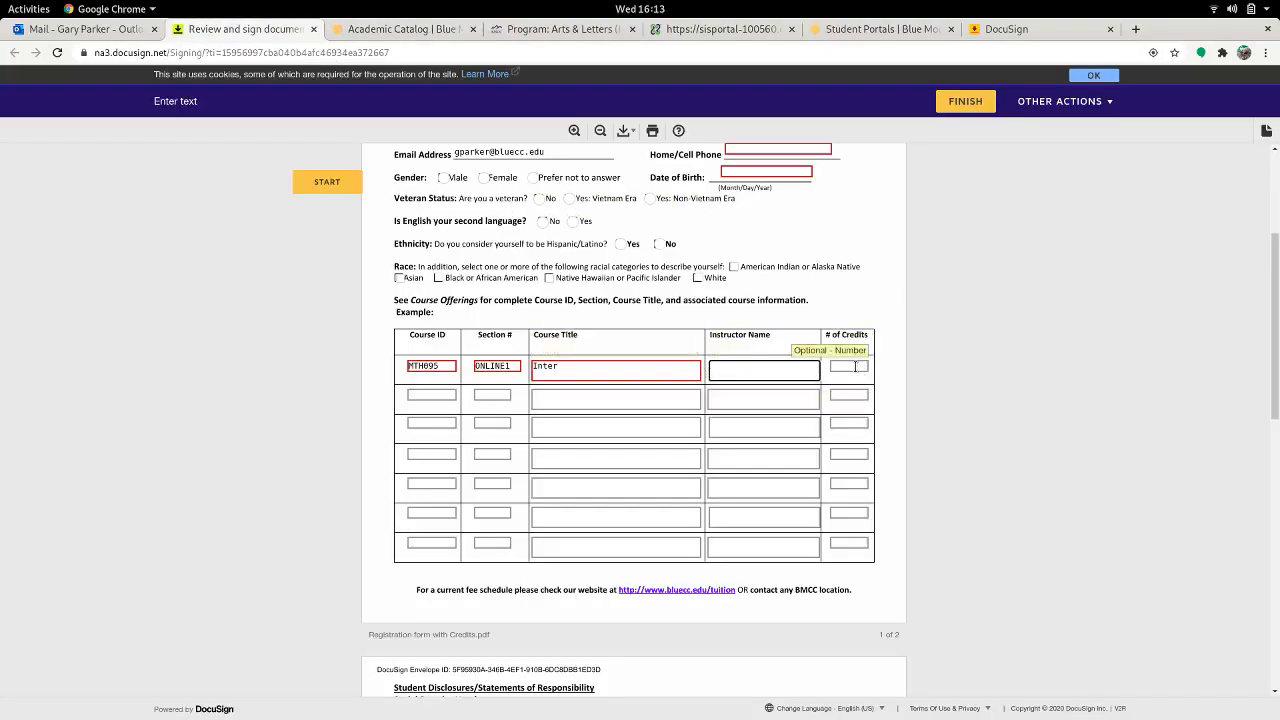
{"action": "left_click", "coordinate": [848, 365]}
{"action": "type", "text": "5"}
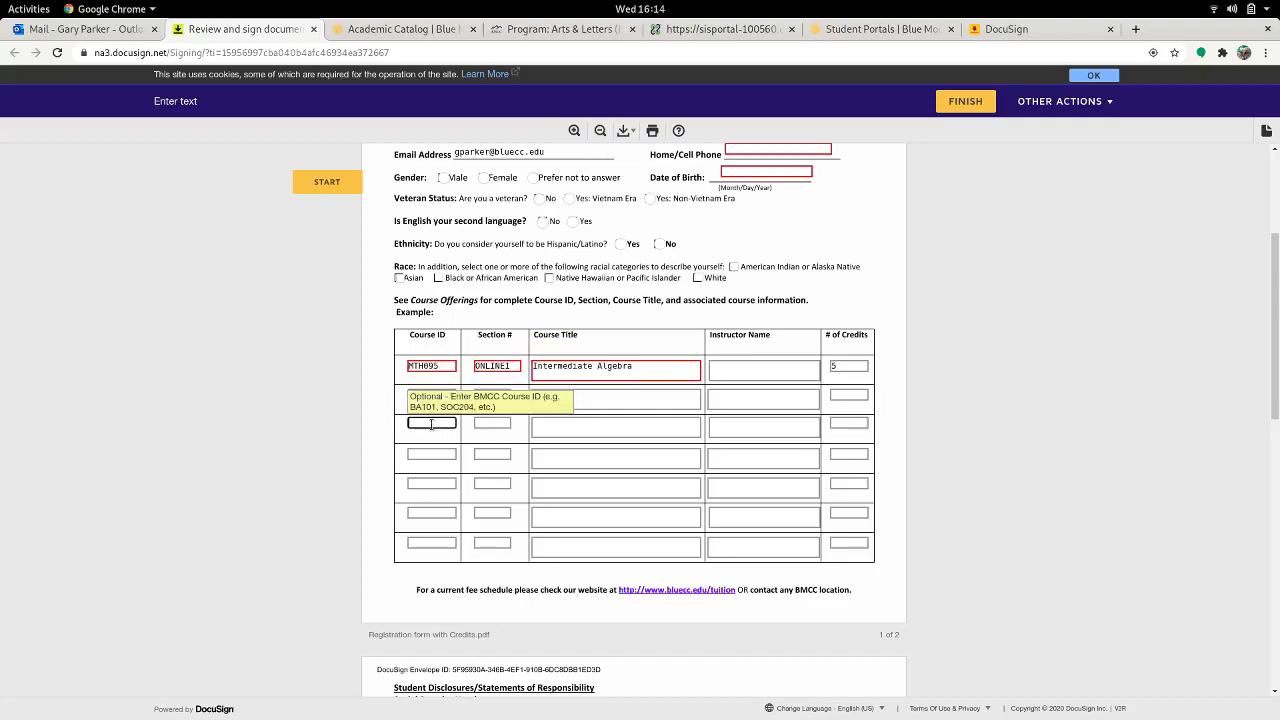
{"action": "scroll", "scroll_direction": "down", "scroll_amount": 3}
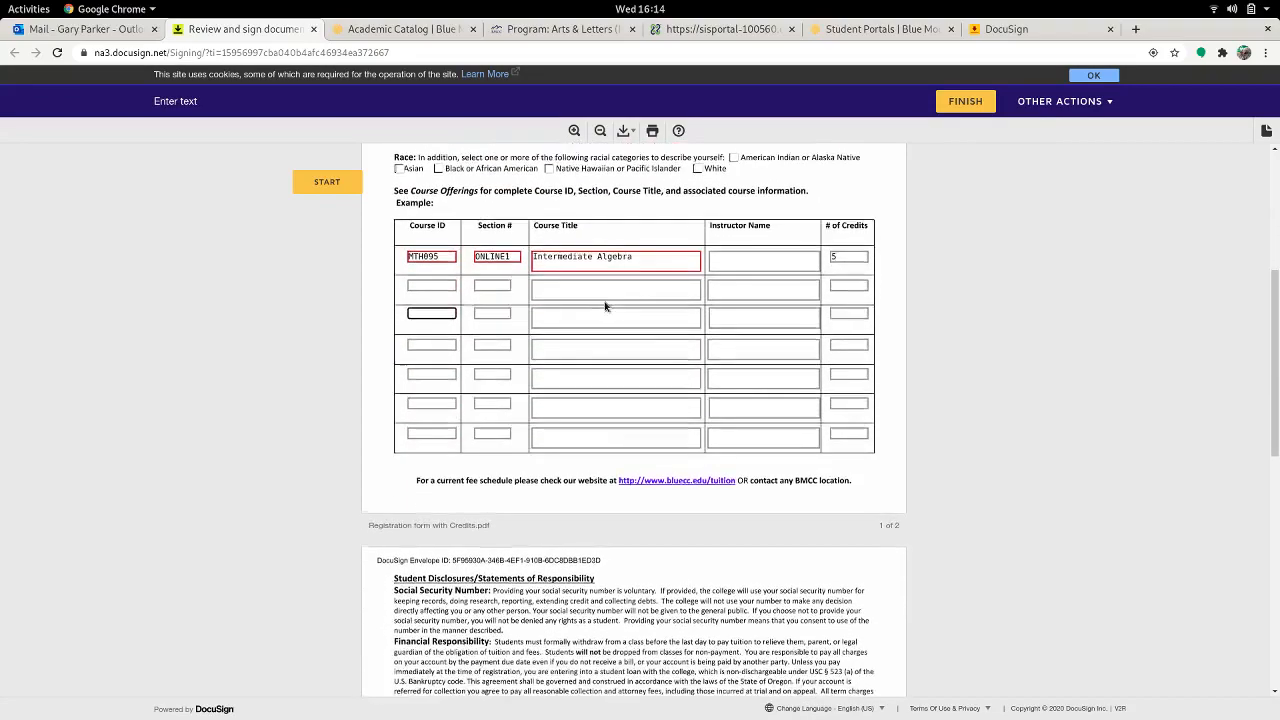
{"action": "scroll", "scroll_direction": "down", "scroll_amount": 3}
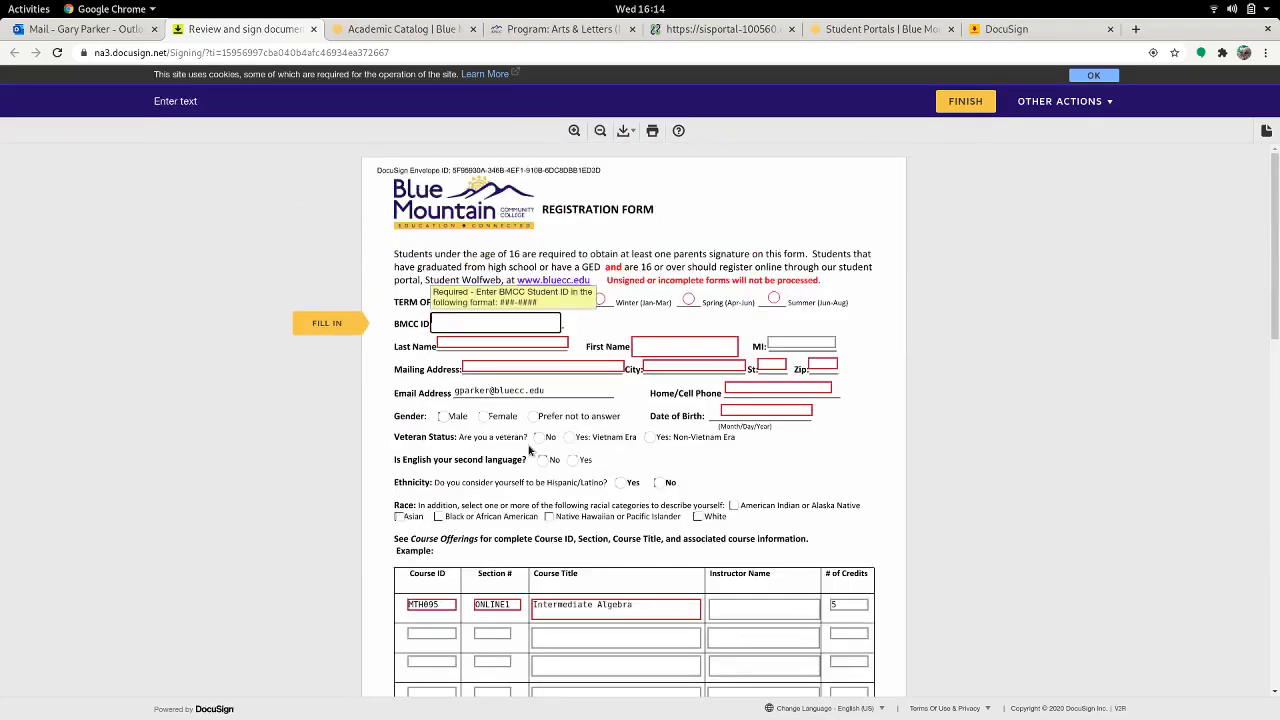
{"action": "scroll", "scroll_direction": "down", "scroll_amount": 3}
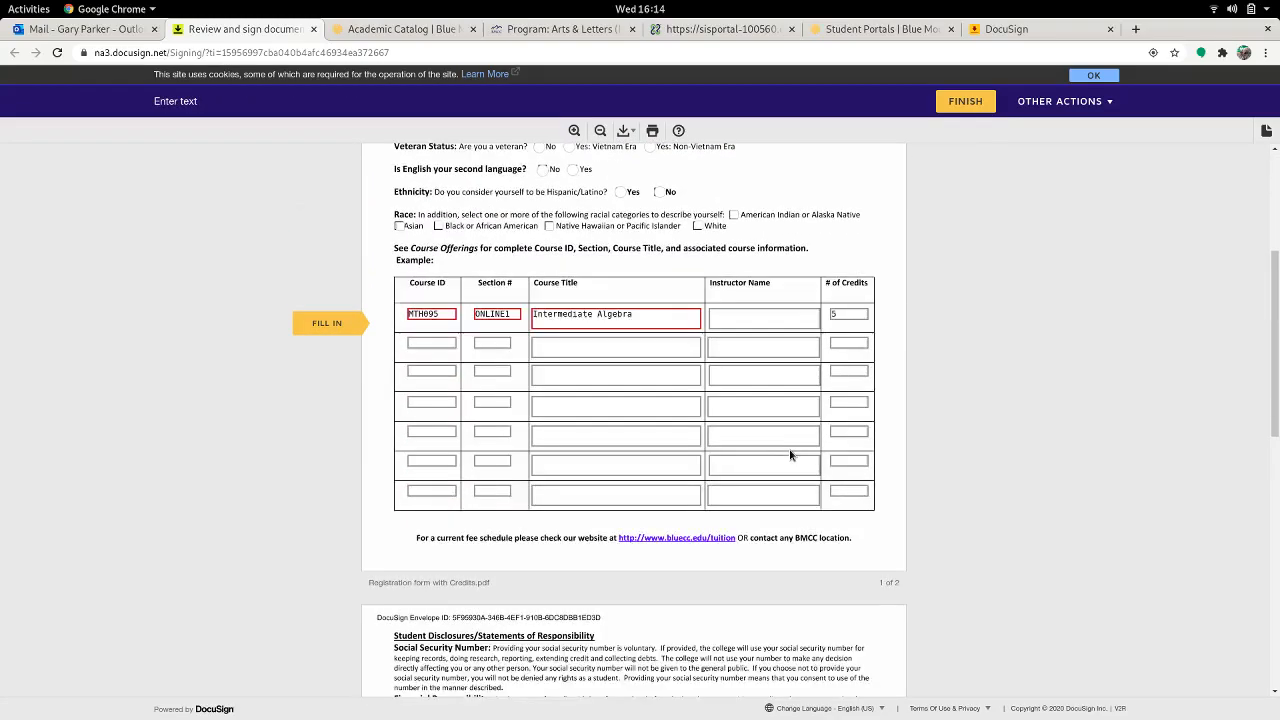
{"action": "scroll", "scroll_direction": "down", "scroll_amount": 3}
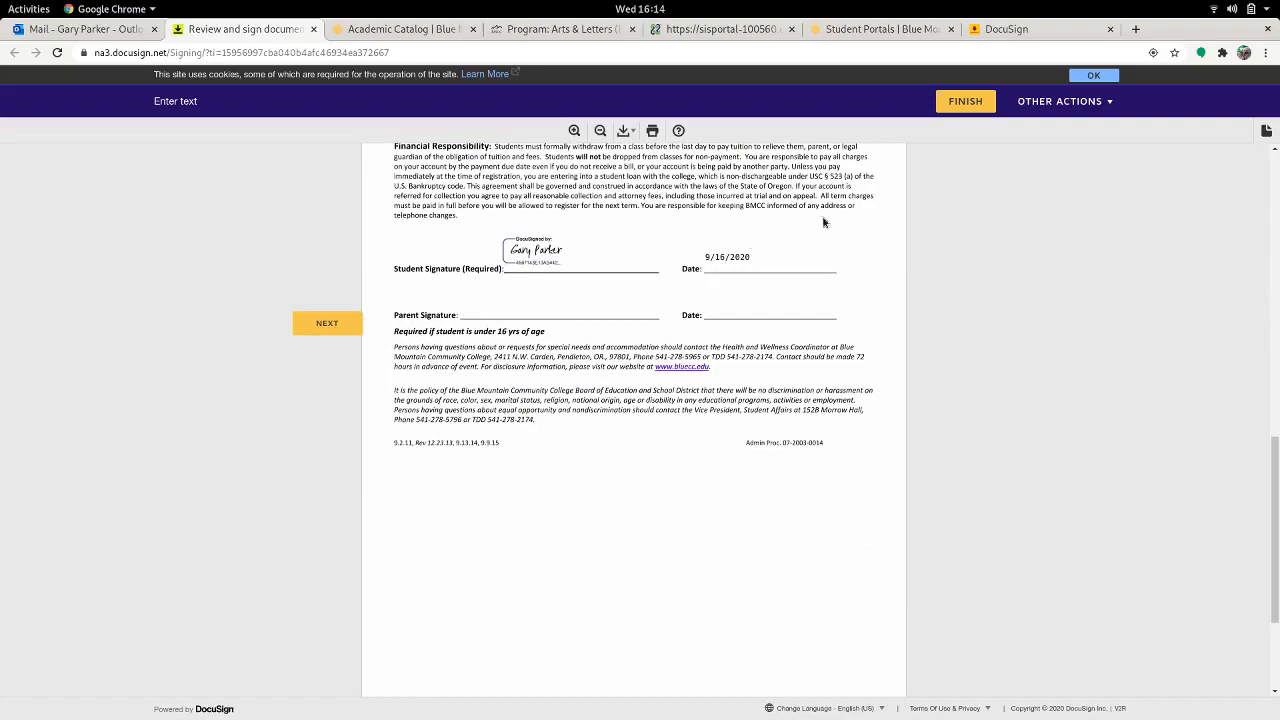
{"action": "mouse_move", "coordinate": [970, 100]}
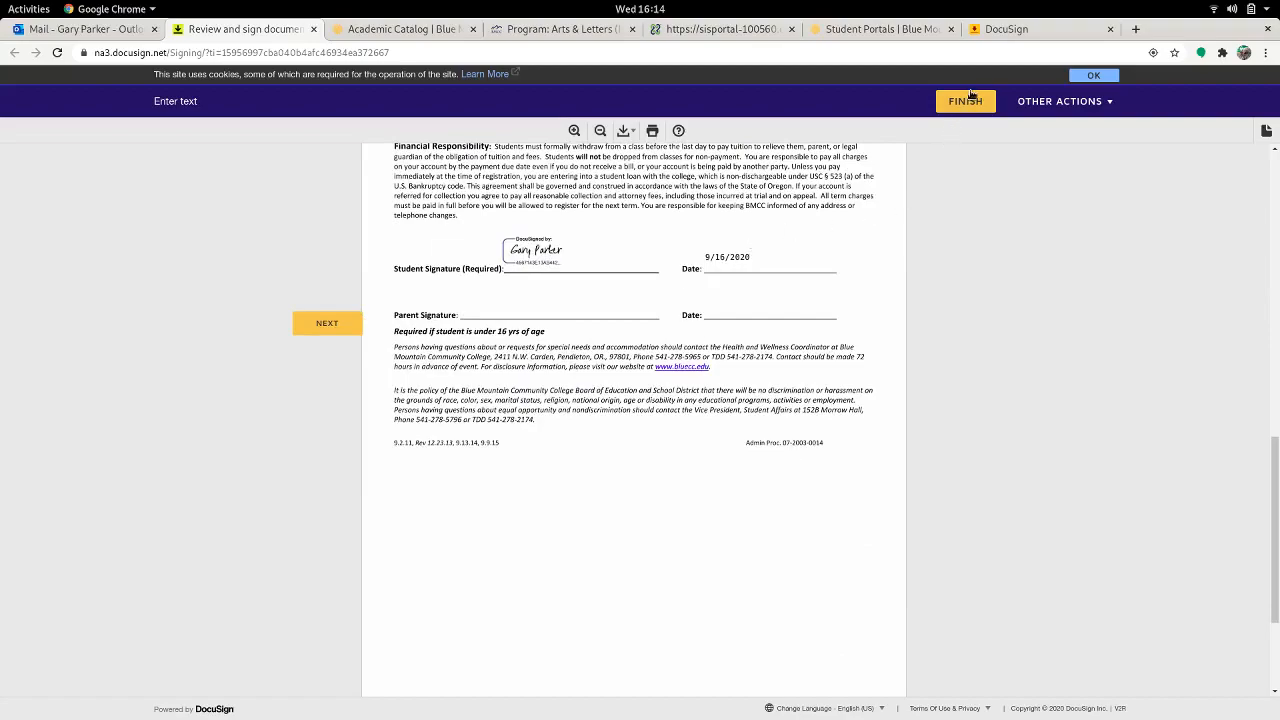
{"action": "scroll", "scroll_direction": "up", "scroll_amount": 3}
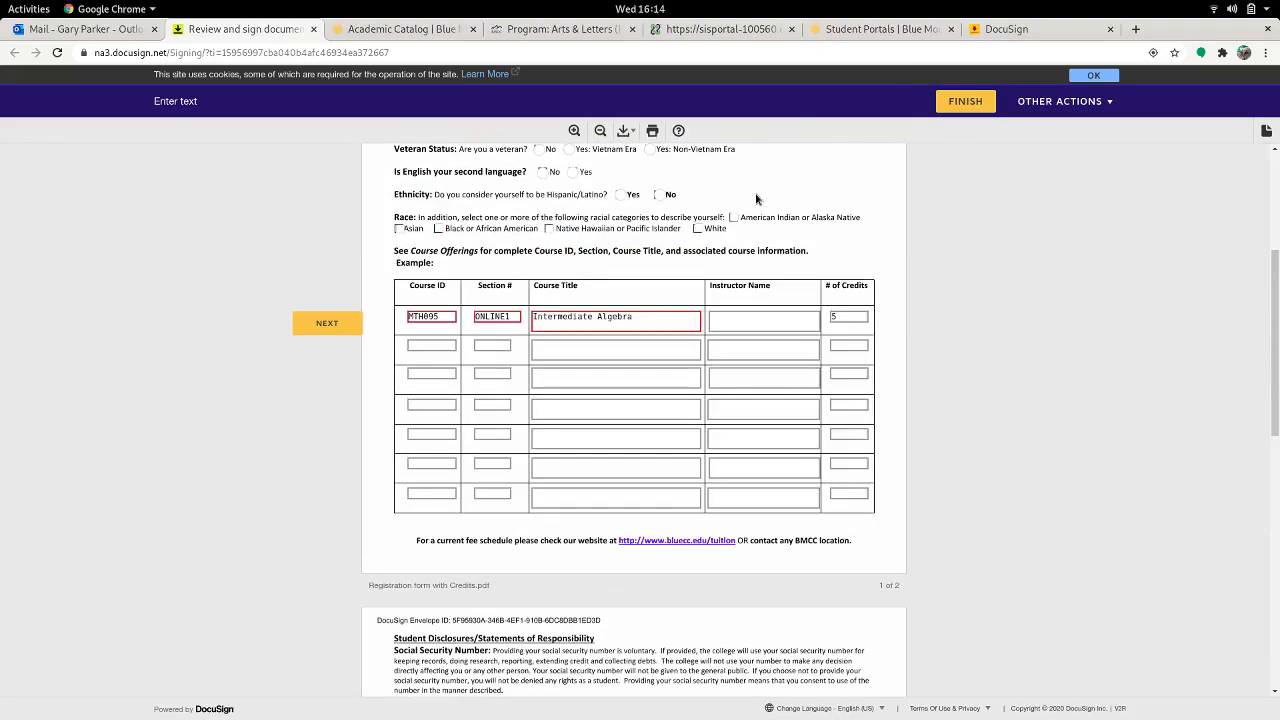
{"action": "scroll", "scroll_direction": "up", "scroll_amount": 3}
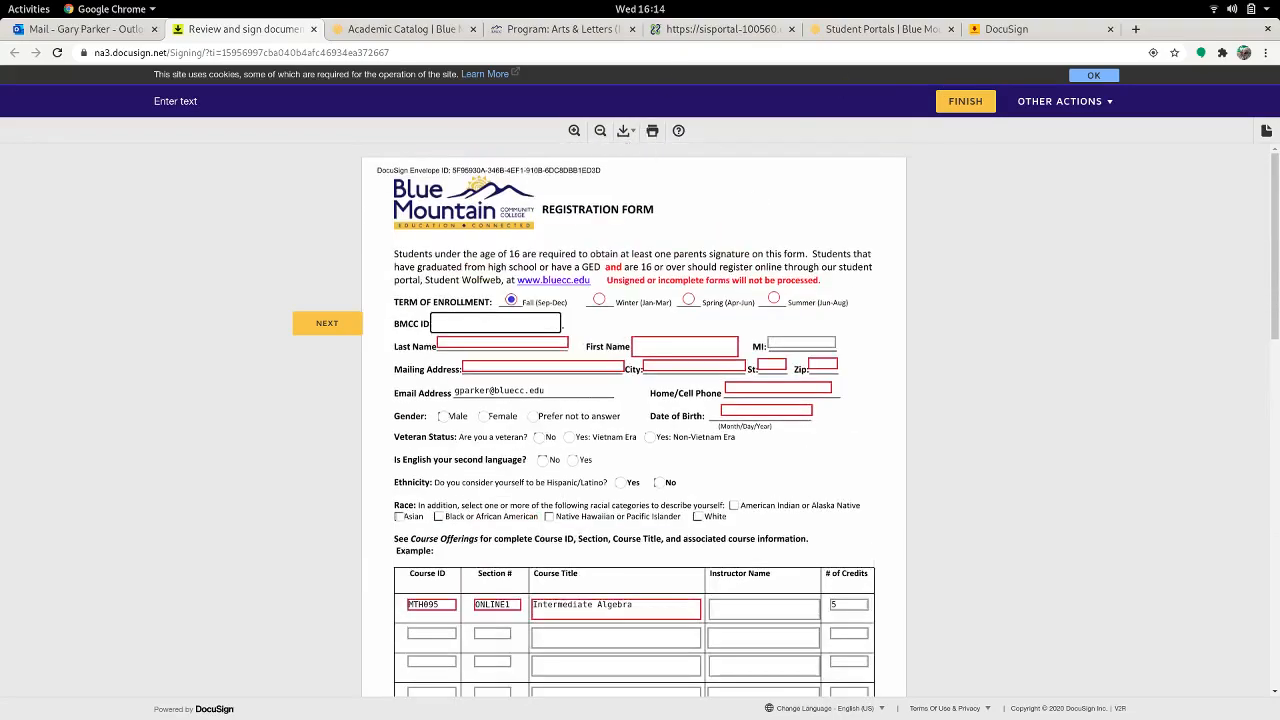